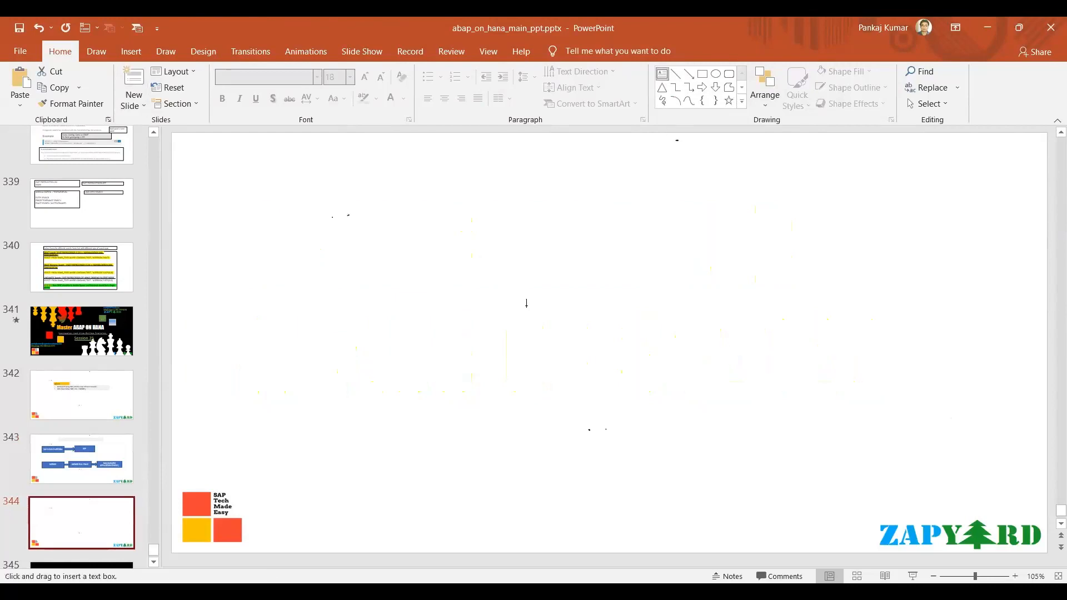
# - Draw a text box near the top of slide 344 reading 'New CDS: S42020 OR NW7.55'
pyautogui.moveTo(417, 197); pyautogui.dragTo(855, 198)
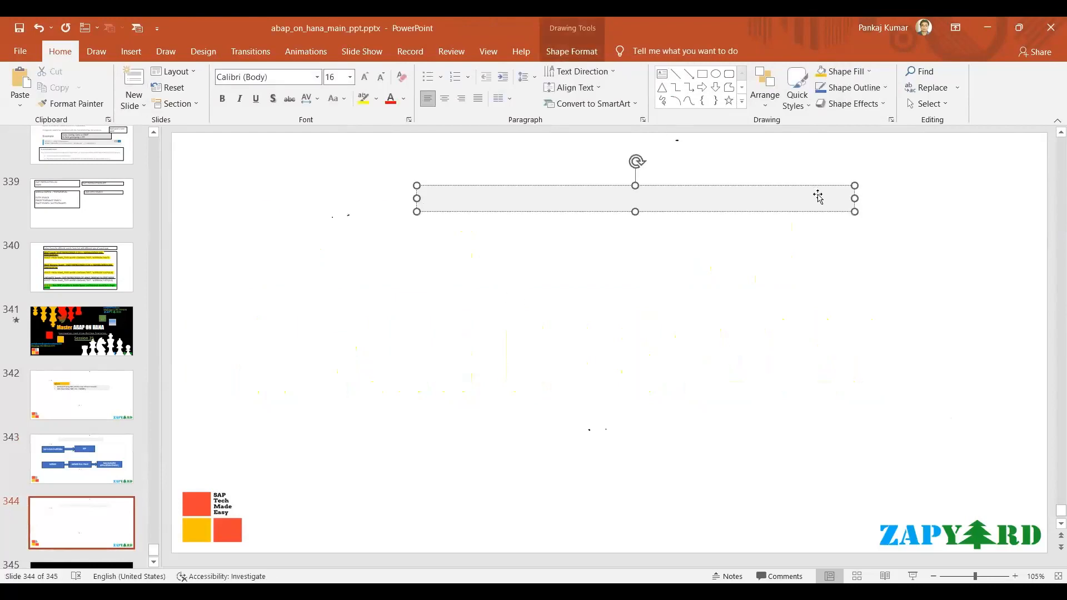
pyautogui.write('New')
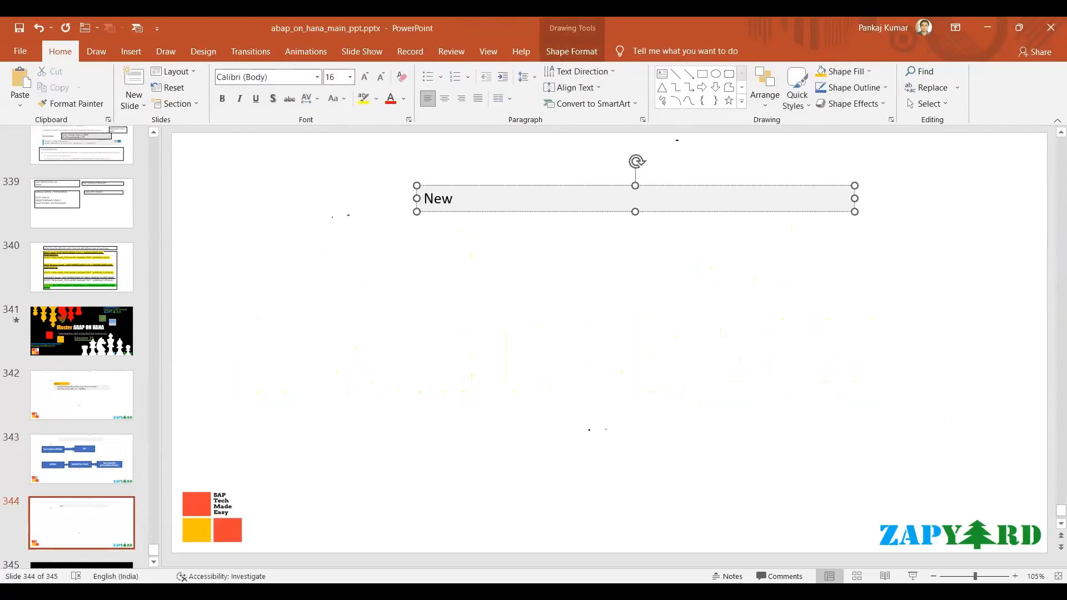
pyautogui.write('CDS:')
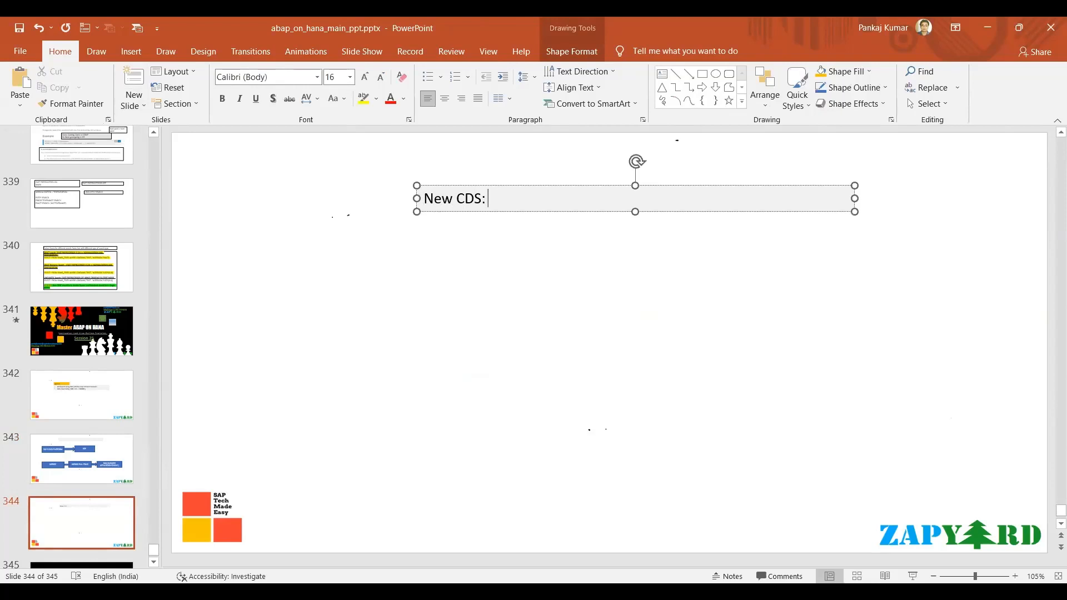
pyautogui.write('S')
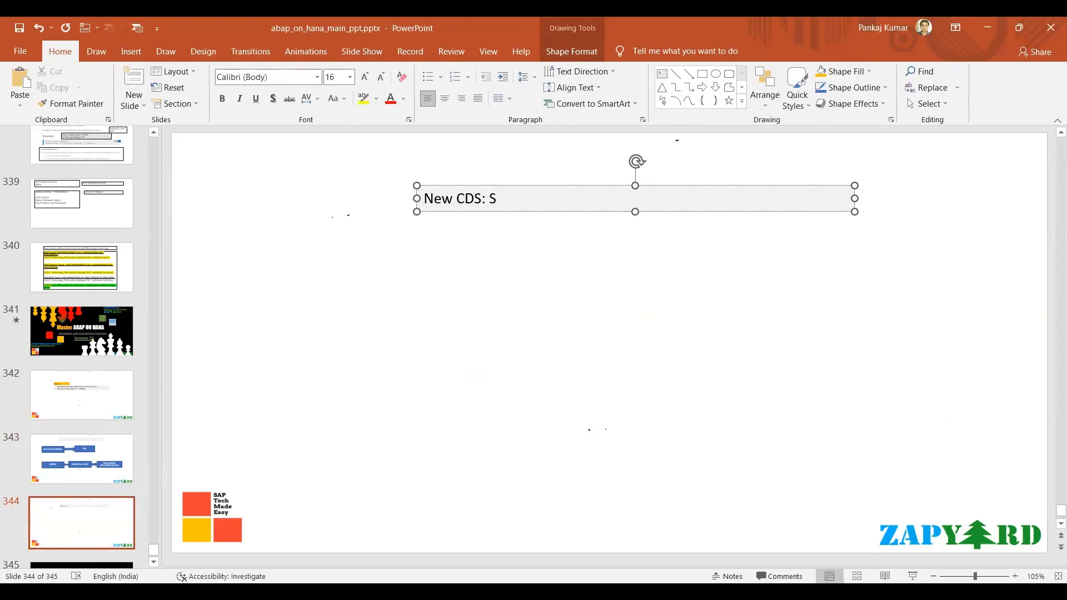
pyautogui.write('42020,')
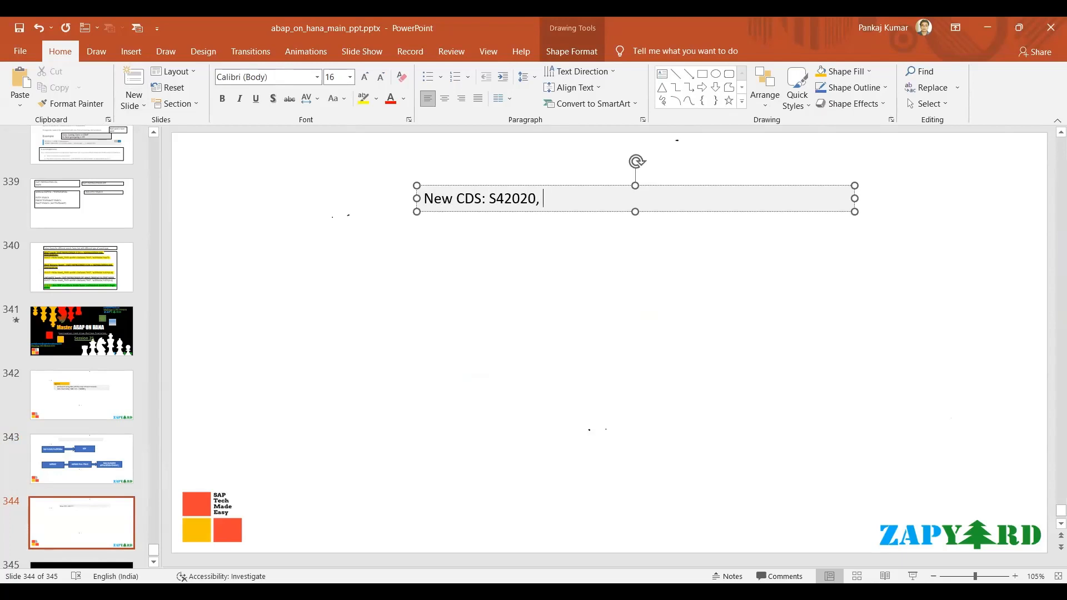
pyautogui.write('OR NW')
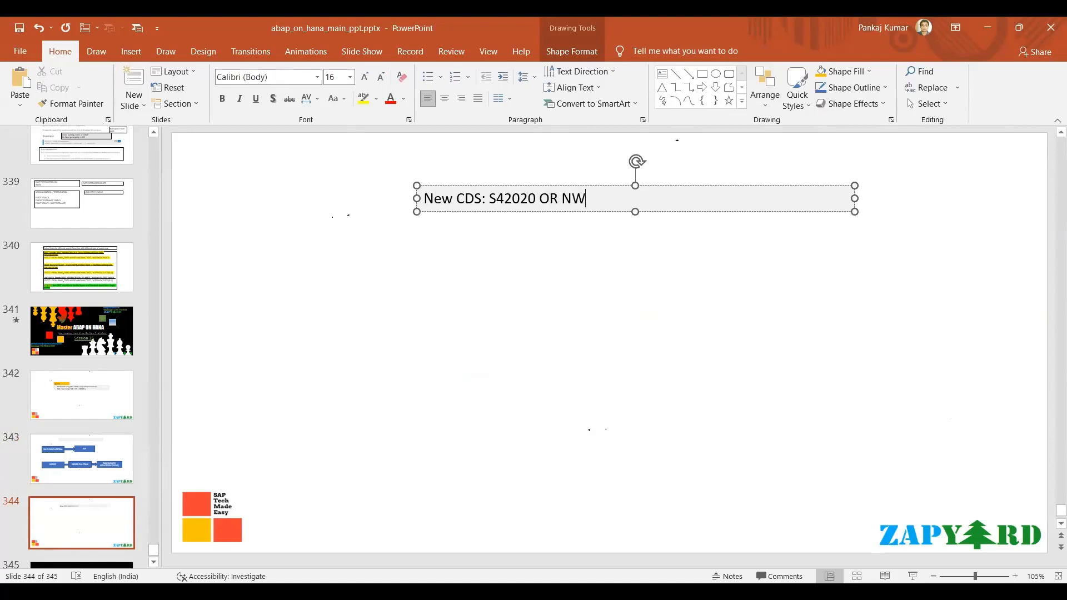
pyautogui.write('7.55')
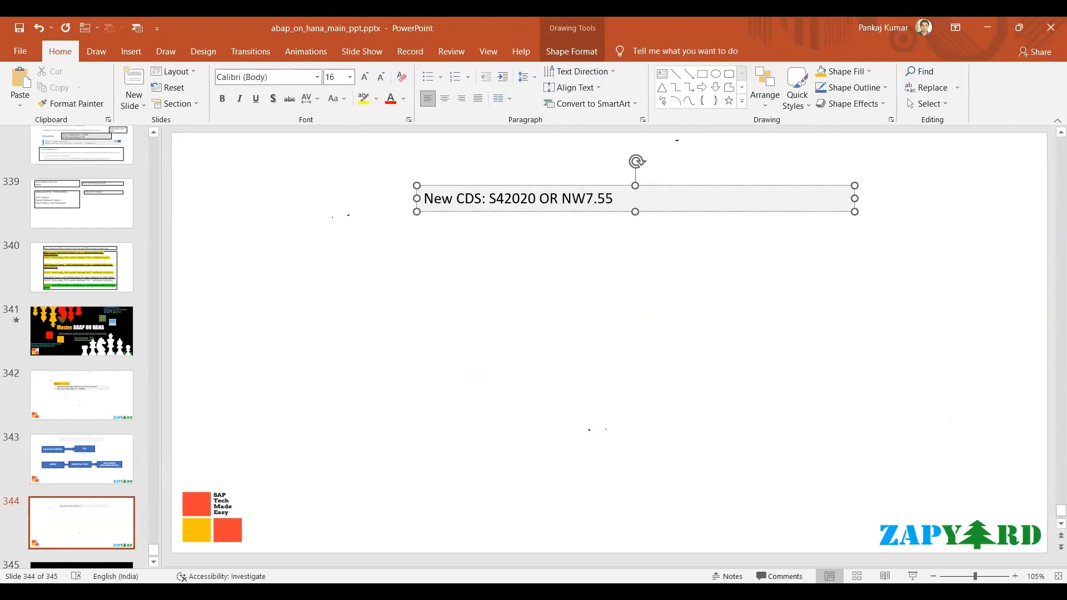
pyautogui.moveTo(783, 205)
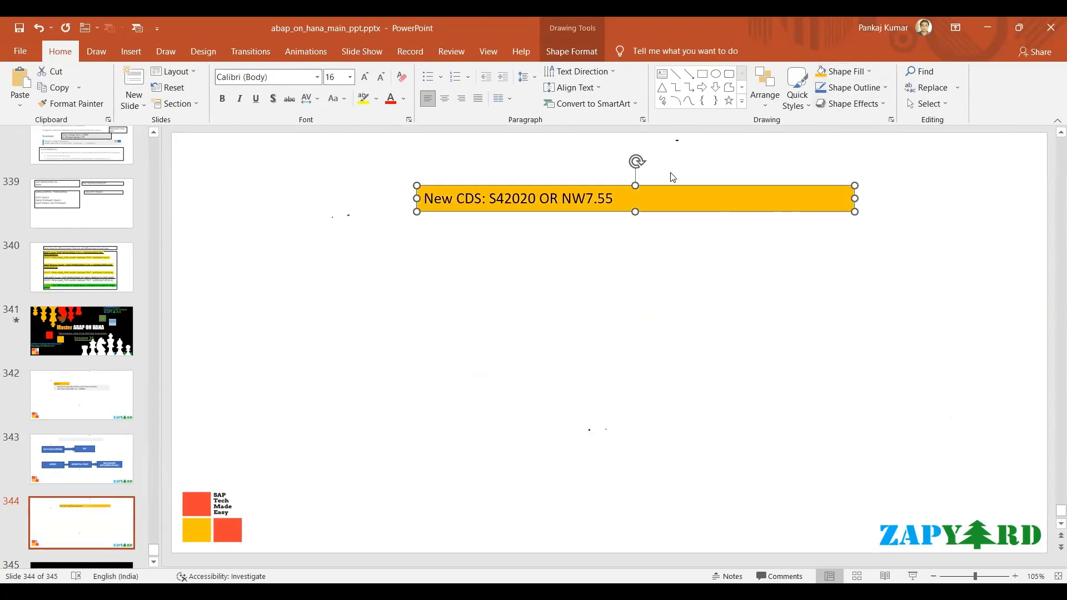
# - Center the 'New CDS: S42020 OR NW7.55' heading text and select words within it
pyautogui.click(443, 98)
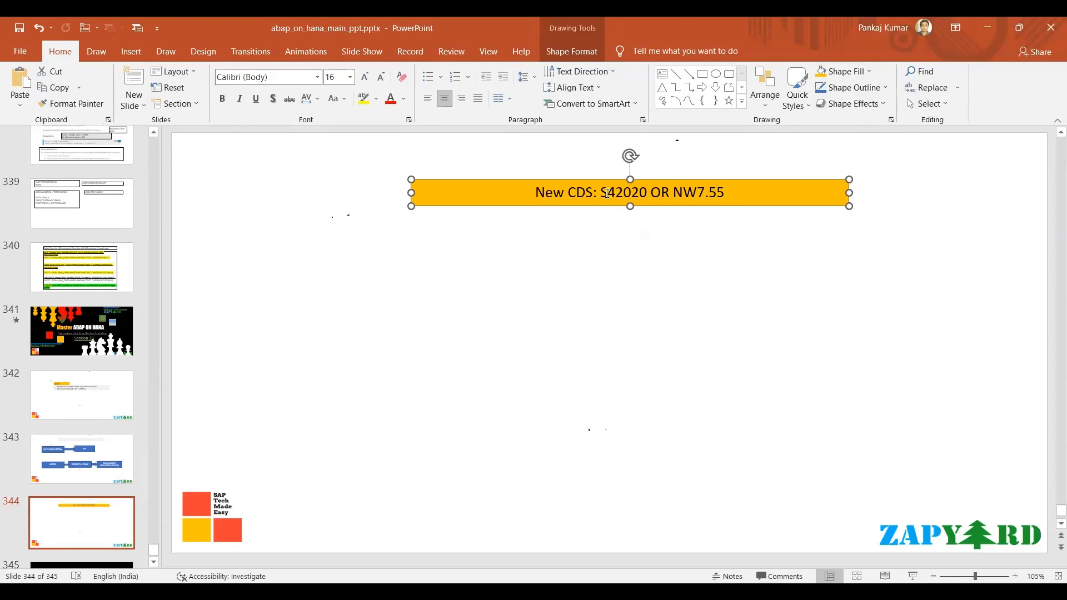
pyautogui.doubleClick(624, 193)
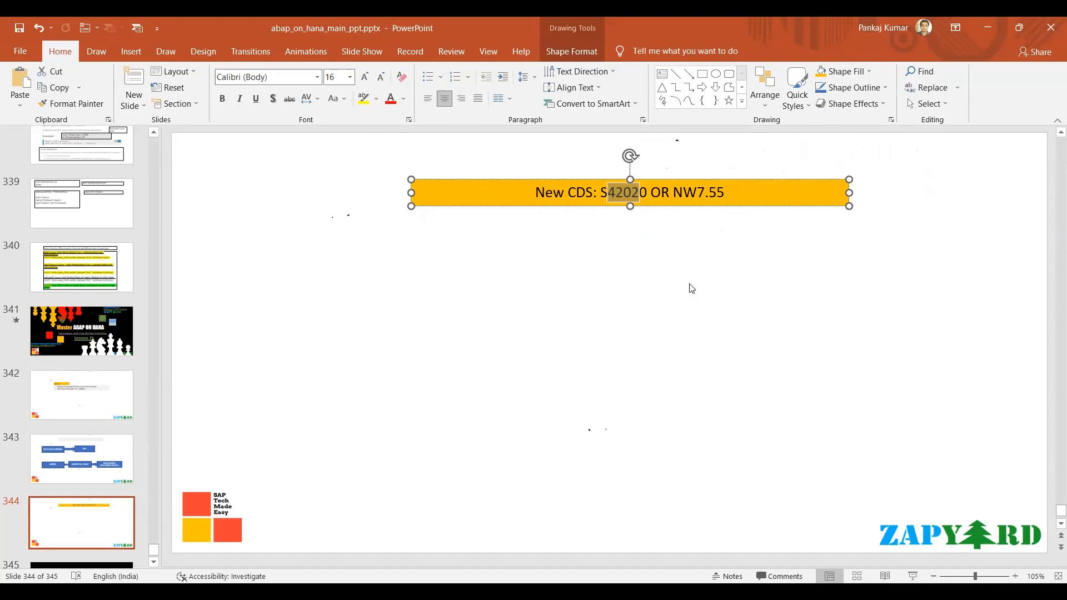
pyautogui.moveTo(698, 221)
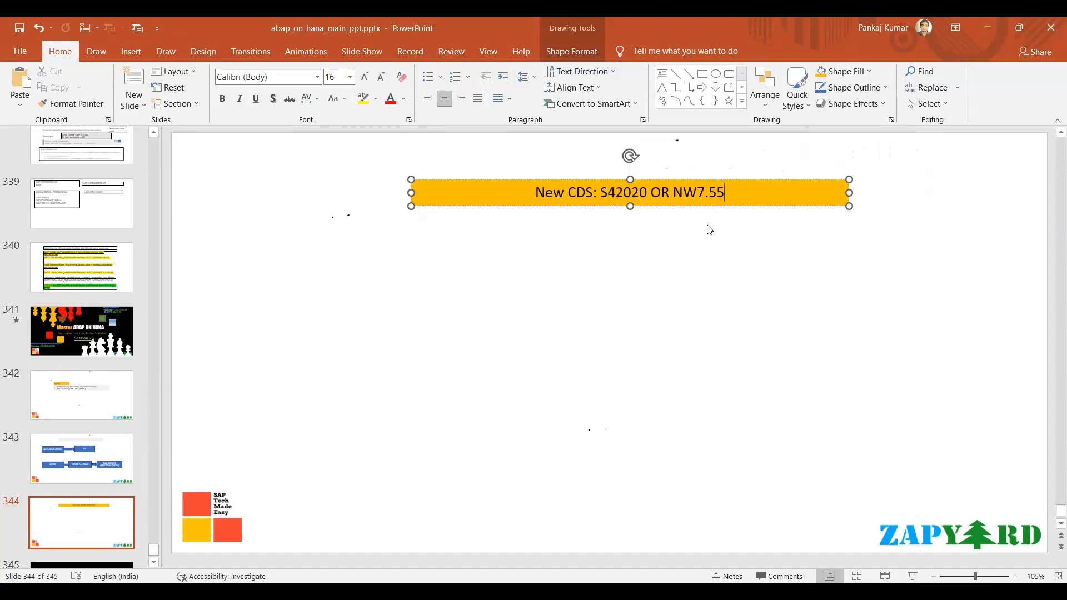
pyautogui.doubleClick(564, 192)
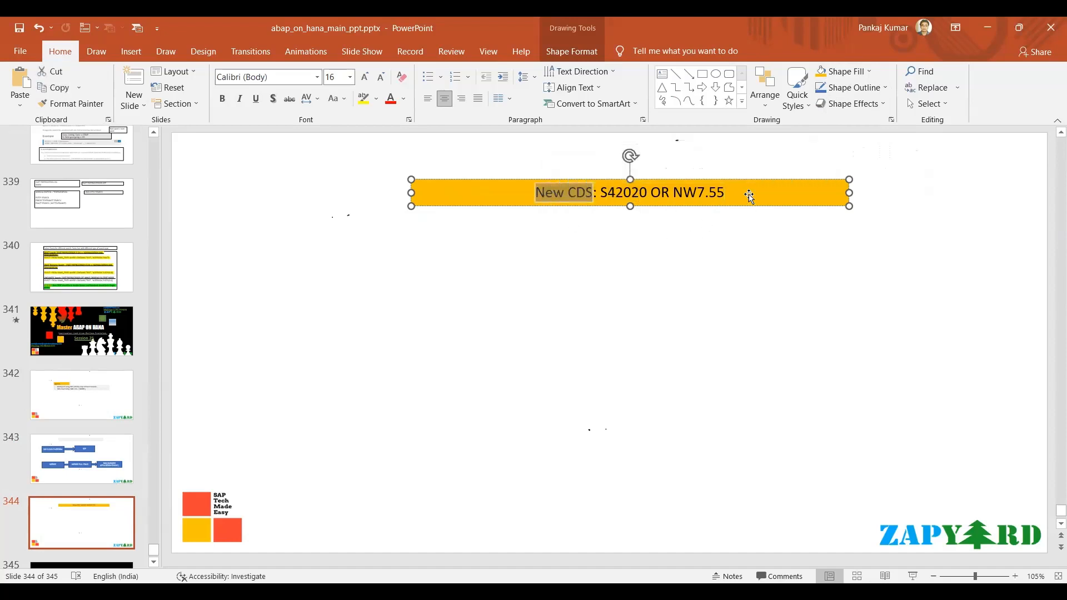
pyautogui.click(608, 192)
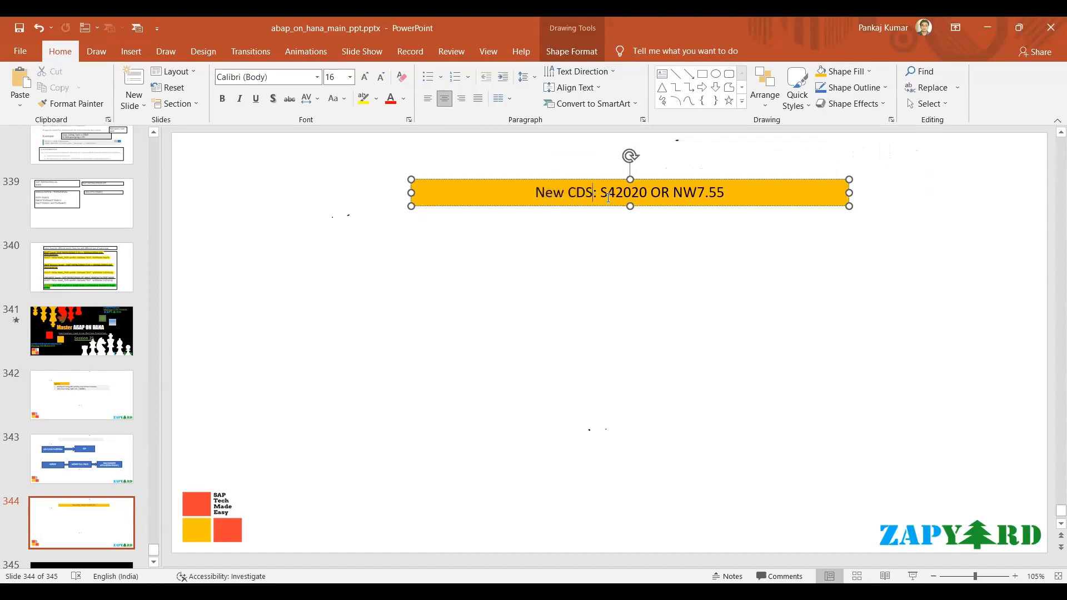
pyautogui.doubleClick(624, 193)
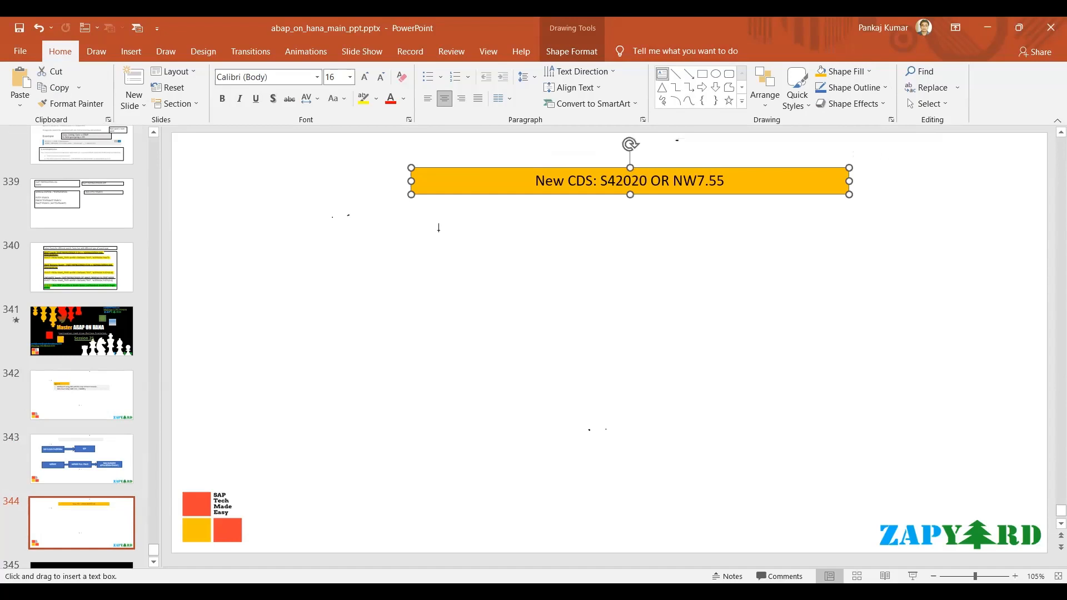
# - Draw a left-side text box under the heading and type 'Why New CDS?'
pyautogui.moveTo(253, 249); pyautogui.dragTo(569, 276)
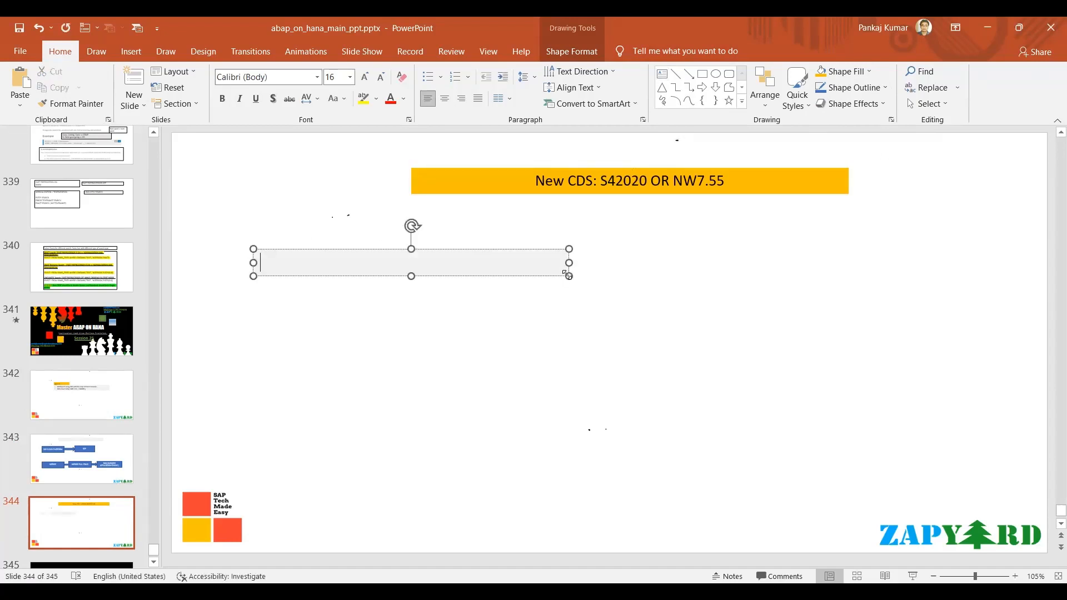
pyautogui.write('bENEFIT')
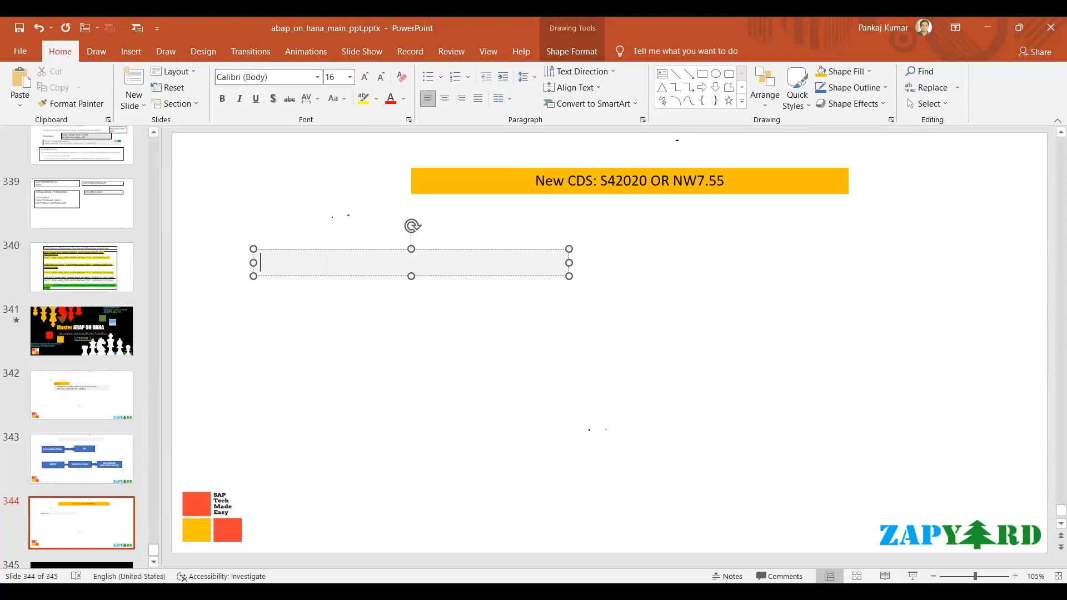
pyautogui.write('Why N')
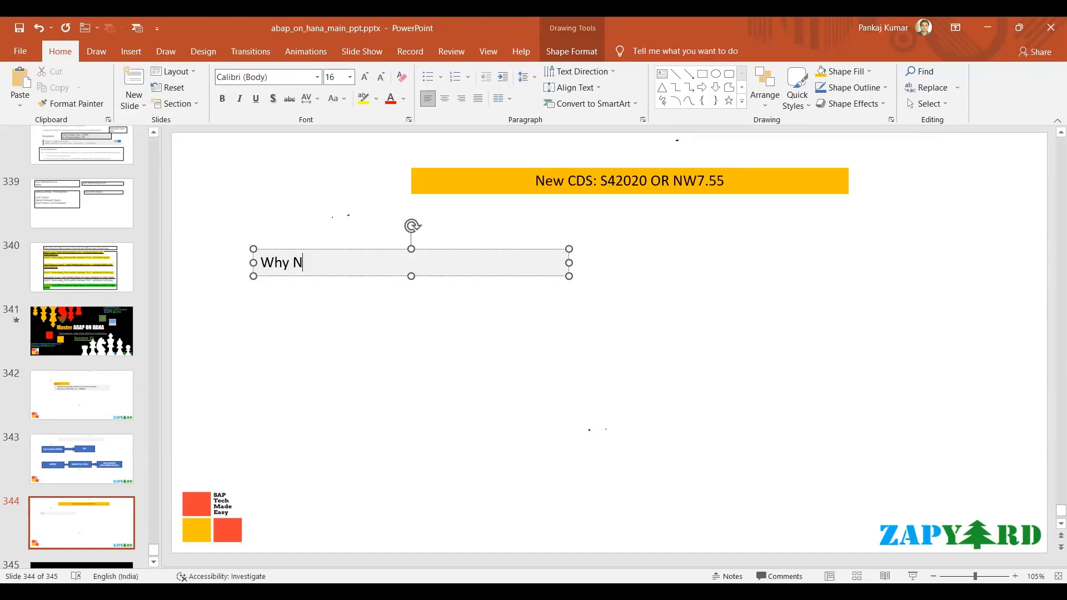
pyautogui.write('ew CDS?')
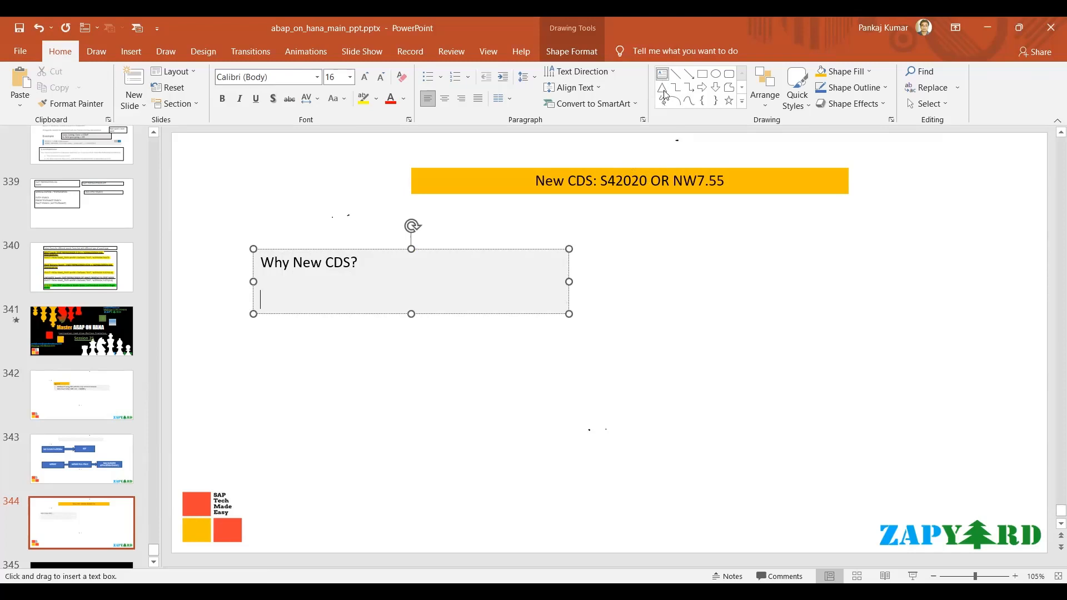
# - Draw a larger right-hand text box titled 'Drawbacks:-' and start a new line
pyautogui.moveTo(592, 249); pyautogui.dragTo(985, 464)
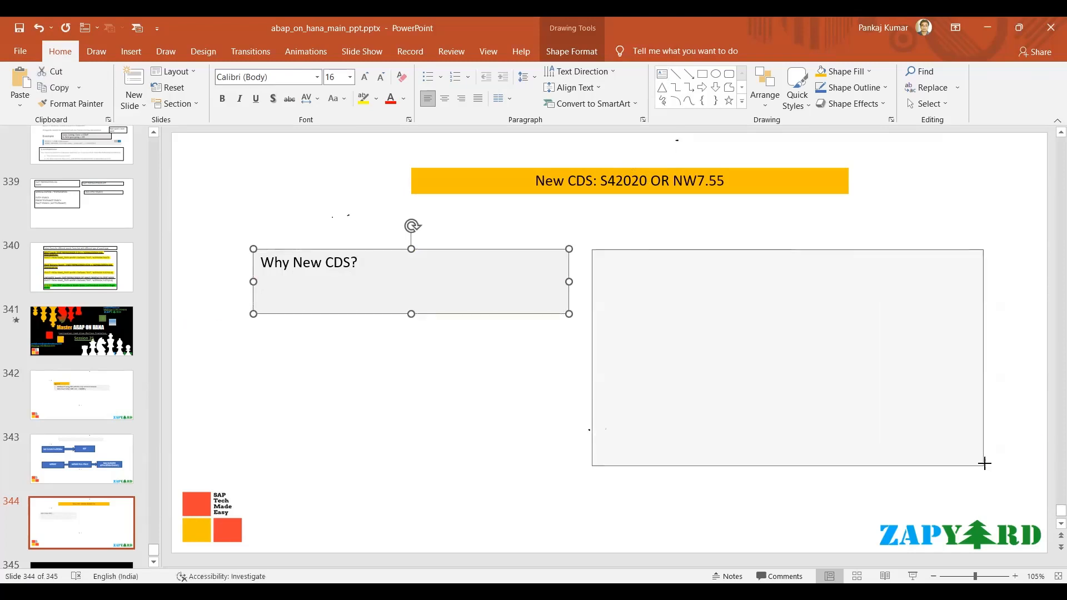
pyautogui.click(788, 357)
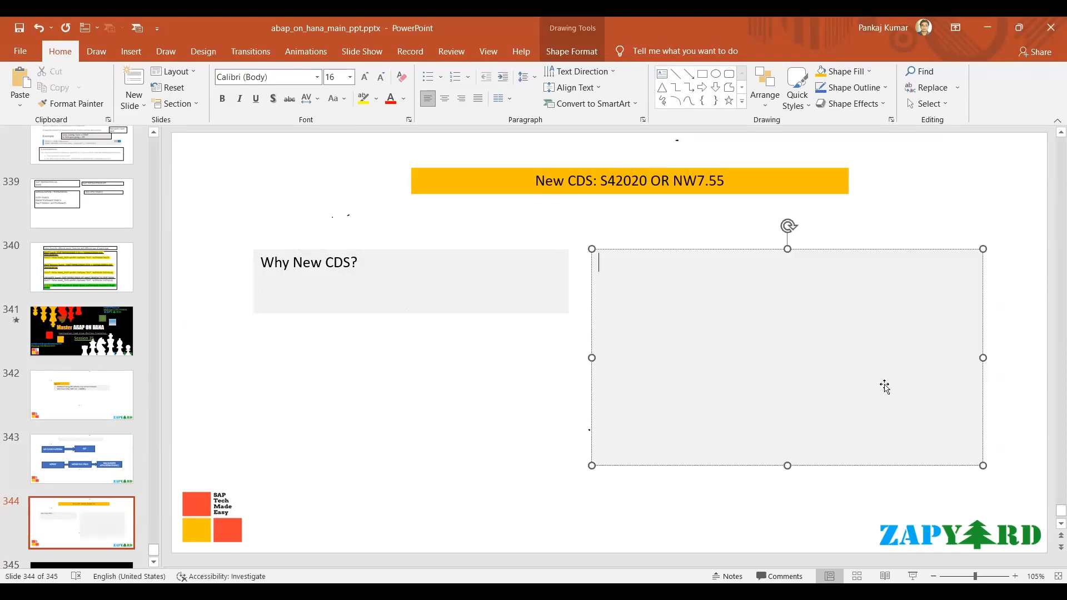
pyautogui.write('D')
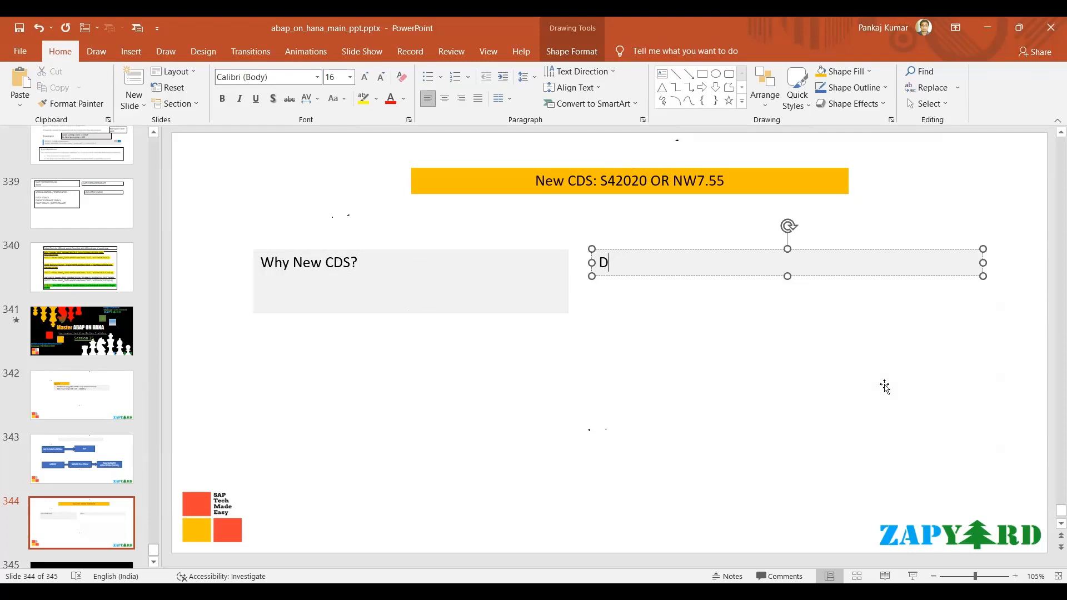
pyautogui.write('rawback of the old cd')
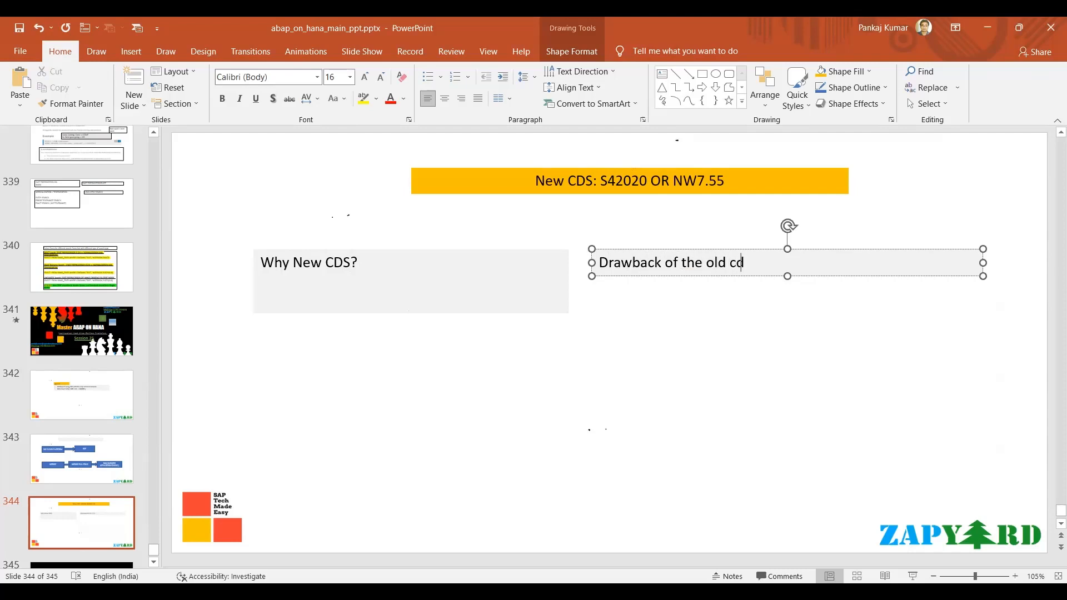
pyautogui.write('s')
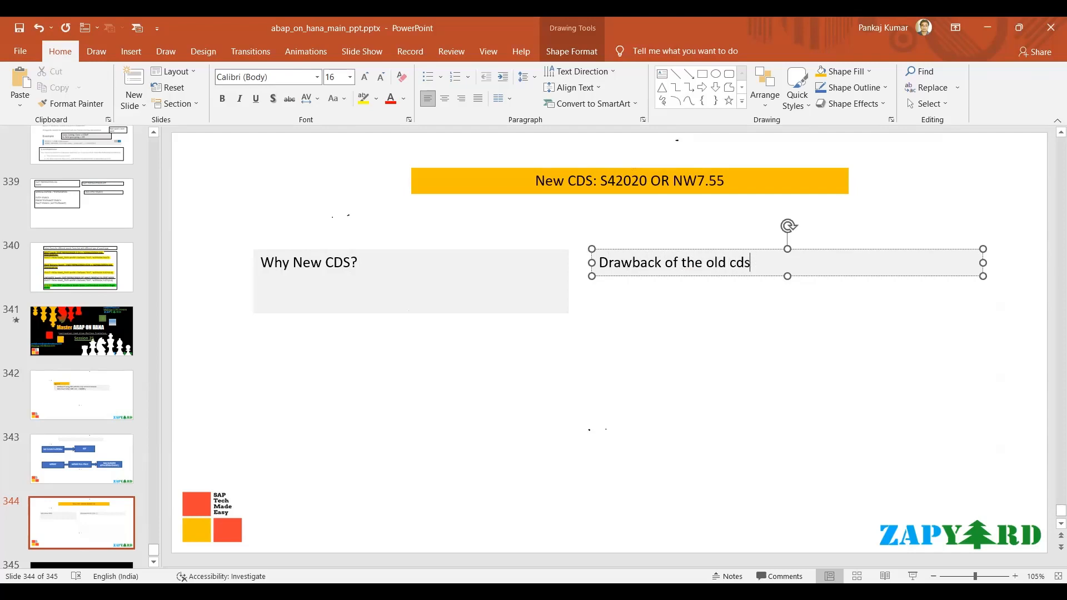
pyautogui.write(':-')
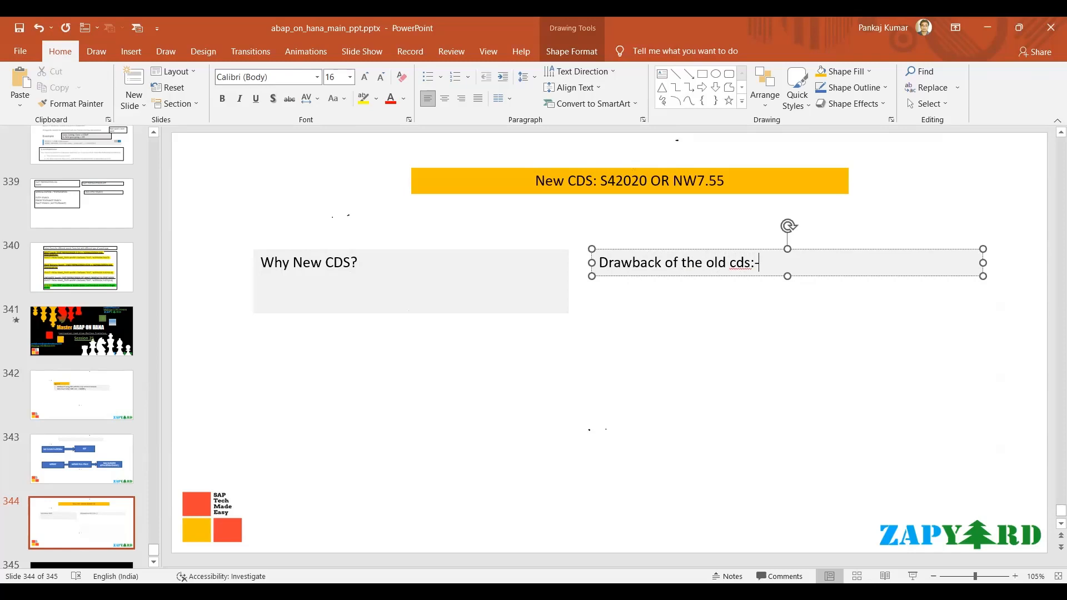
pyautogui.press('enter')
pyautogui.write('1.')
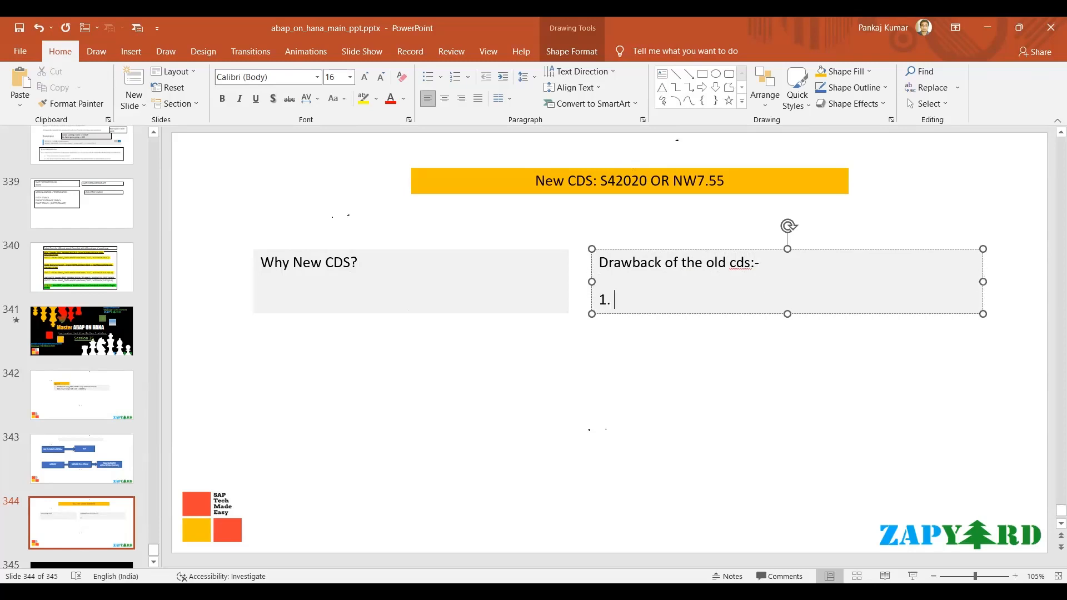
# - Add the first drawback: it generates an SE11 – SQL view, CDS Document and SQL View
pyautogui.write('It genera')
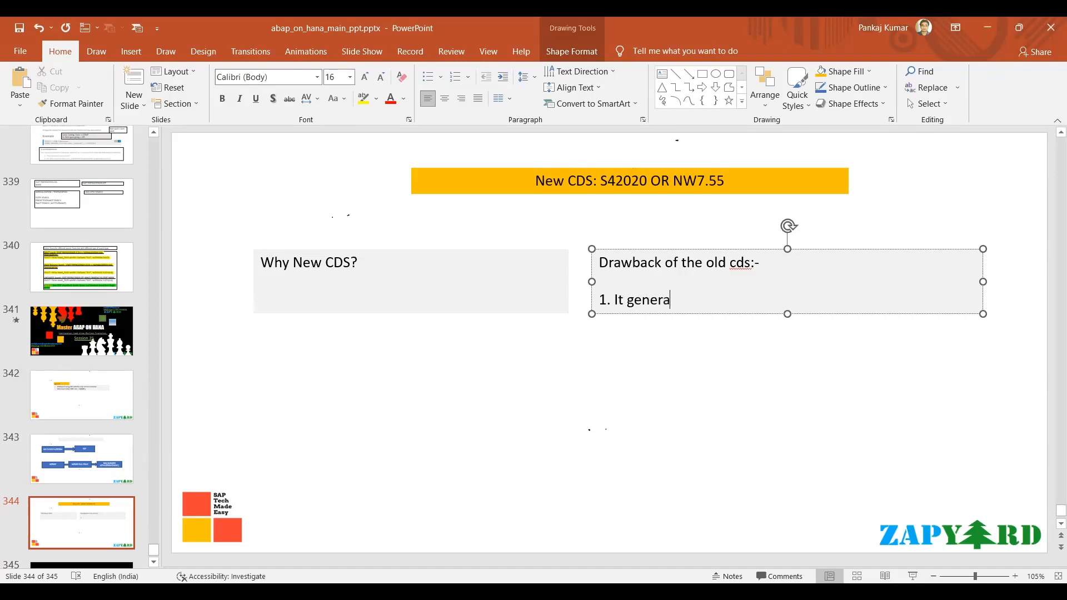
pyautogui.write('tes')
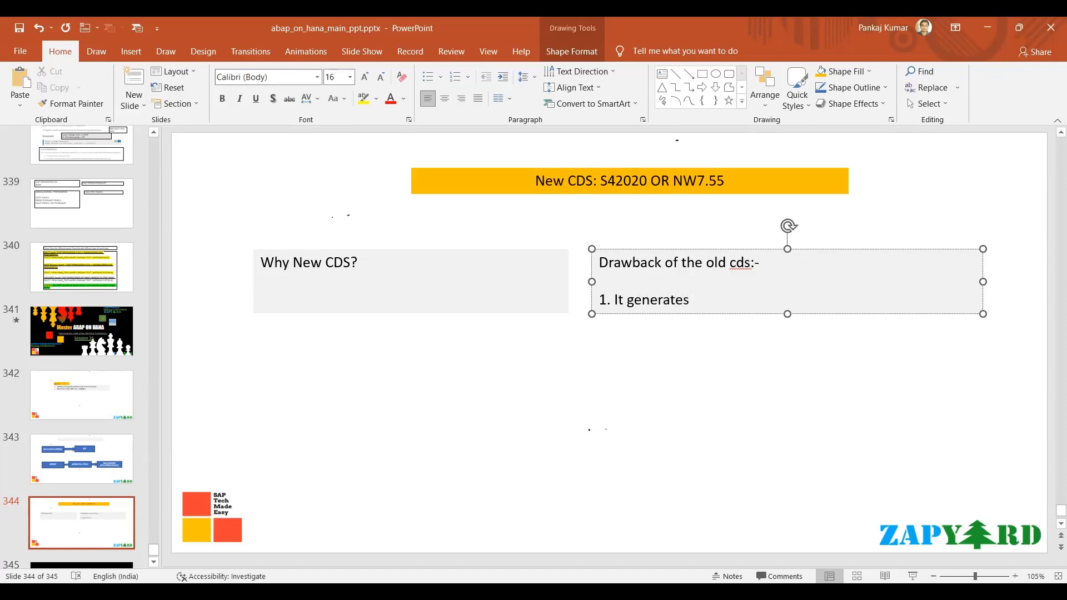
pyautogui.write('multi')
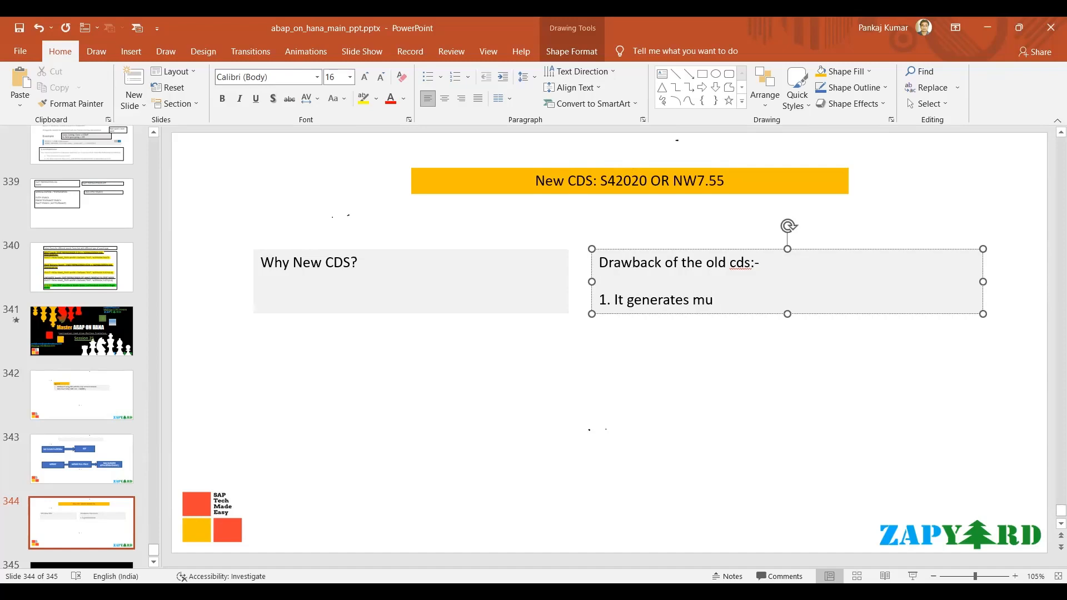
pyautogui.press('Backspace')
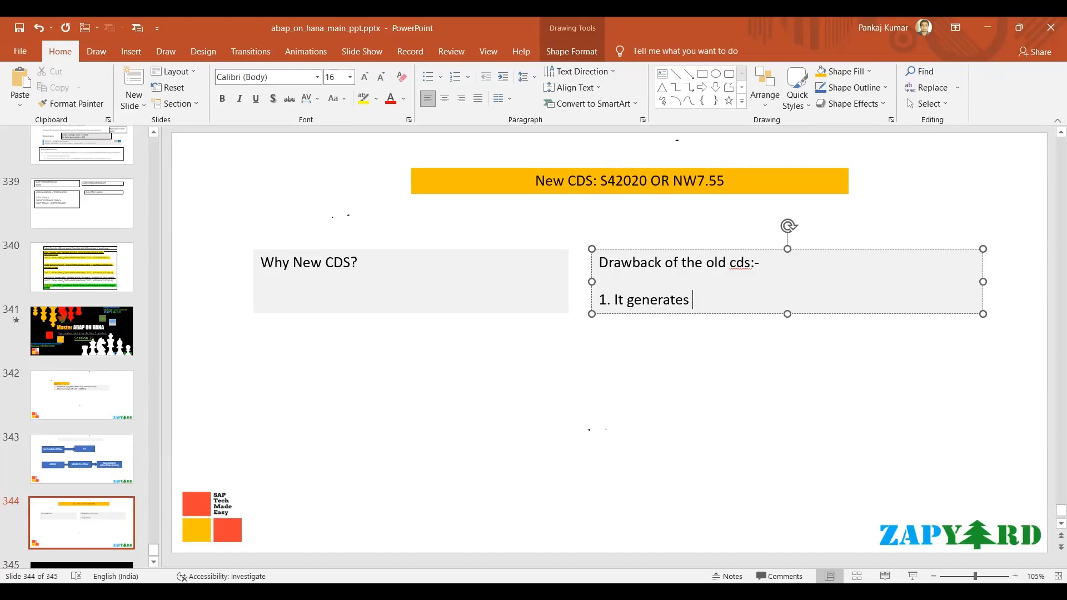
pyautogui.write('SE11')
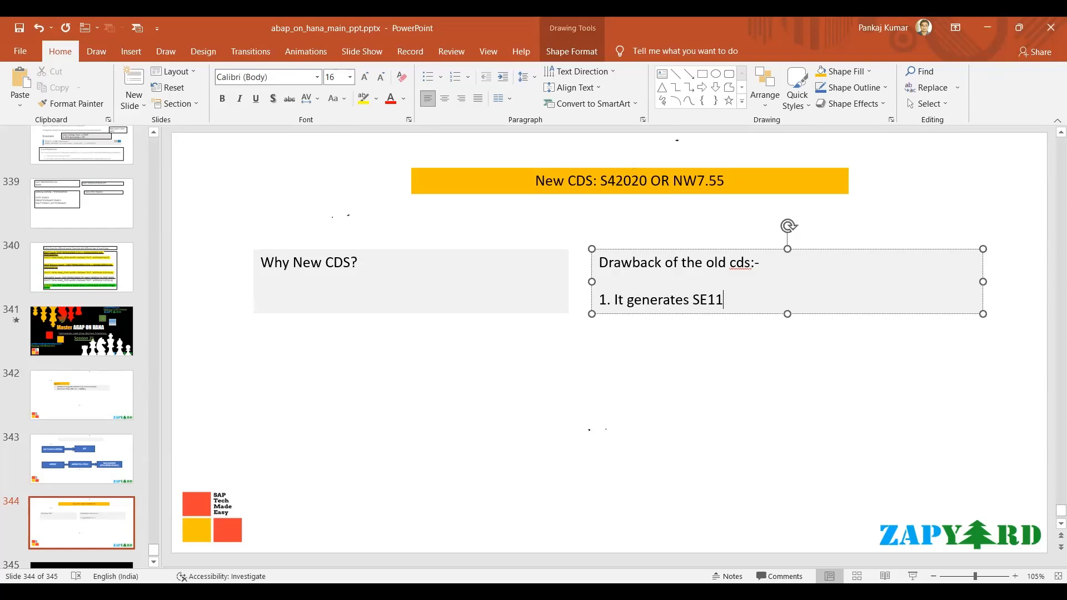
pyautogui.write('– SQL vi')
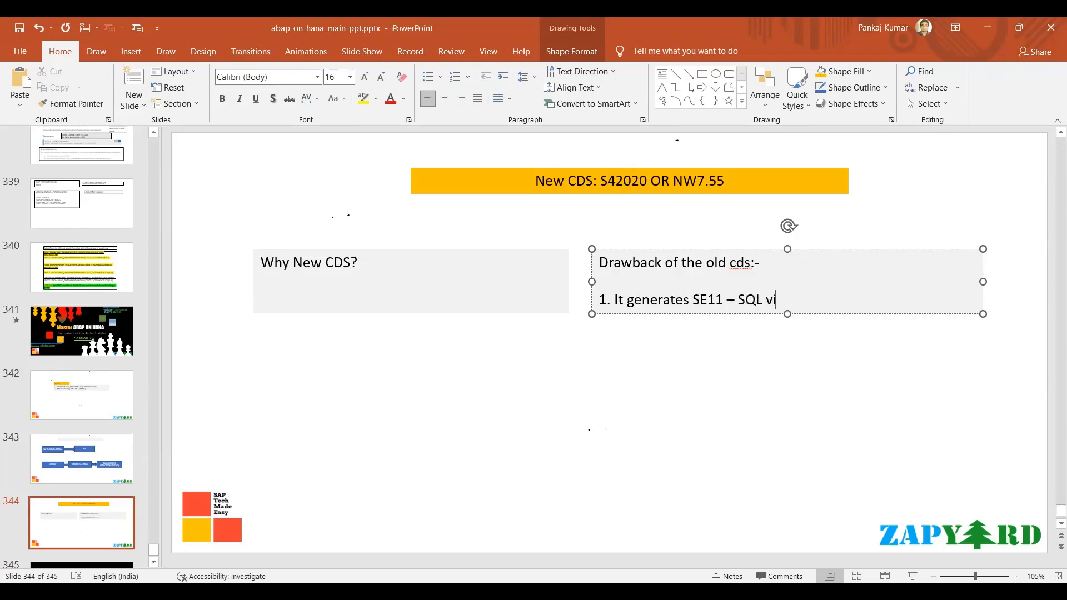
pyautogui.write('ew,')
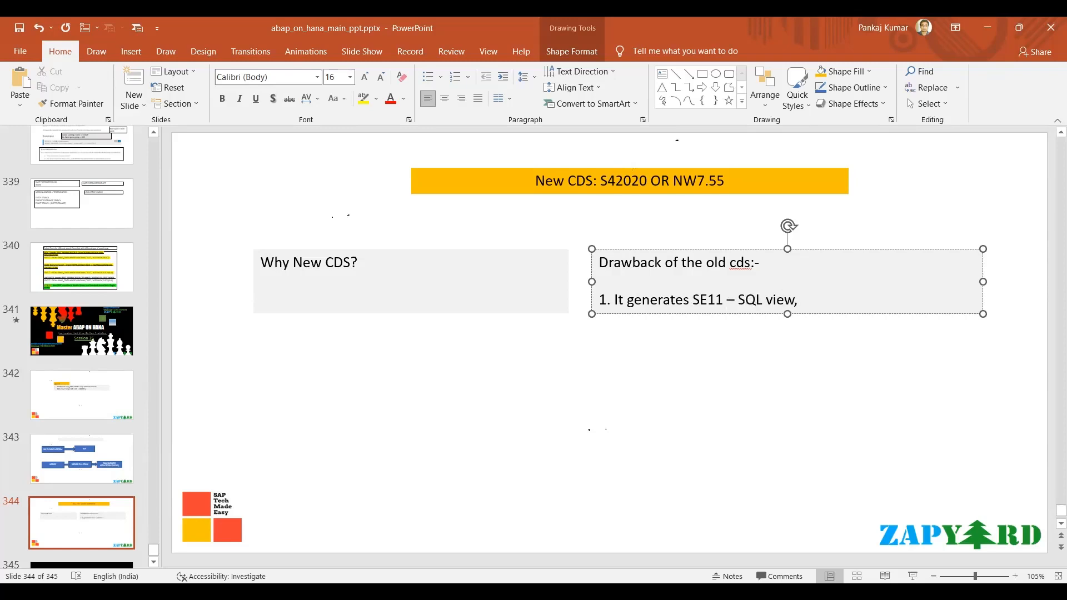
pyautogui.write('CDS Dcoumen')
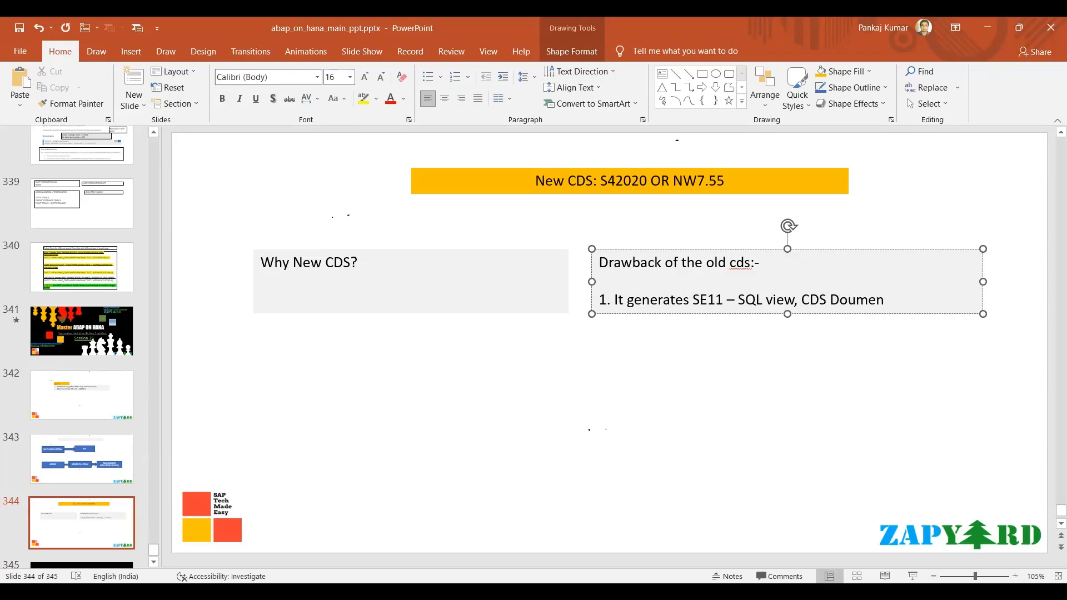
pyautogui.write('Document, HAN')
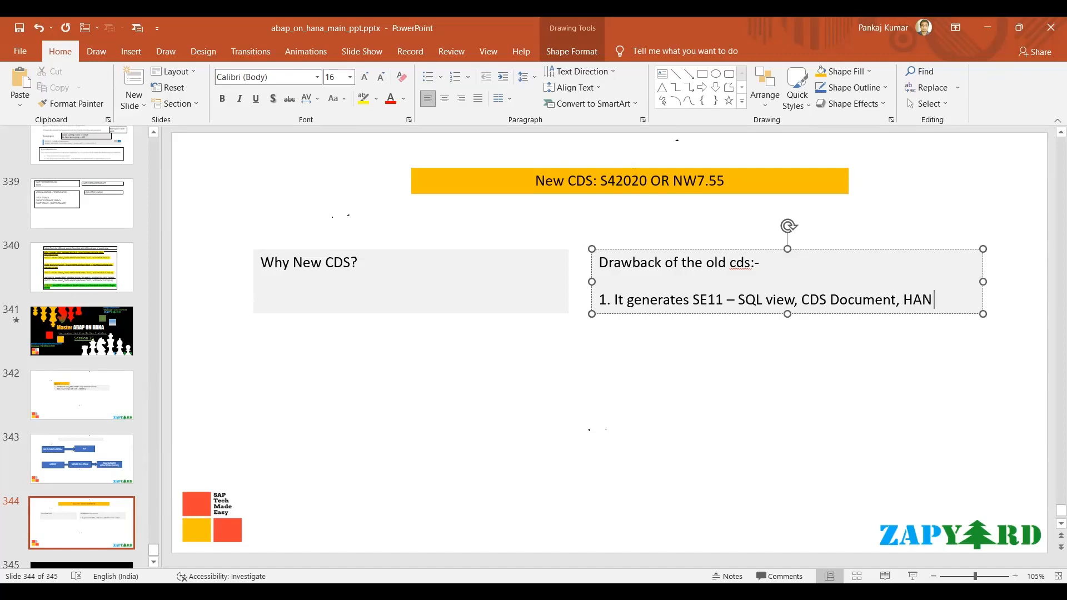
pyautogui.write('a')
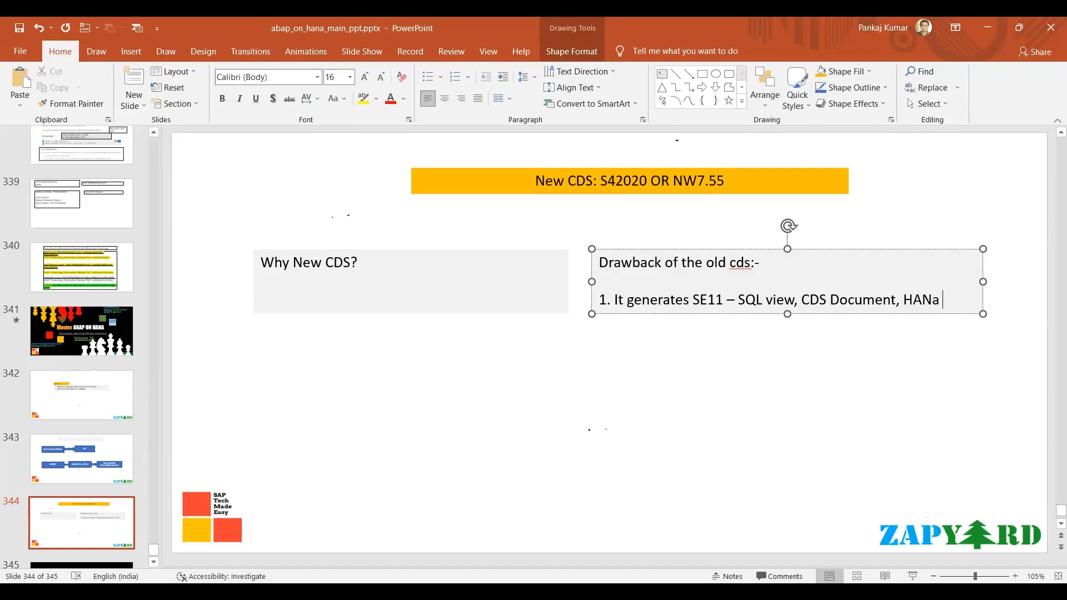
pyautogui.write('SQL View')
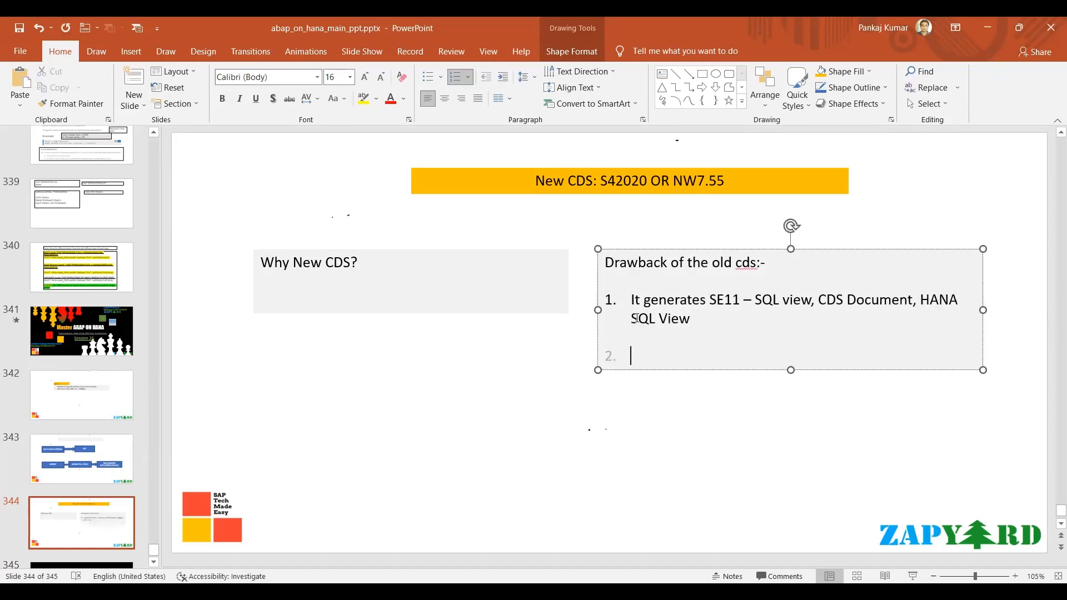
# - Add drawbacks on generation time and the missing strict annotation check
pyautogui.write('For genera')
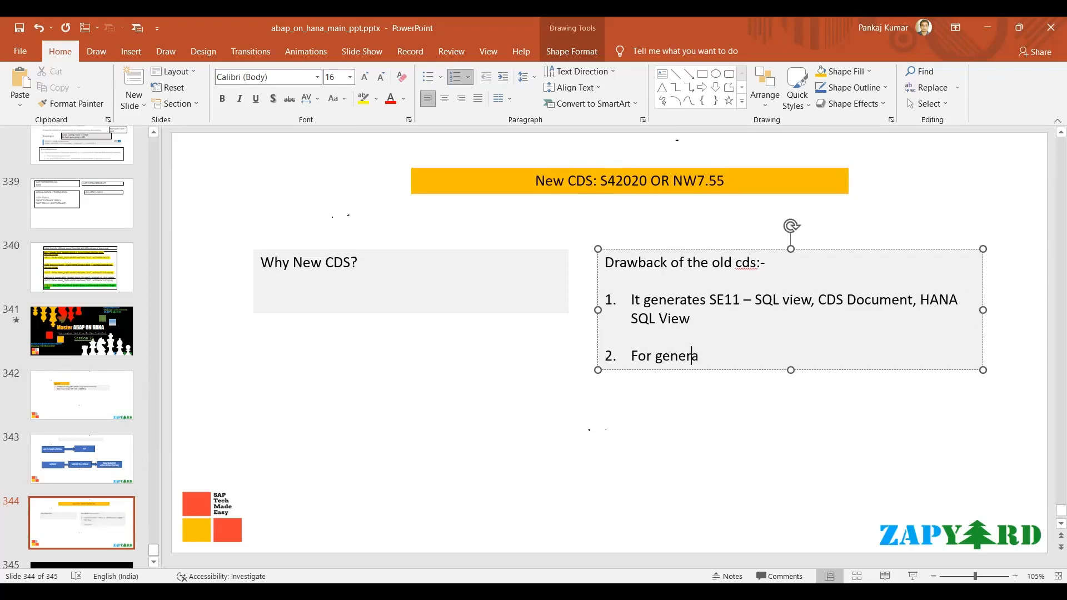
pyautogui.write('ting all the')
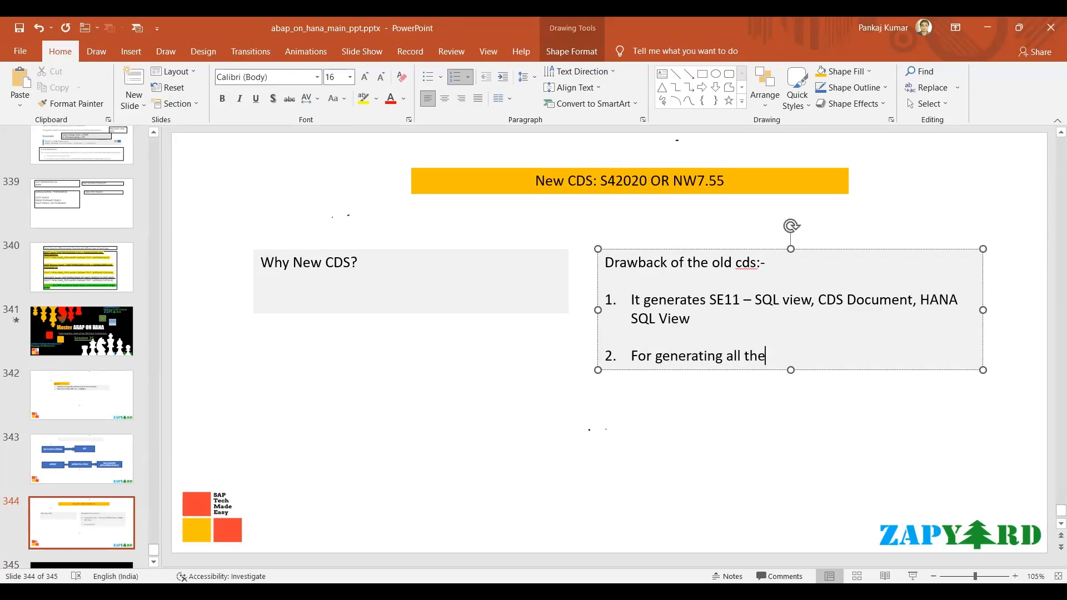
pyautogui.write('se stuff')
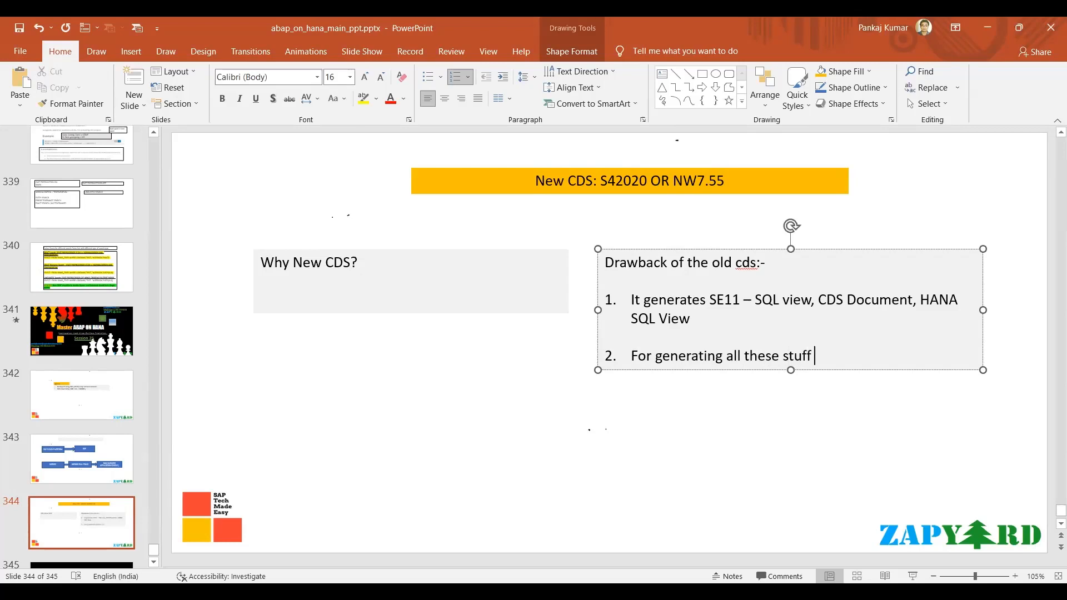
pyautogui.write('it takes')
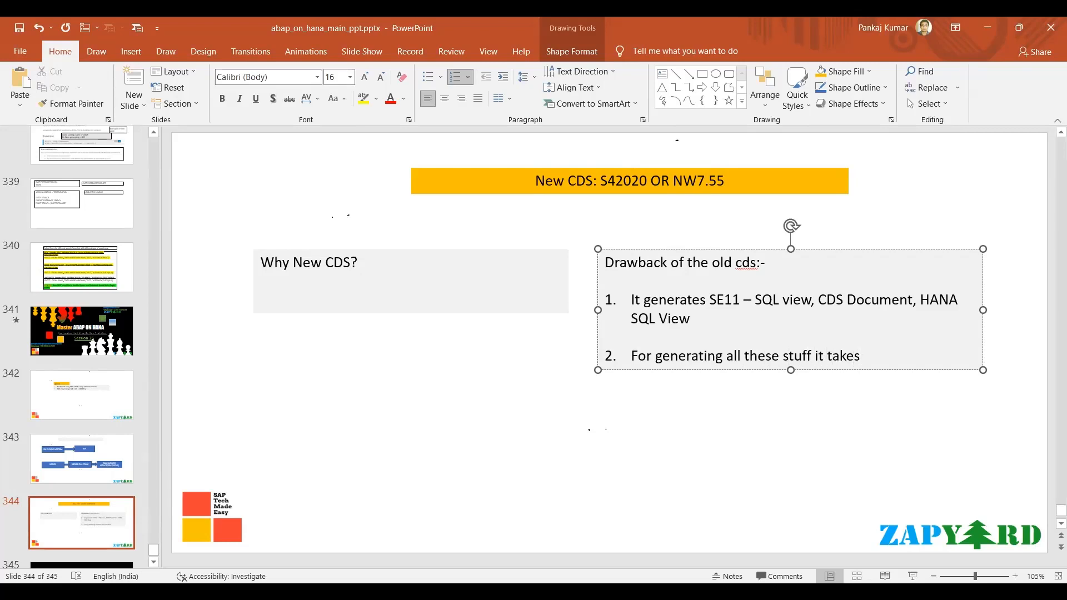
pyautogui.press('enter')
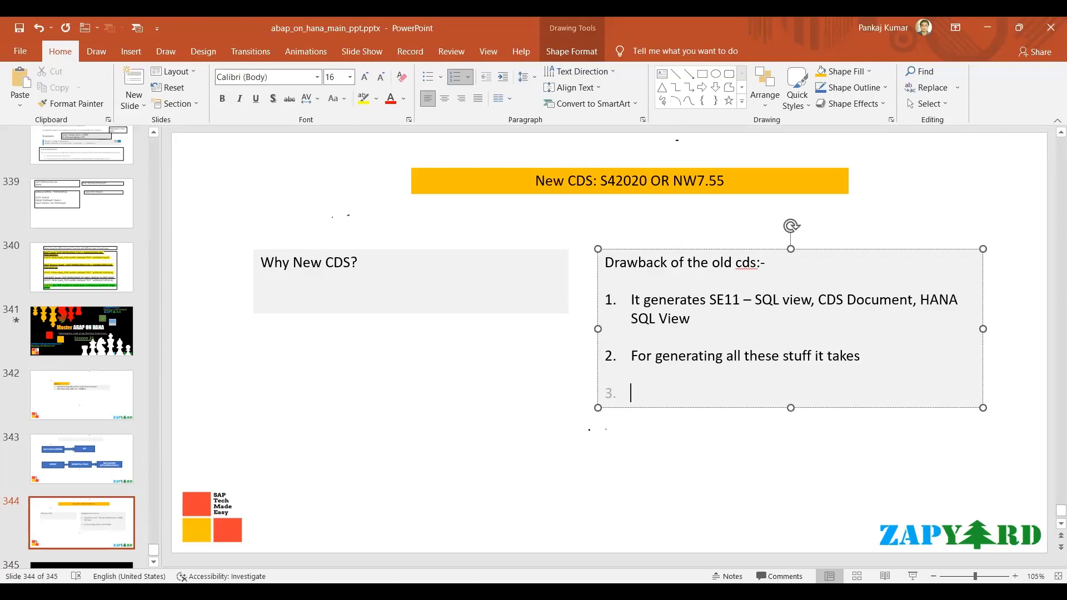
pyautogui.write('STi')
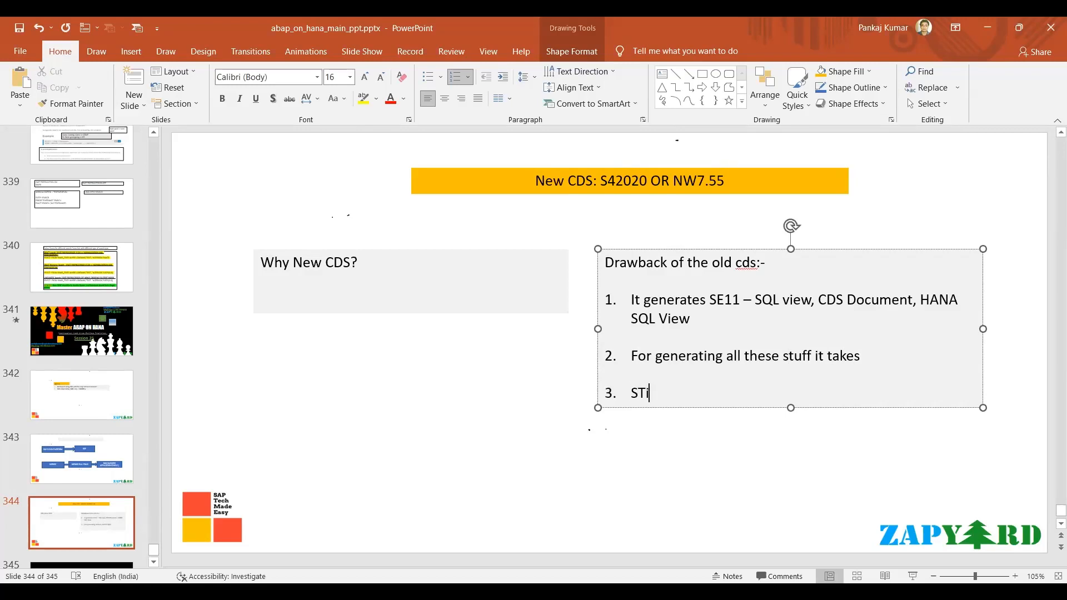
pyautogui.press('BackSpace')
pyautogui.write('trict check for annota')
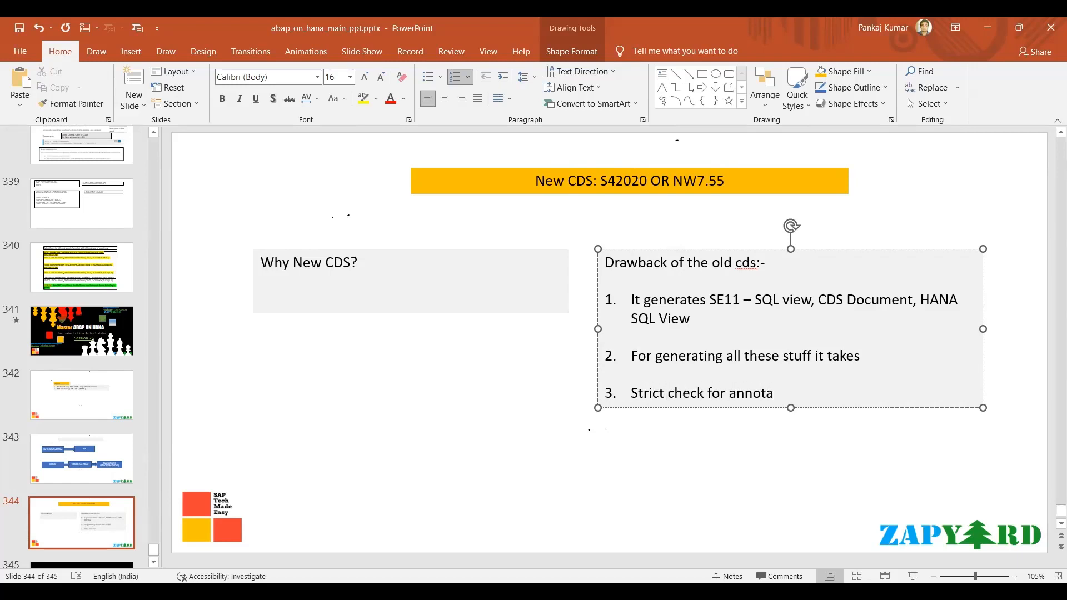
pyautogui.write('tion is not')
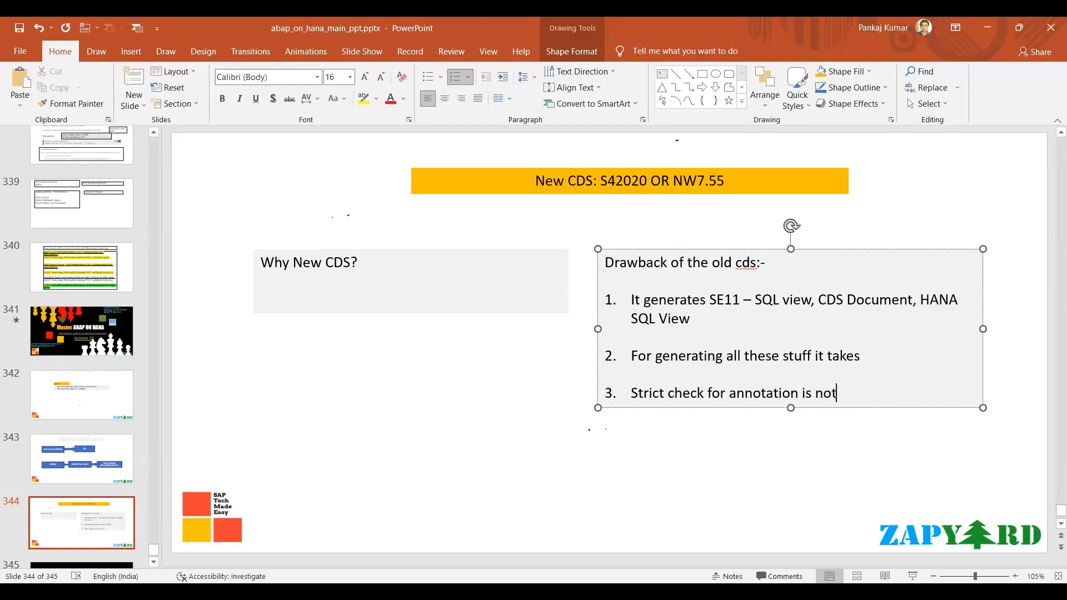
pyautogui.write('there')
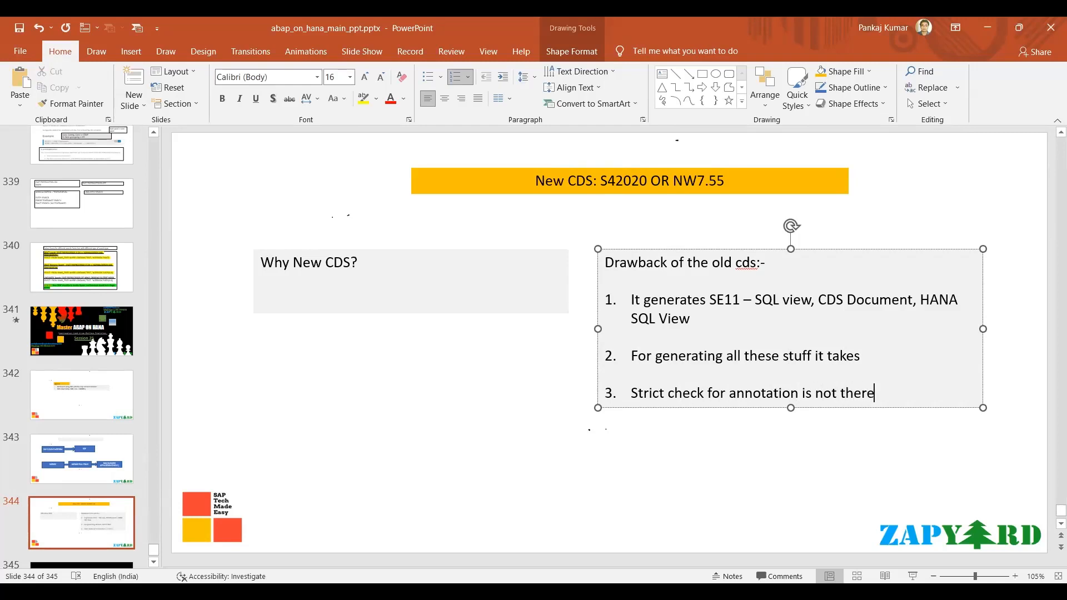
pyautogui.moveTo(391, 279)
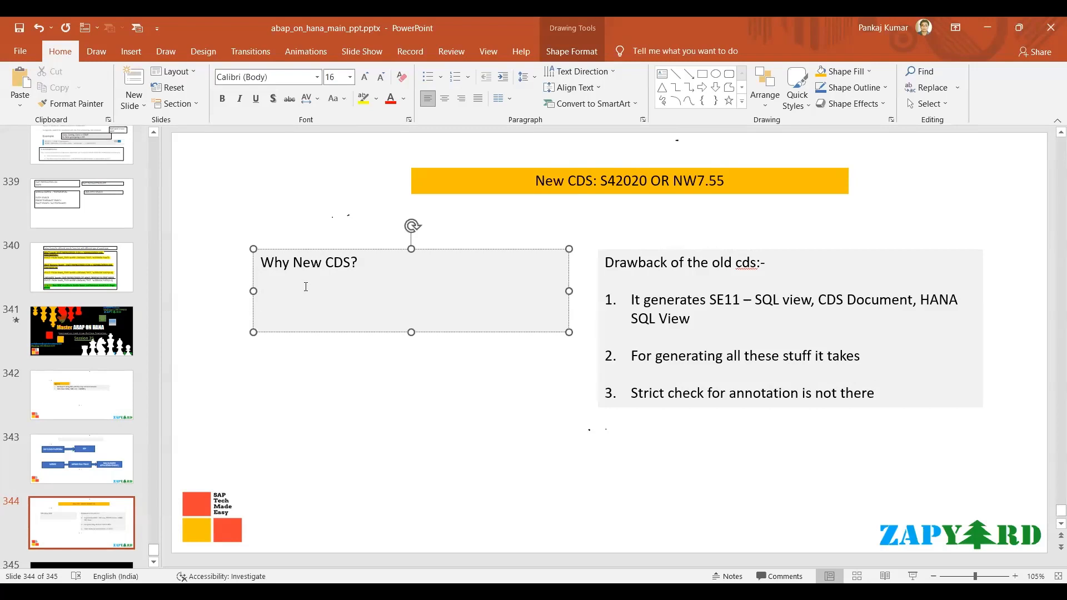
# - Under 'Why New CDS?', note it generates only a named VIEW instead of an SE11 SQL VIEW
pyautogui.write('It gnerat')
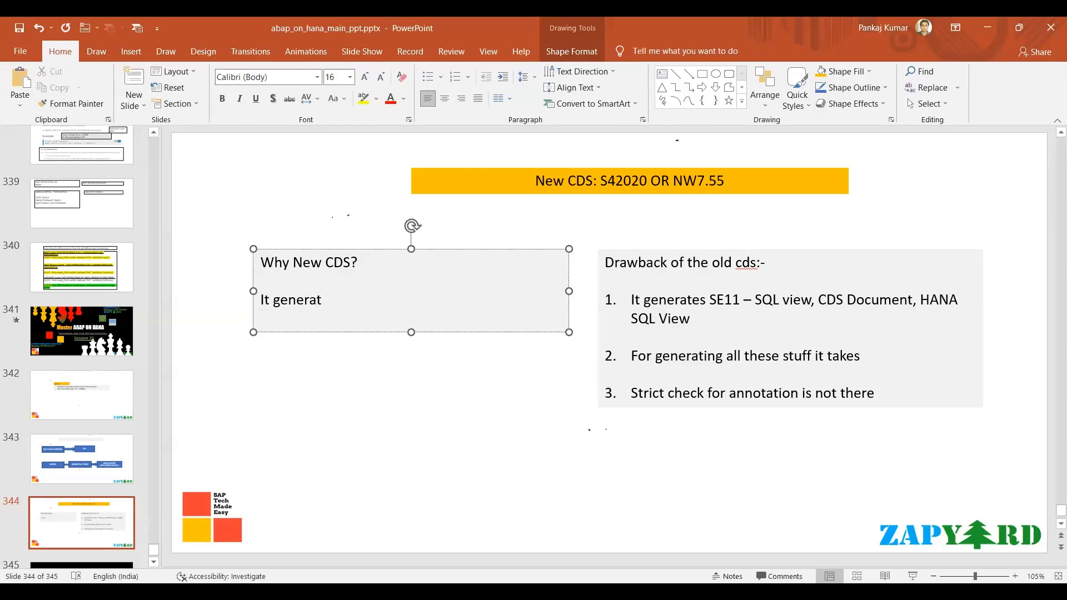
pyautogui.write('es')
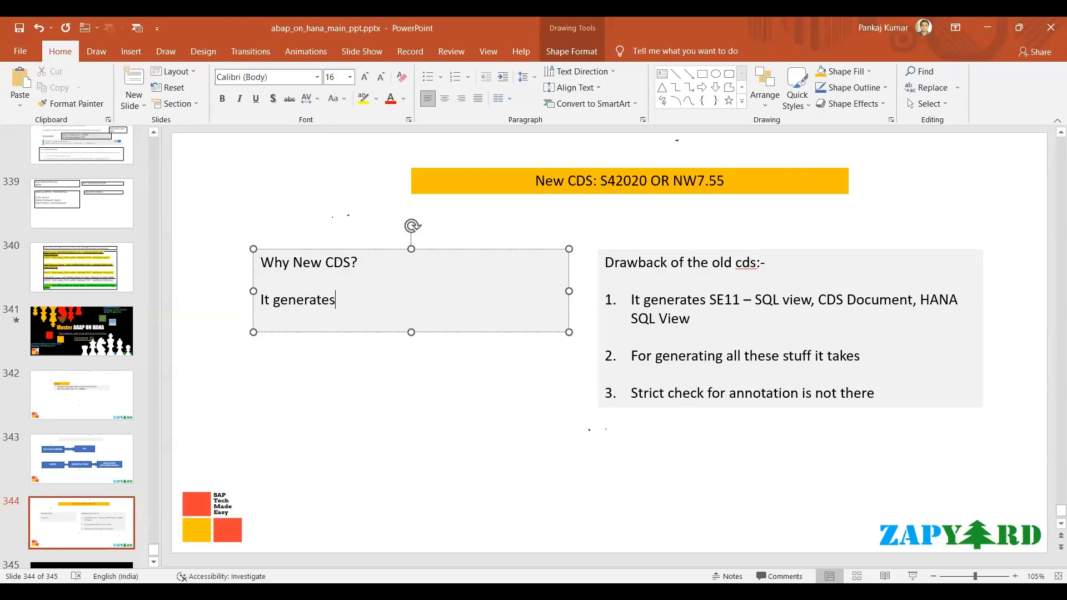
pyautogui.write('-')
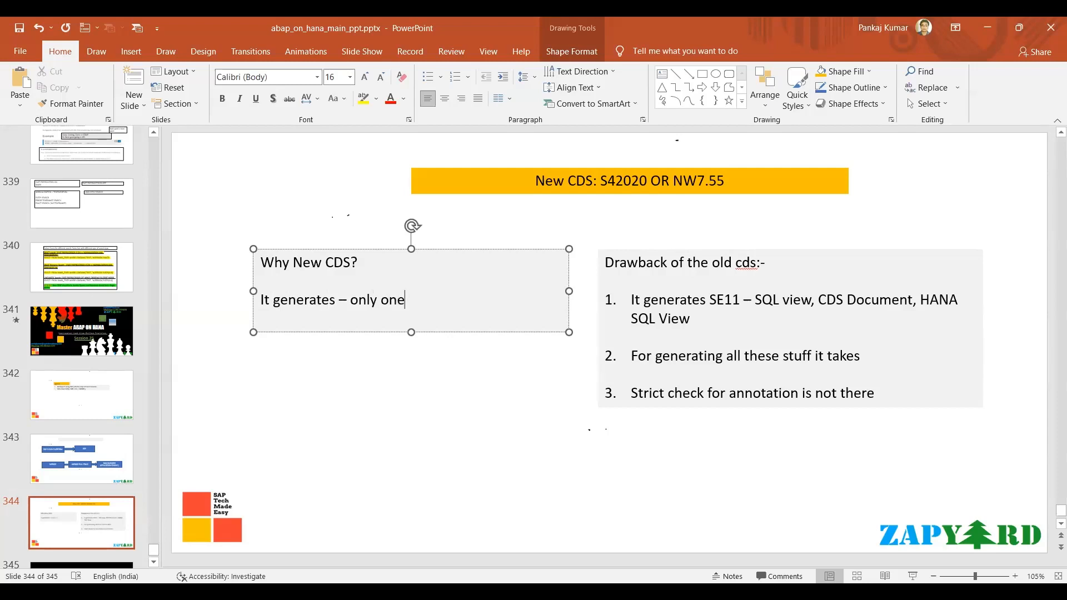
pyautogui.write('name')
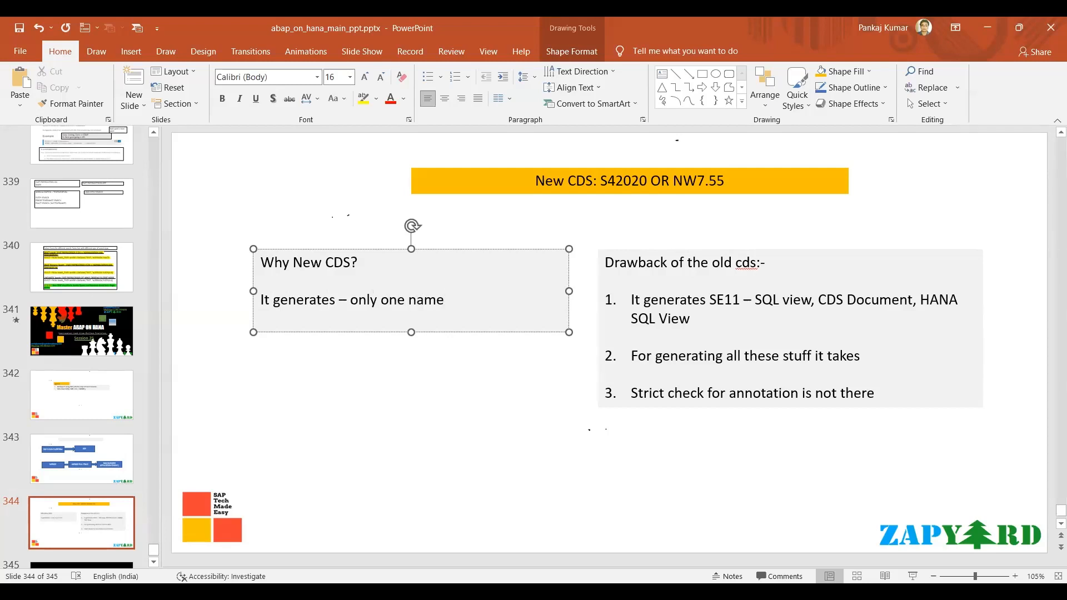
pyautogui.write('-')
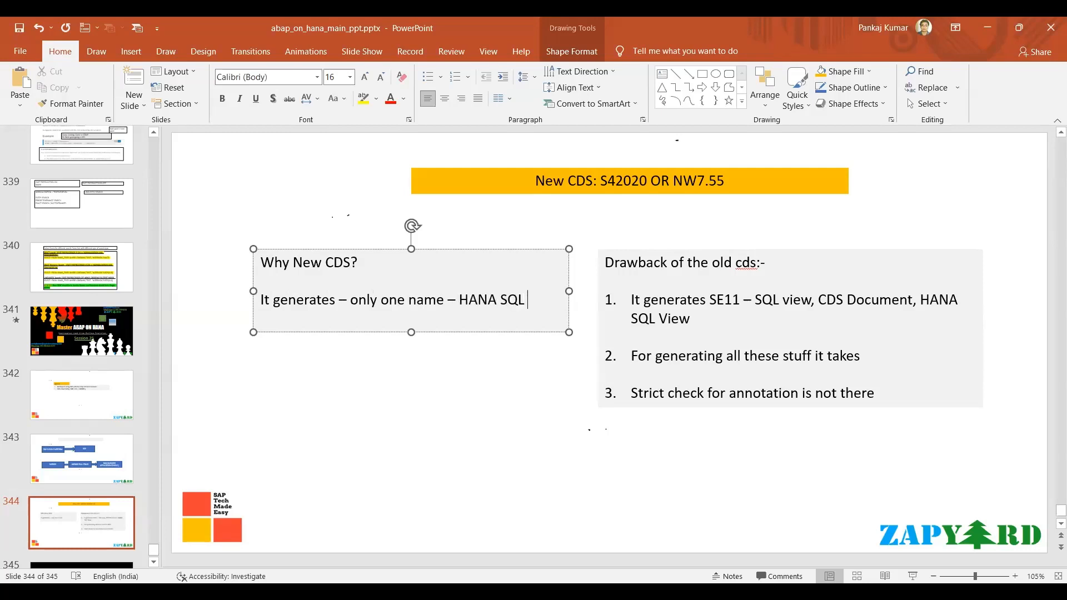
pyautogui.write('VIEW')
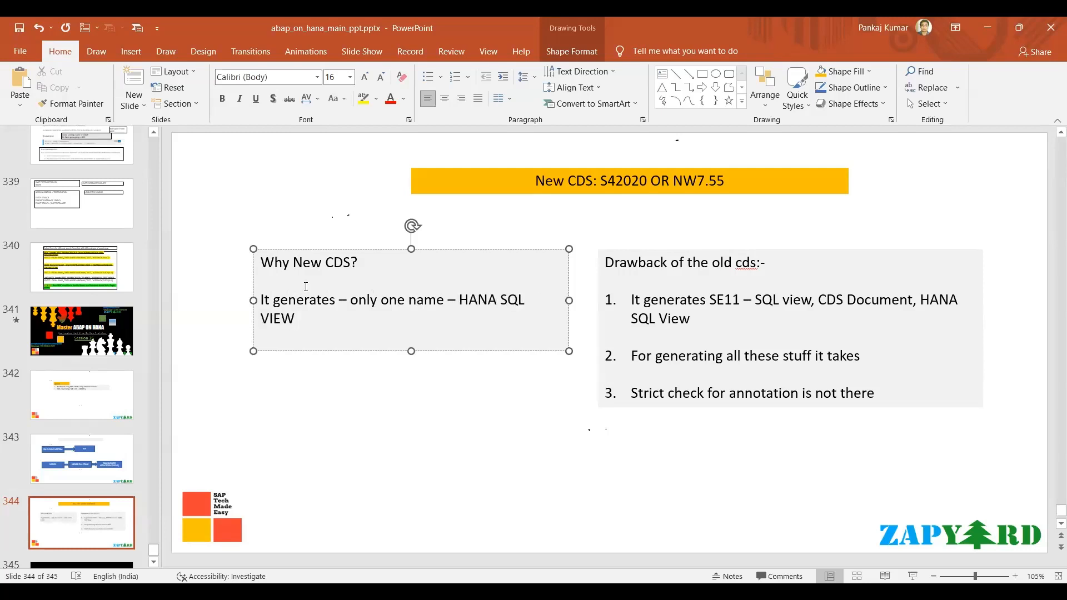
pyautogui.write('(')
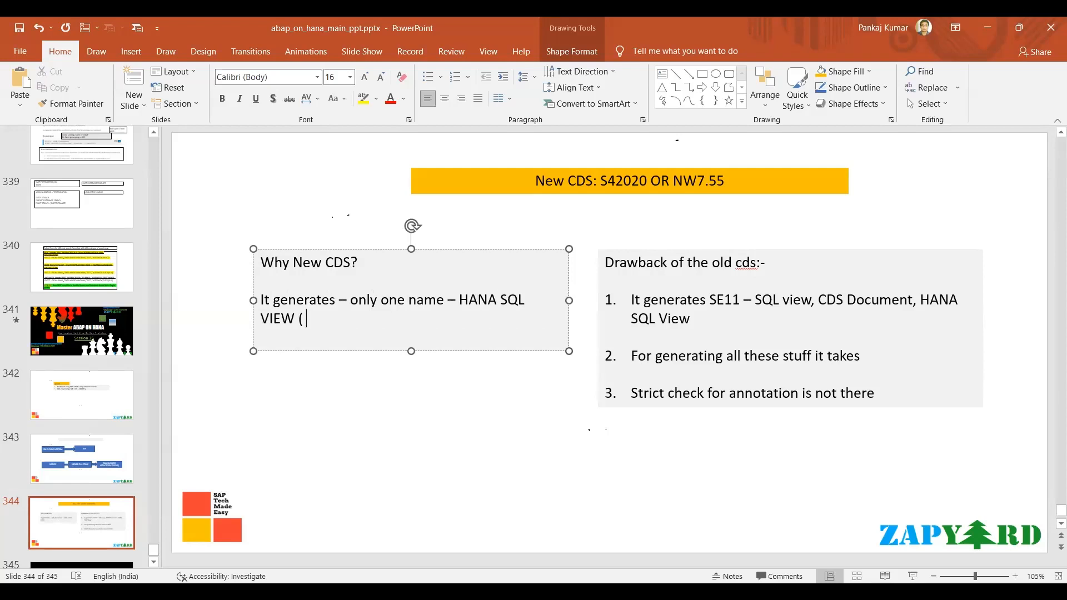
pyautogui.write('SE11 SQ')
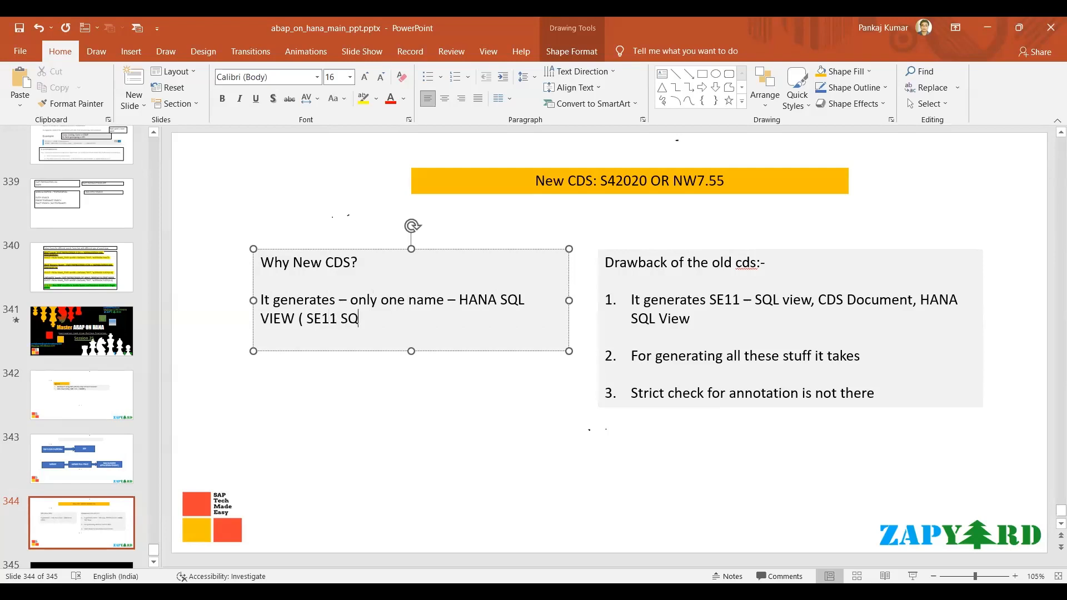
pyautogui.write('L VIEW )')
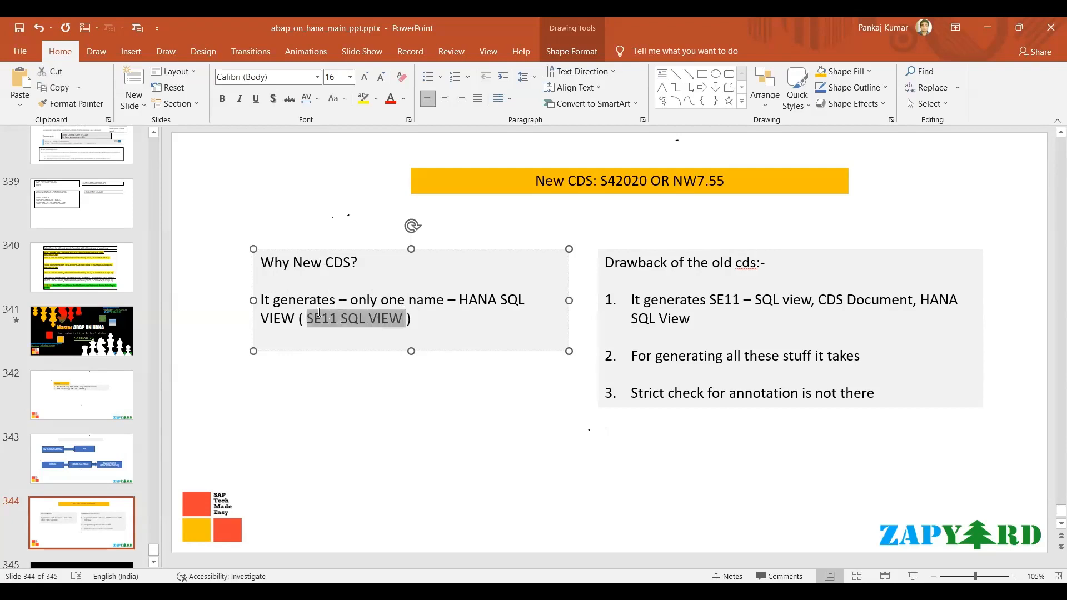
# - Strike through 'SE11 SQL VIEW' and highlight 'SE11 – SQL view' in green
pyautogui.click(272, 98)
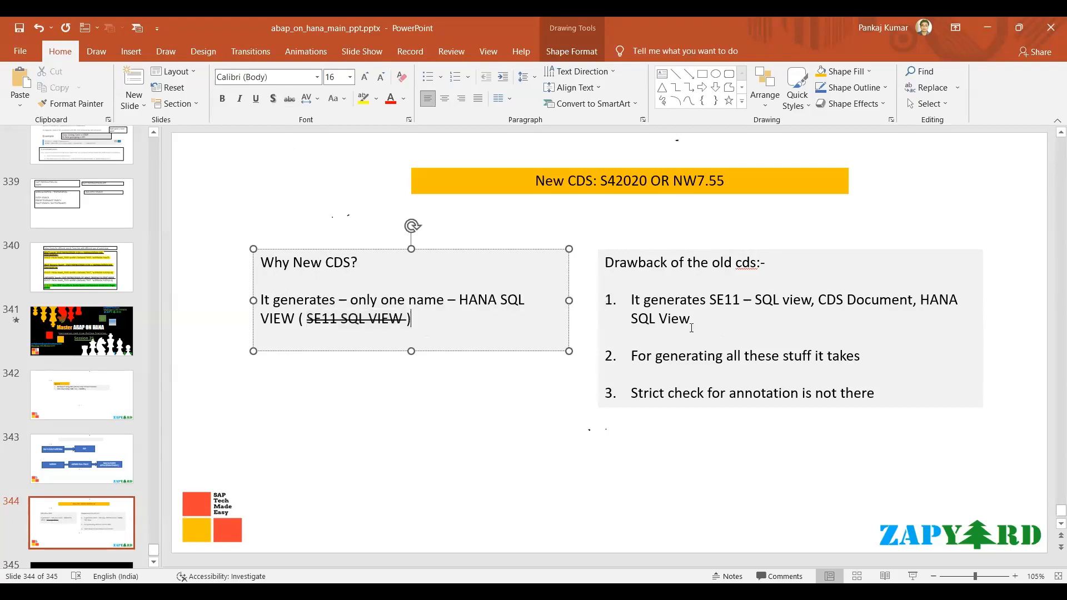
pyautogui.click(741, 299)
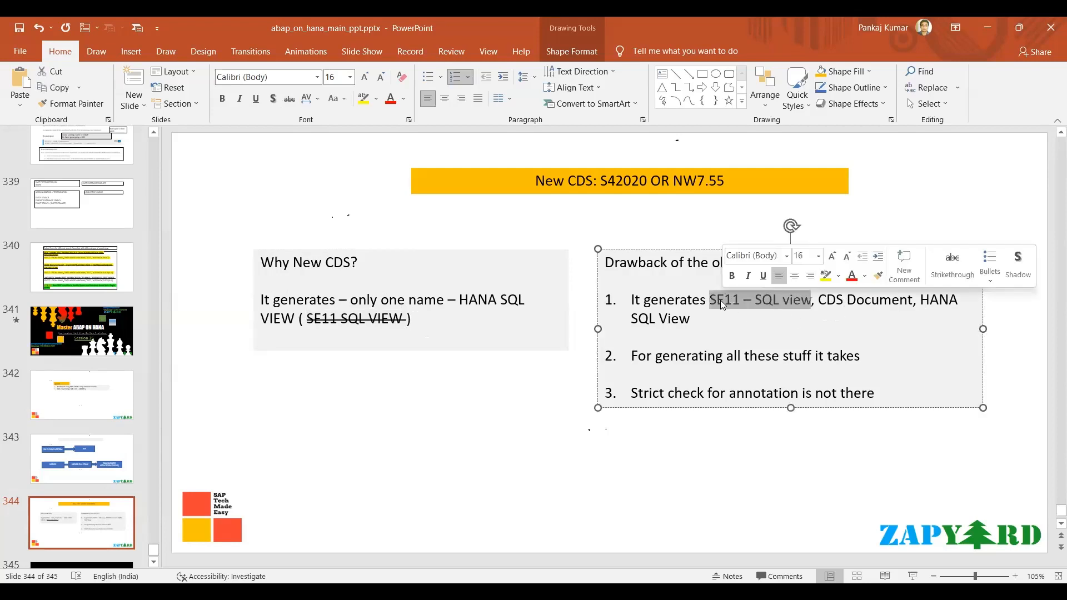
pyautogui.click(373, 97)
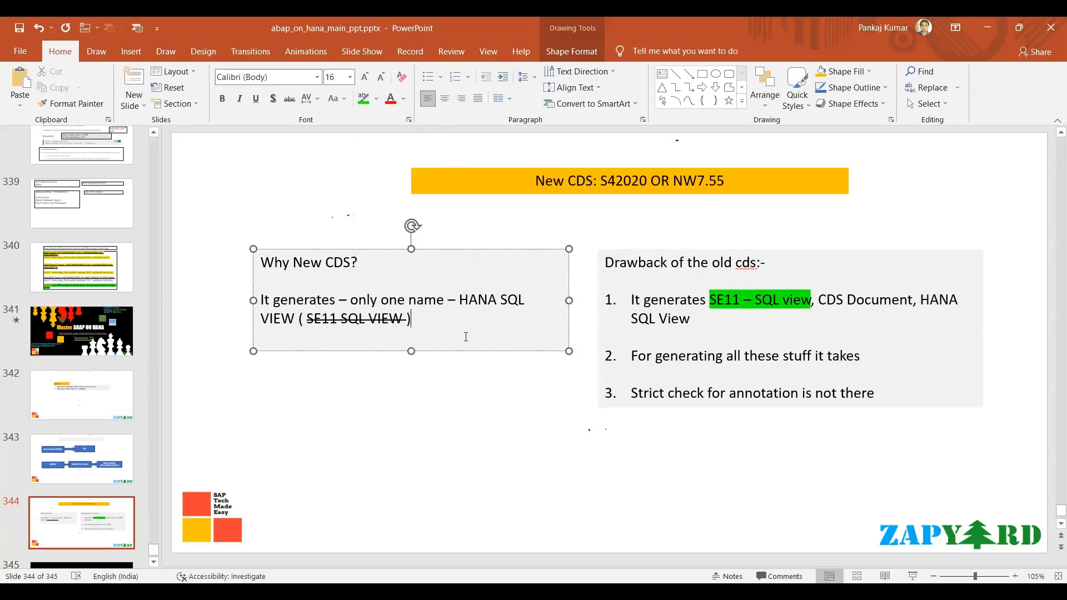
pyautogui.press('enter')
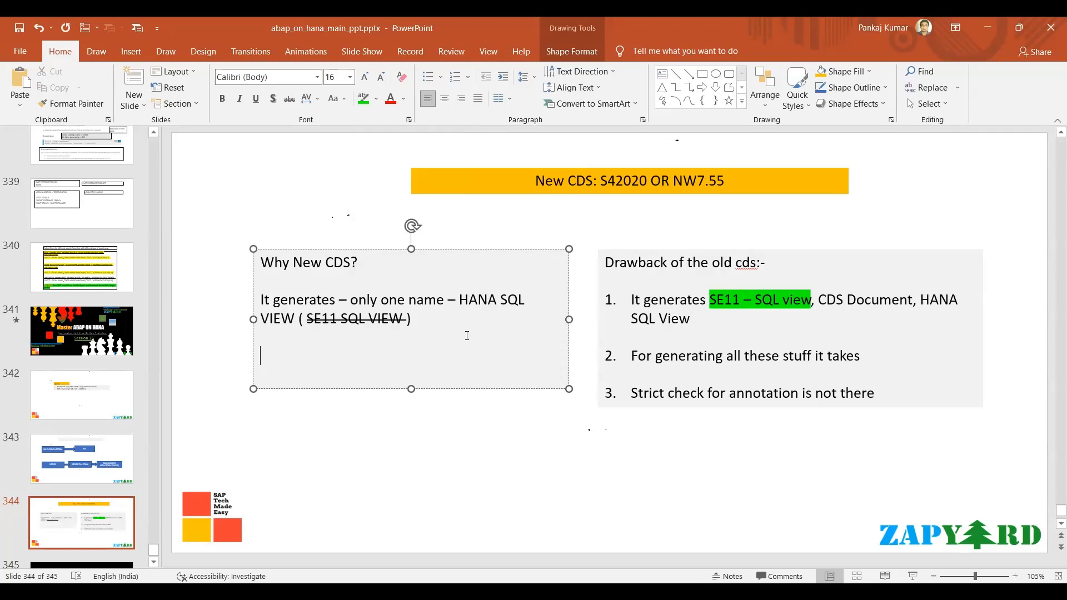
# - Explain that without the SE11 view, activation of this CDS is faster
pyautogui.write('It')
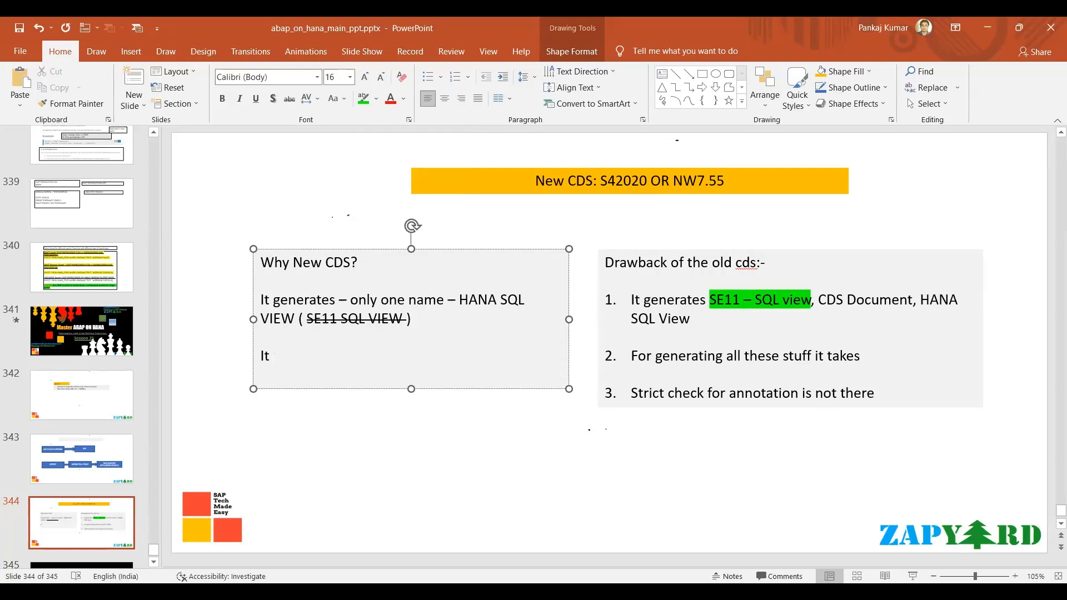
pyautogui.click(274, 355)
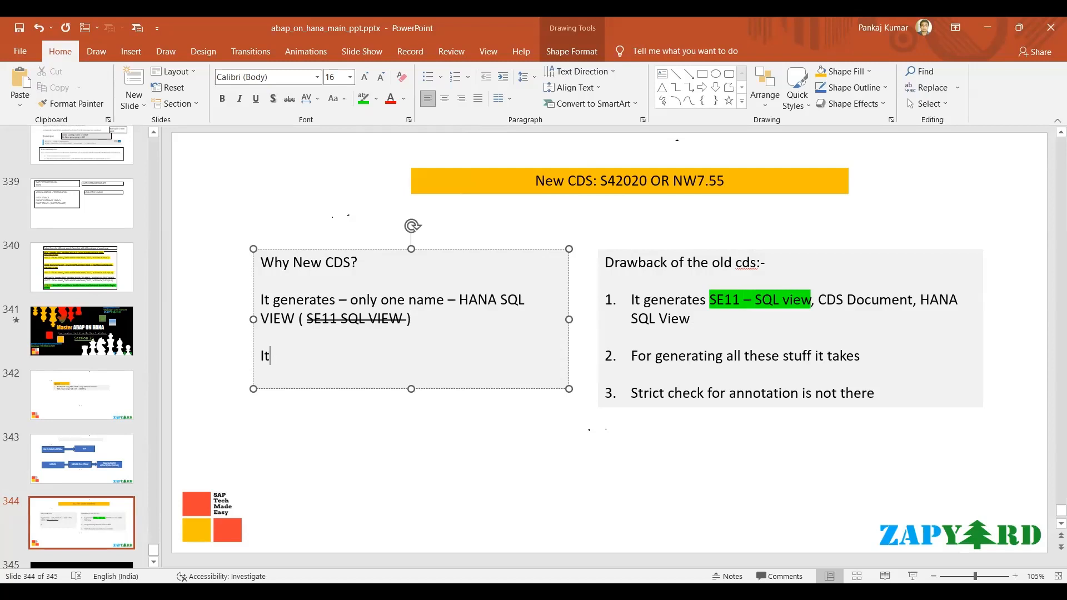
pyautogui.write('Because it')
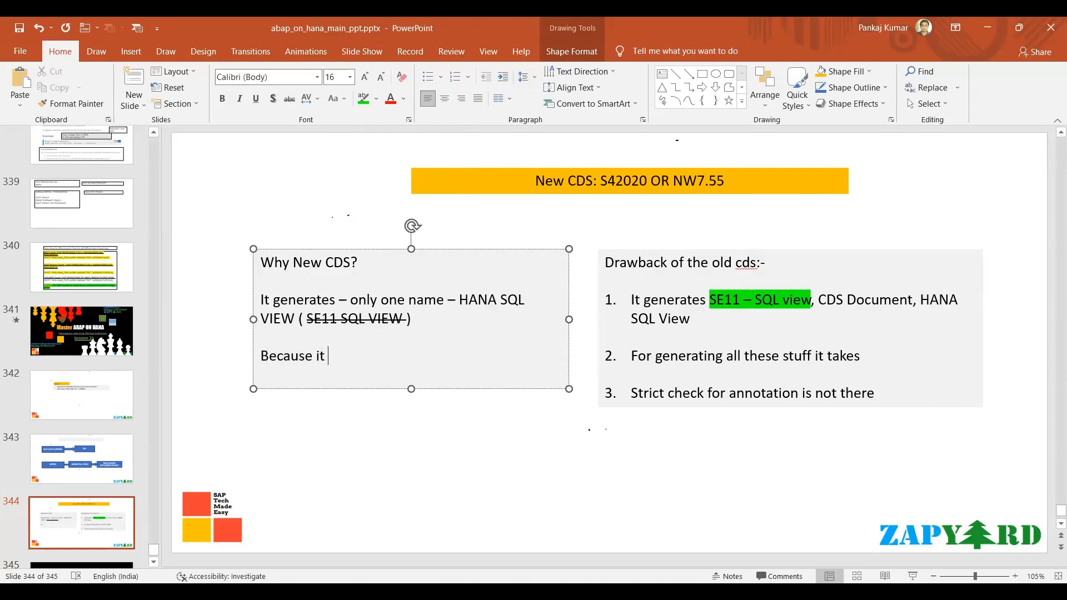
pyautogui.write('doesn’t ge')
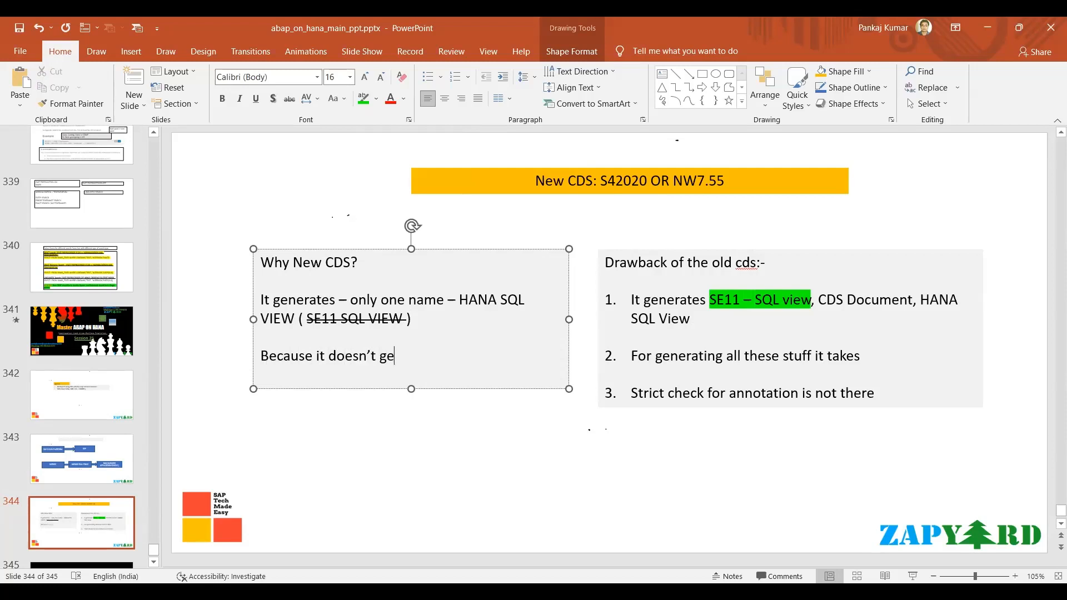
pyautogui.write('nerate the SW')
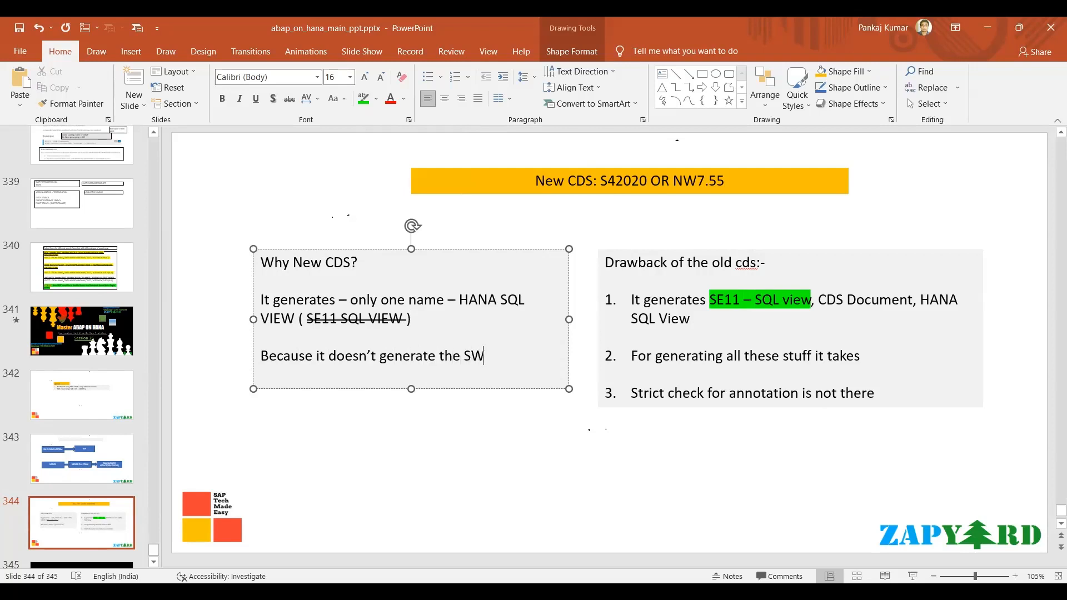
pyautogui.write('SE11 -')
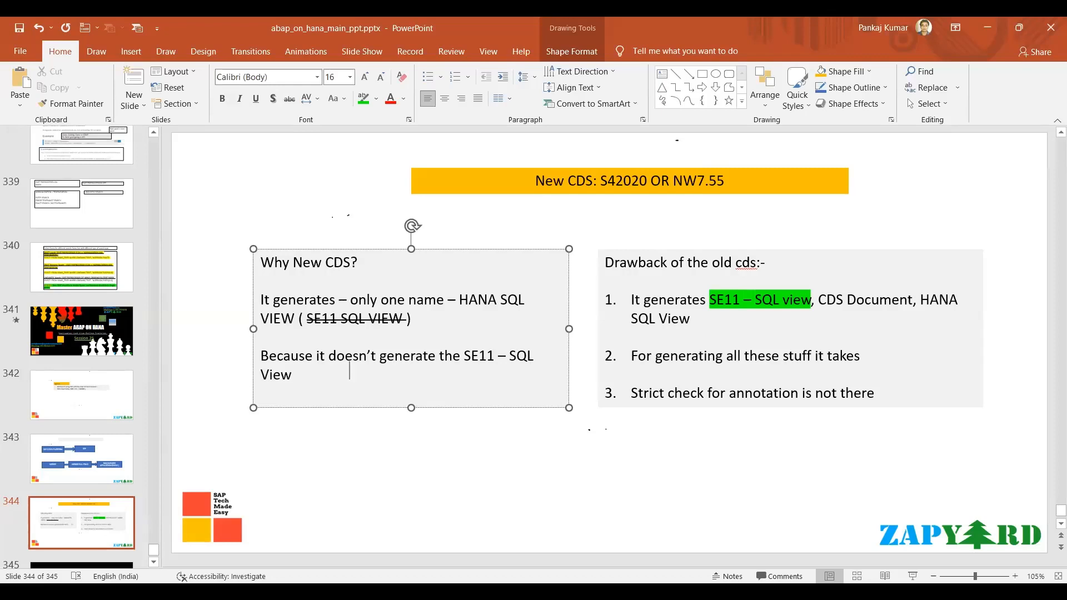
pyautogui.write('- g')
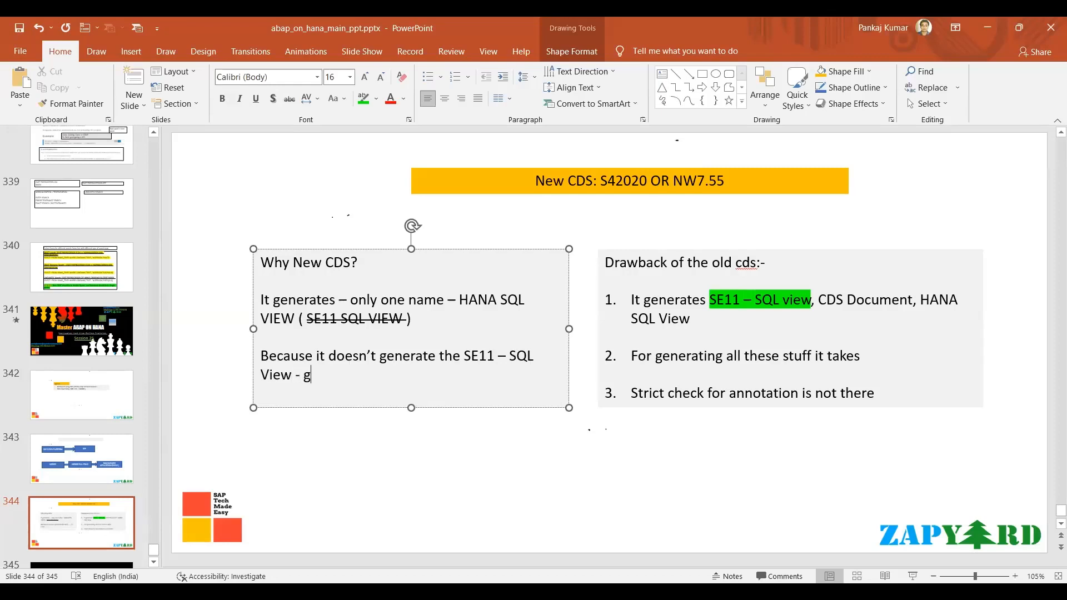
pyautogui.write('activation o')
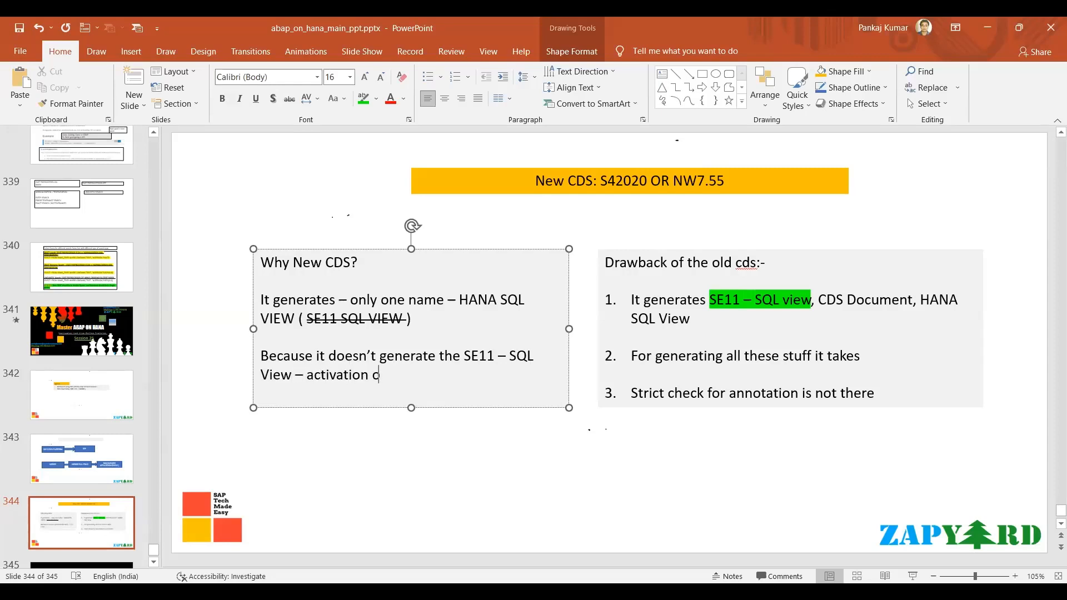
pyautogui.write('f this CD')
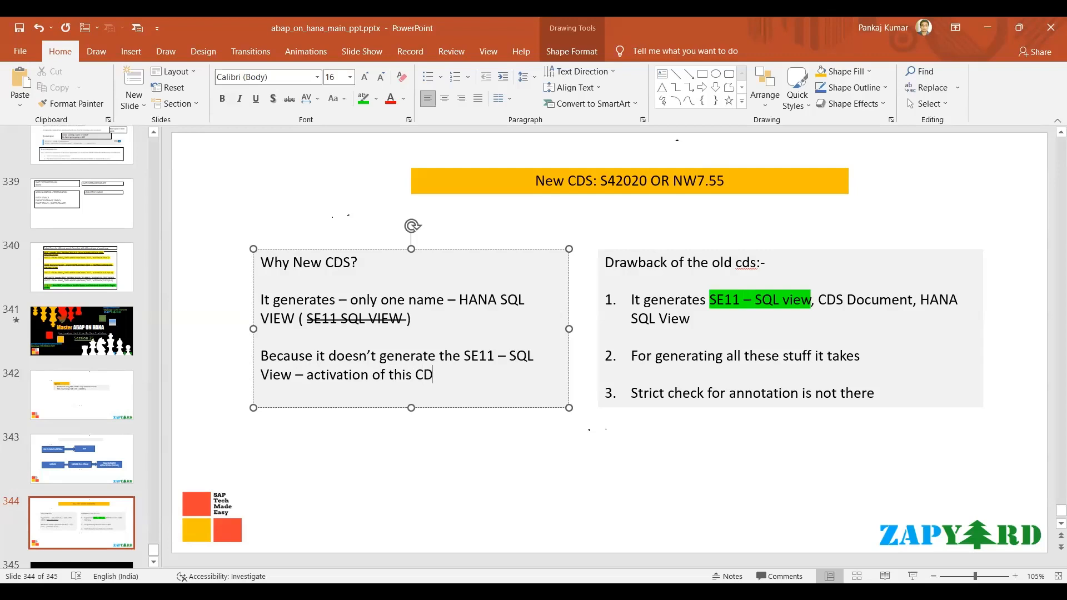
pyautogui.write('S is going to fa')
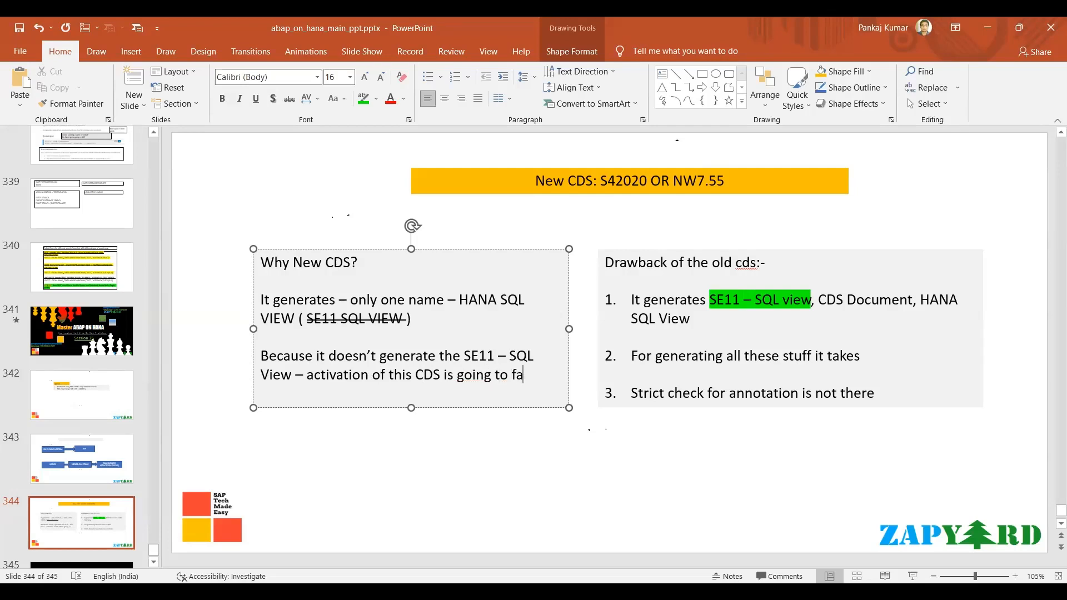
# - Add the point 'strict Annotation syntax' to the Why New CDS? box
pyautogui.write('st')
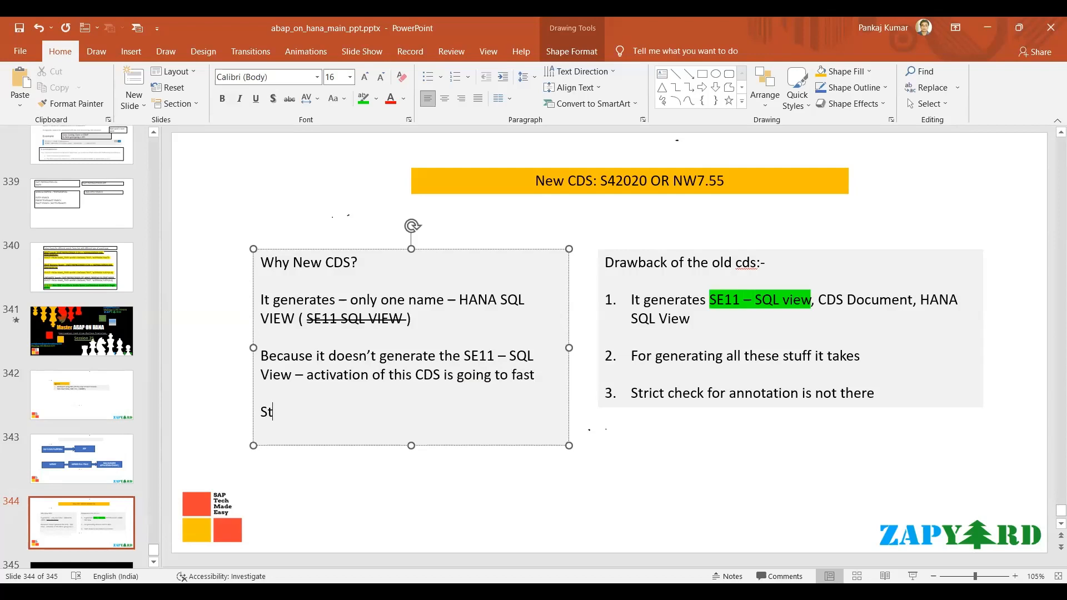
pyautogui.write('rict')
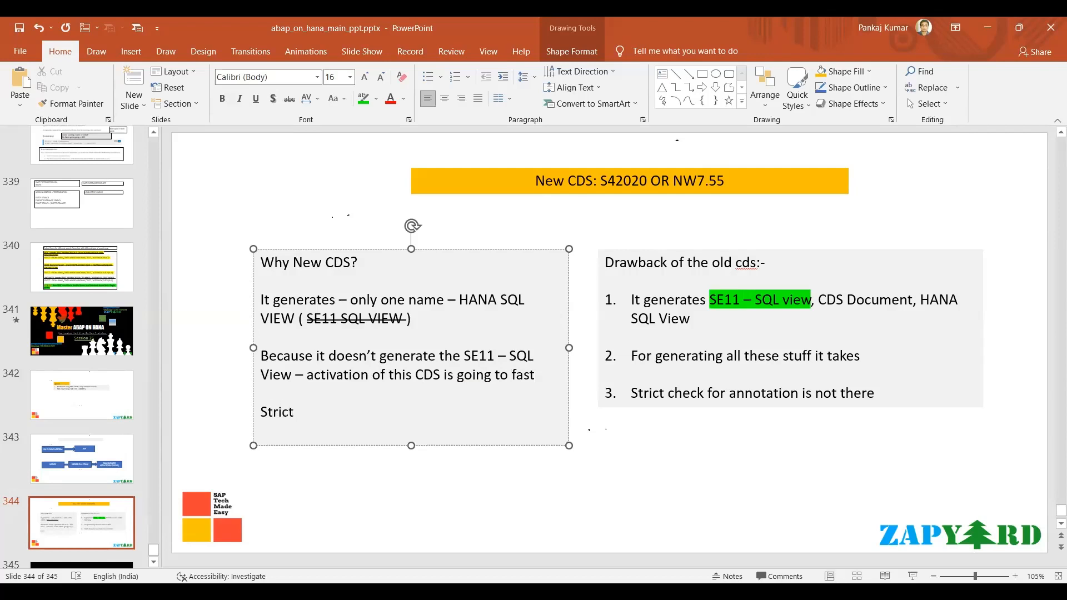
pyautogui.write('Annotation')
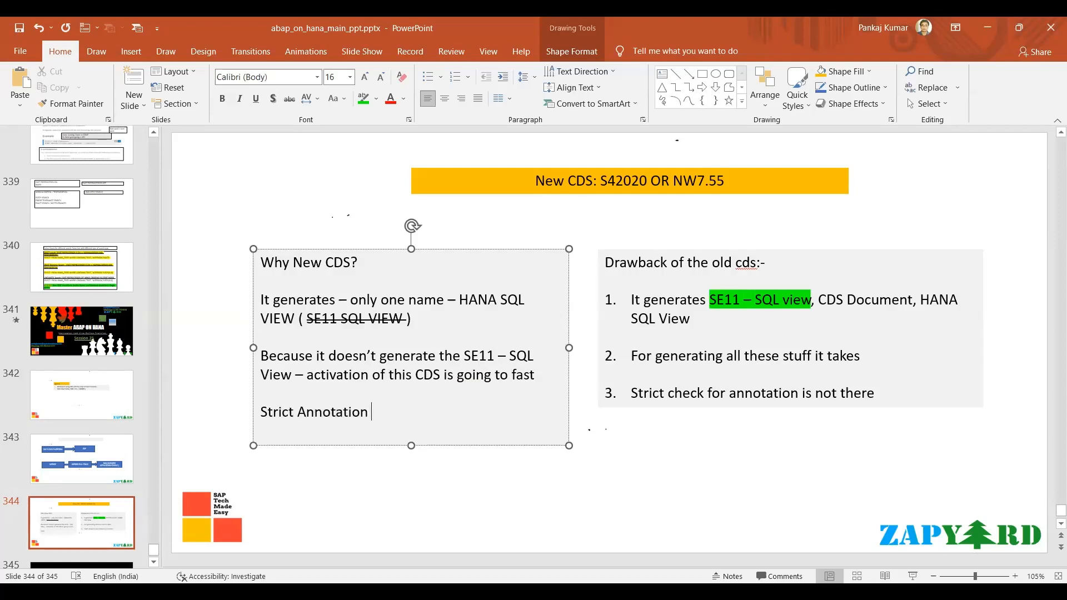
pyautogui.write('syntax')
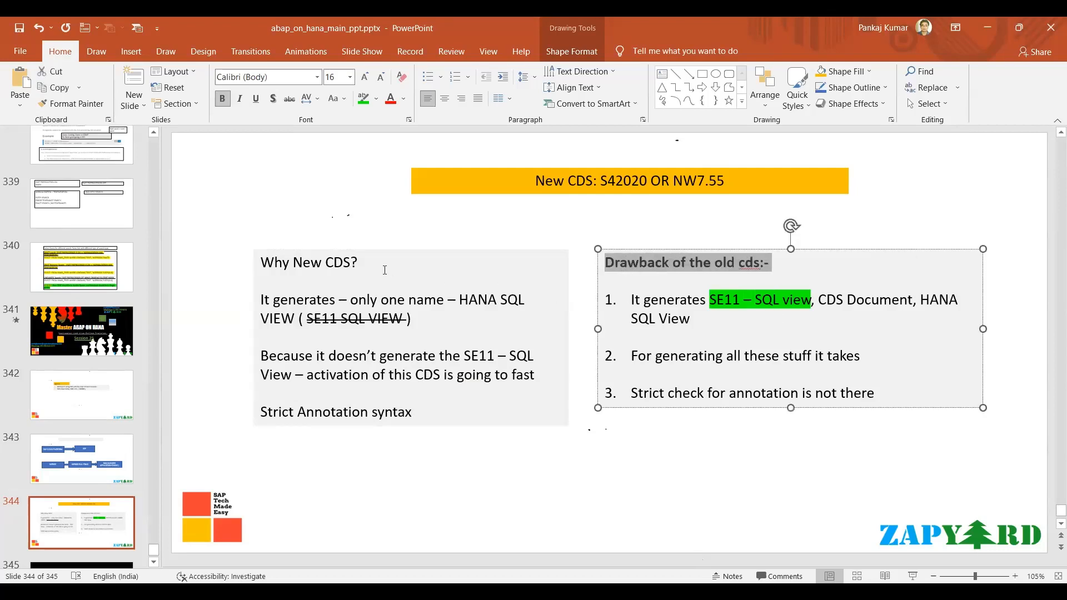
pyautogui.tripleClick(308, 262)
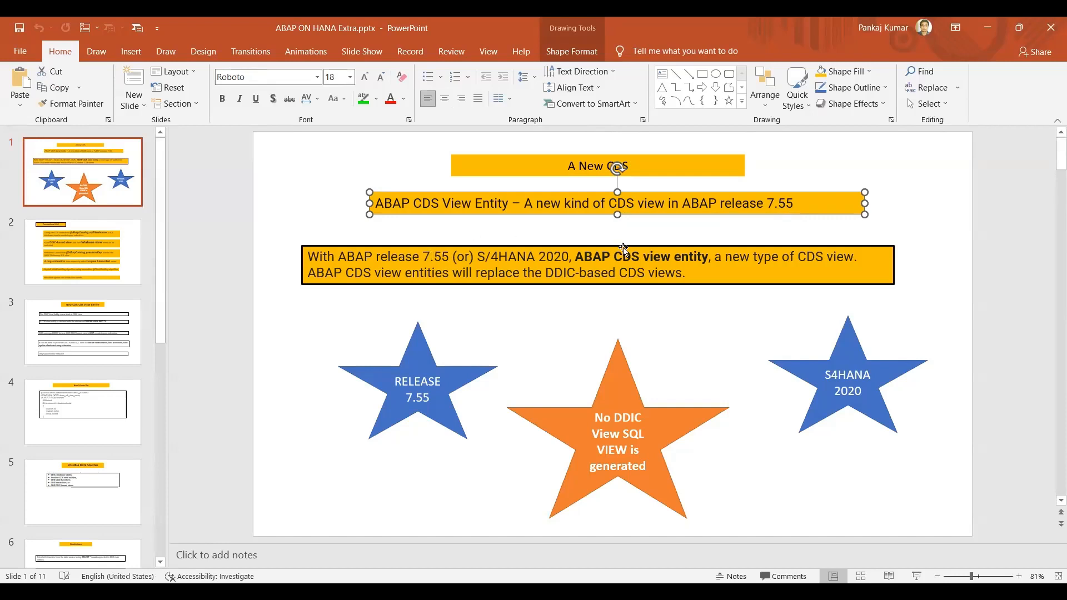
pyautogui.moveTo(448, 239)
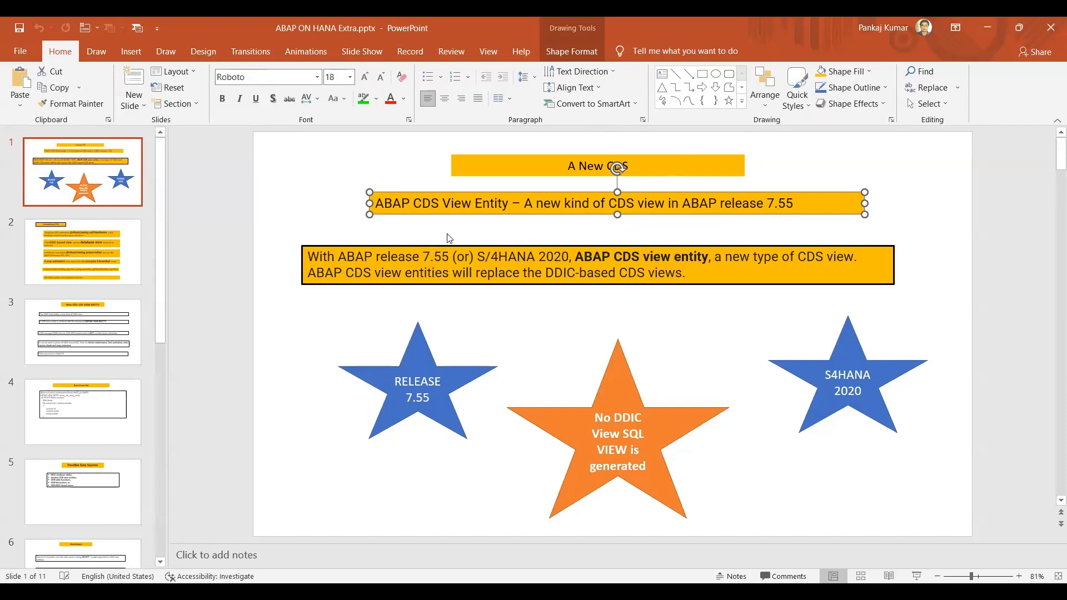
pyautogui.moveTo(382, 272)
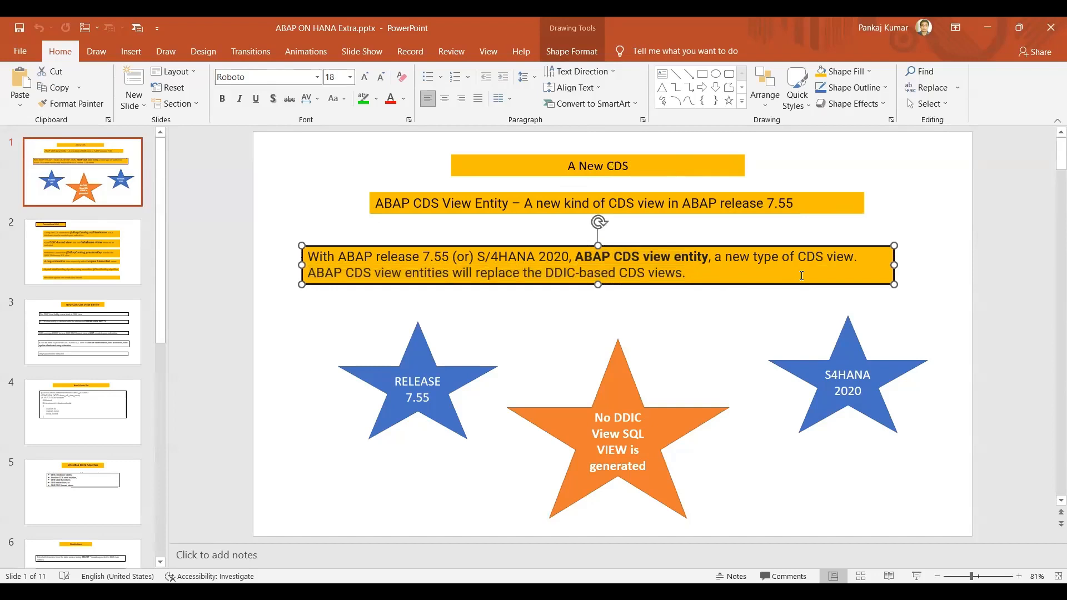
pyautogui.moveTo(446, 286)
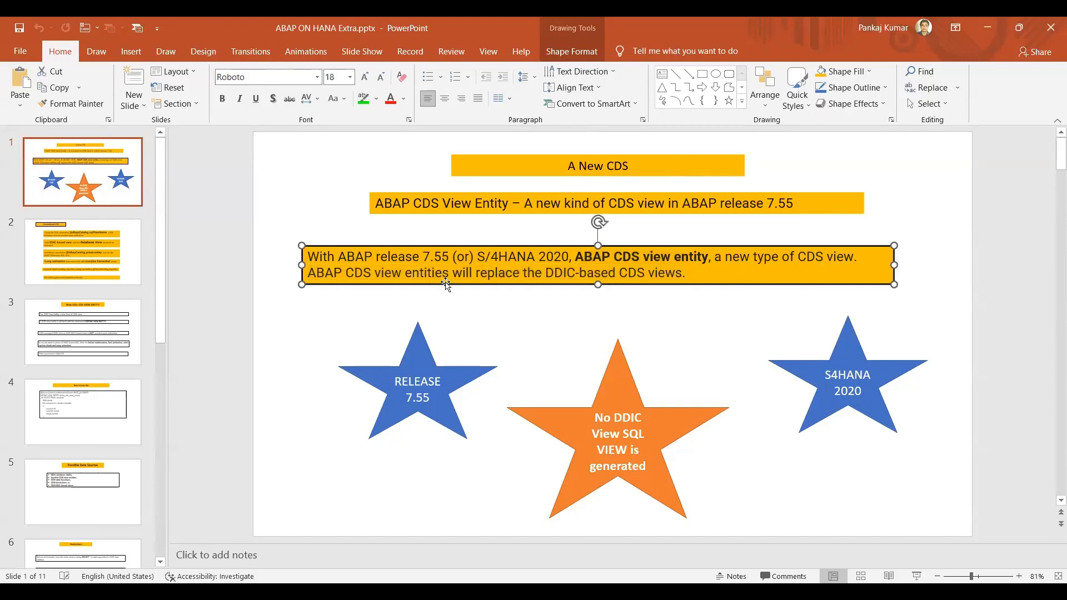
# - Highlight the view-entity description text, then select the S4HANA 2020 and RELEASE 7.55 stars
pyautogui.moveTo(545, 272); pyautogui.dragTo(687, 273)
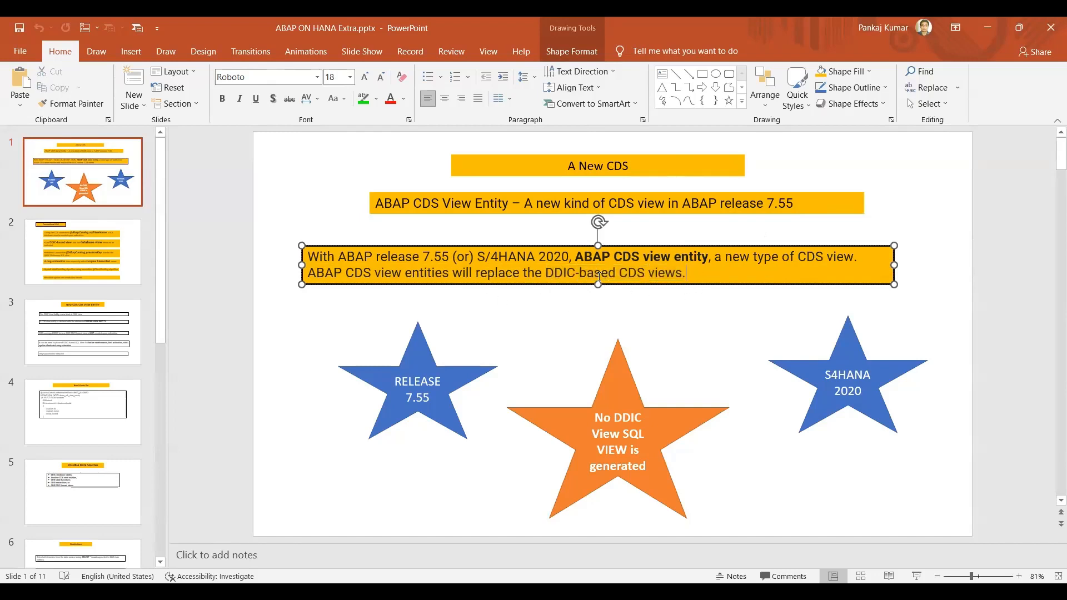
pyautogui.moveTo(477, 257); pyautogui.dragTo(567, 257)
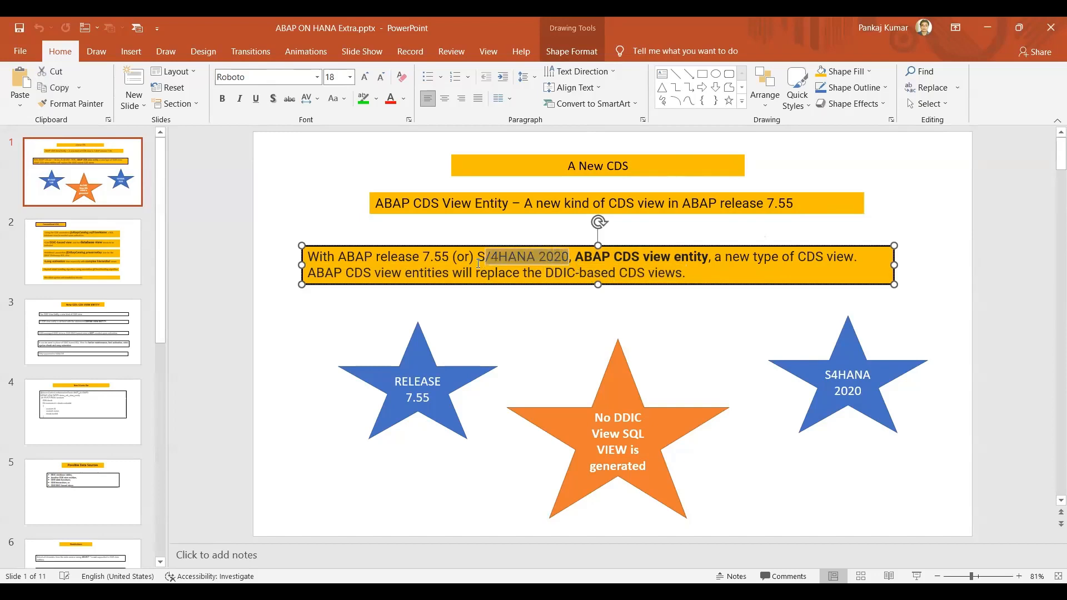
pyautogui.doubleClick(413, 257)
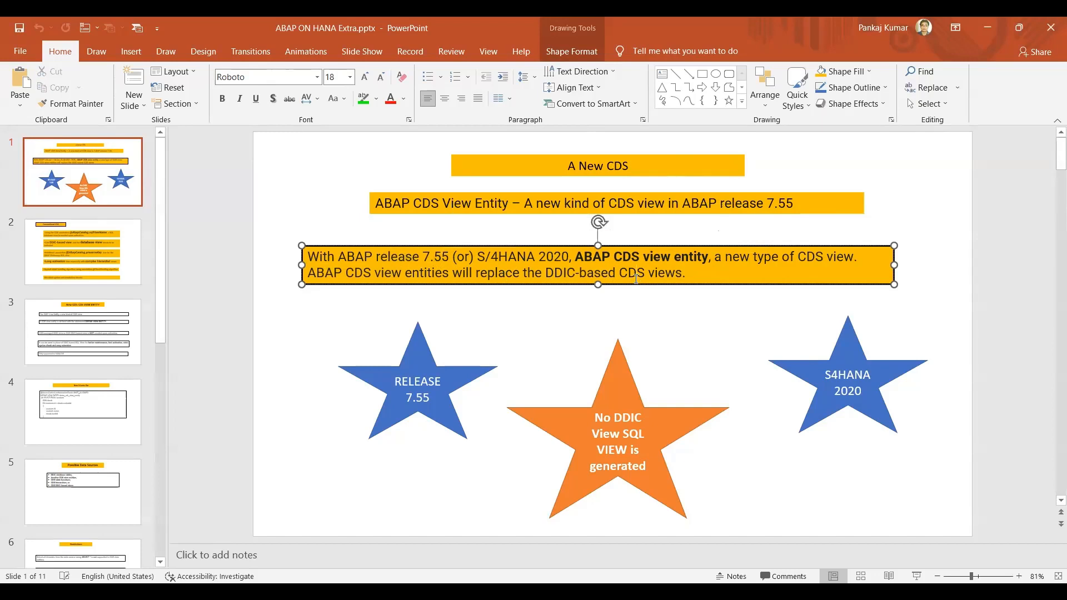
pyautogui.moveTo(577, 180)
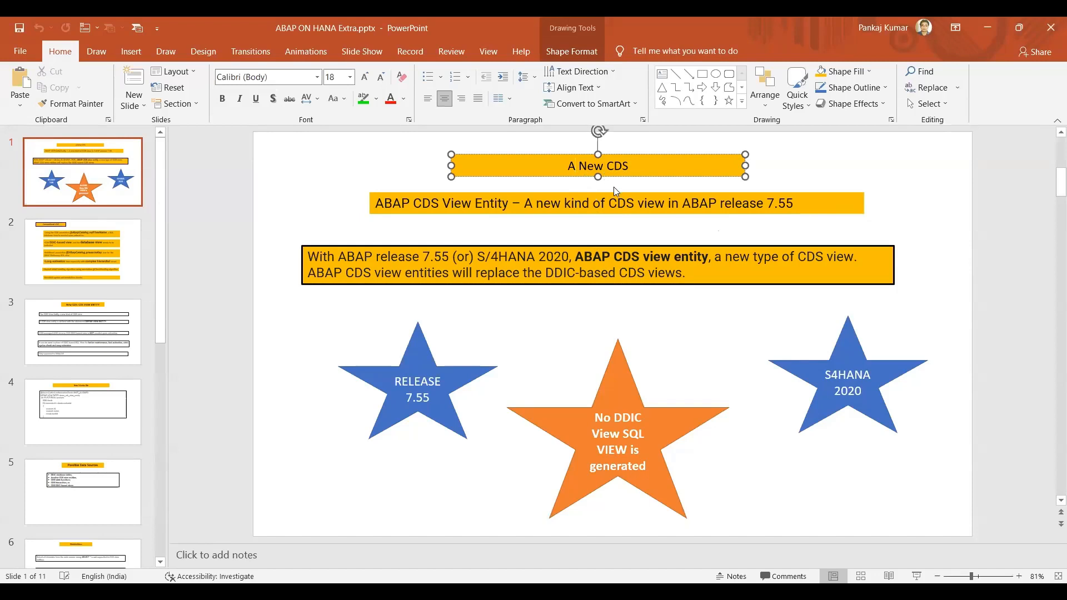
pyautogui.moveTo(682, 291)
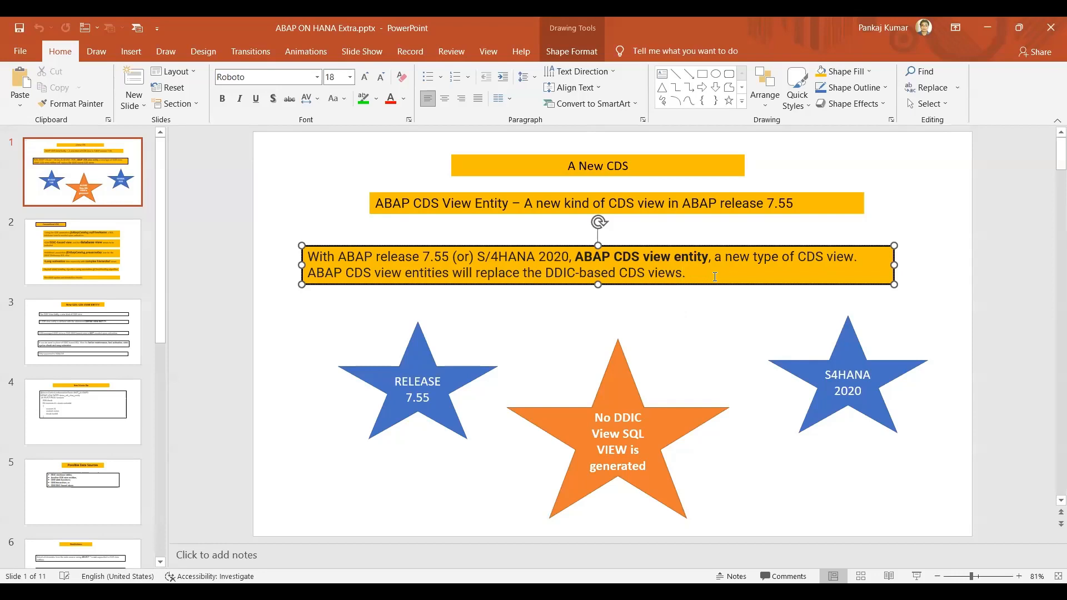
pyautogui.click(847, 373)
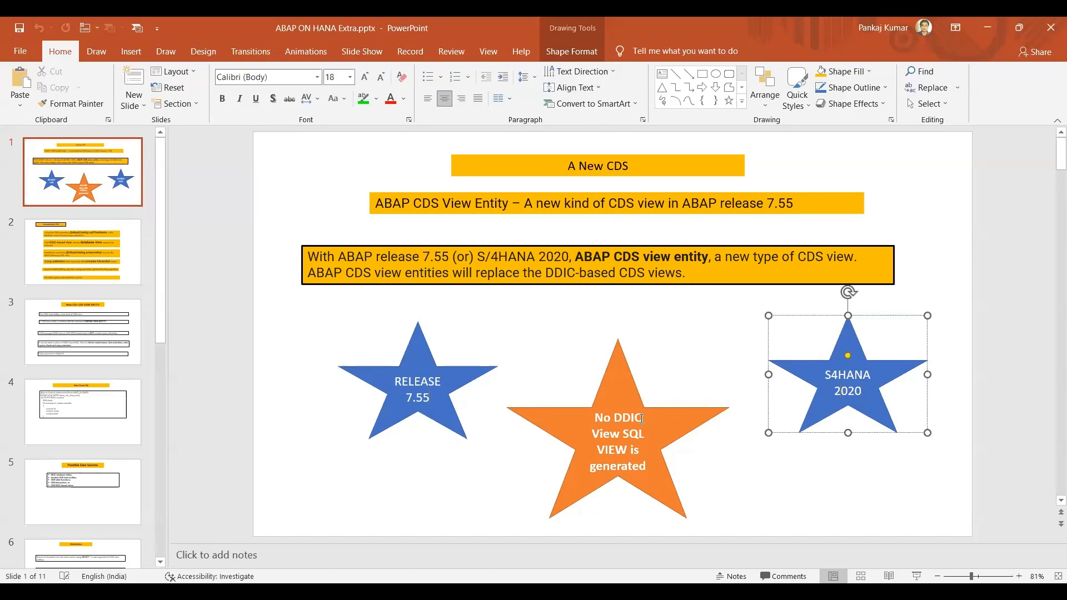
pyautogui.click(416, 382)
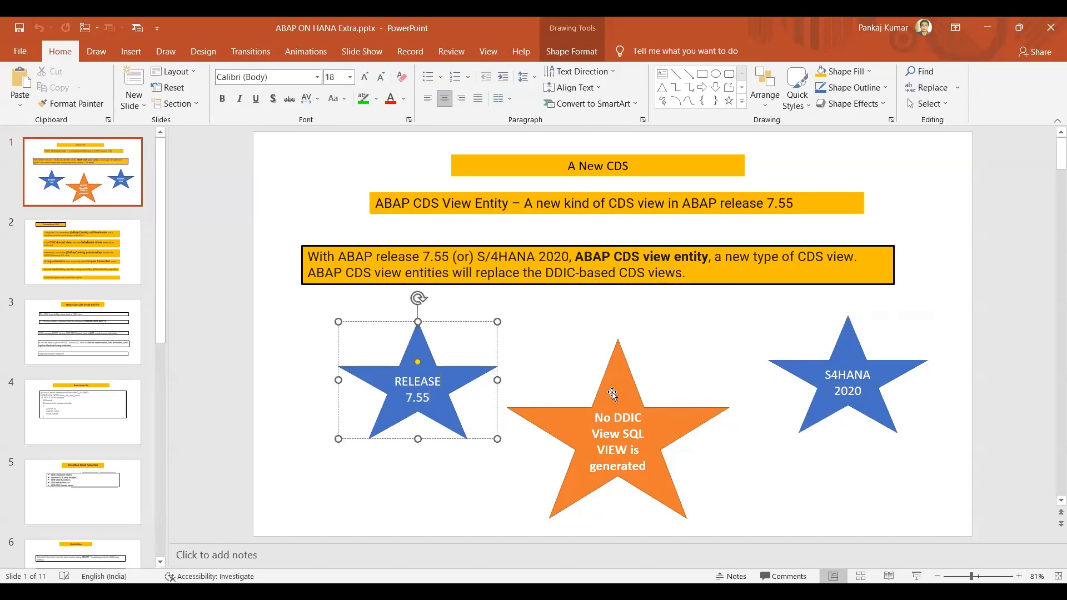
pyautogui.moveTo(522, 402)
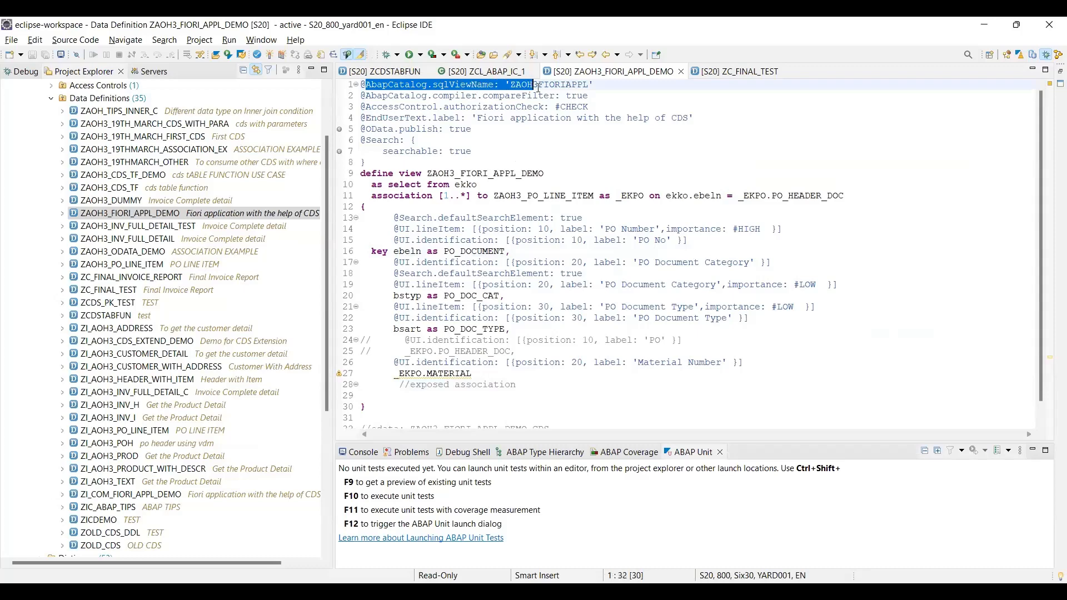
# - Highlight the sqlViewName annotation and view name ZAOH3_FIORI_APPL_DEMO in the Eclipse DDL editor
pyautogui.click(587, 95)
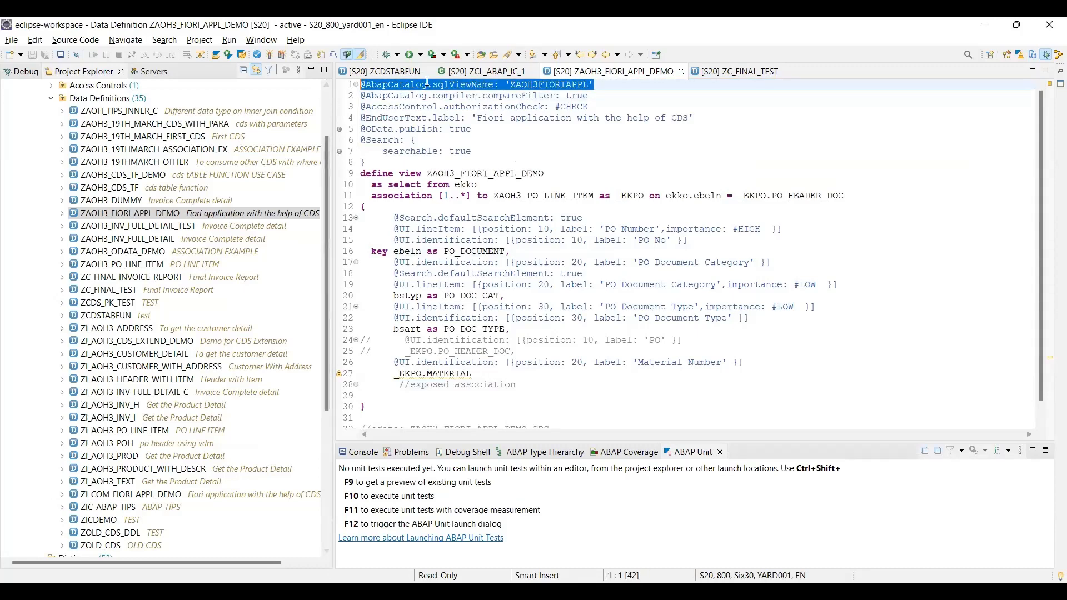
pyautogui.click(603, 84)
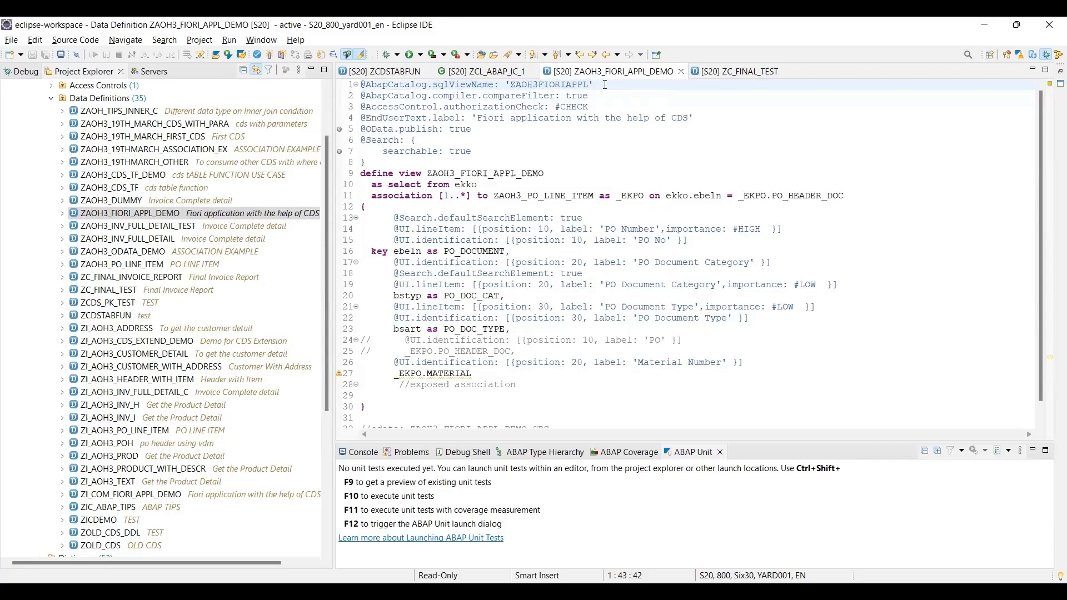
pyautogui.click(423, 84)
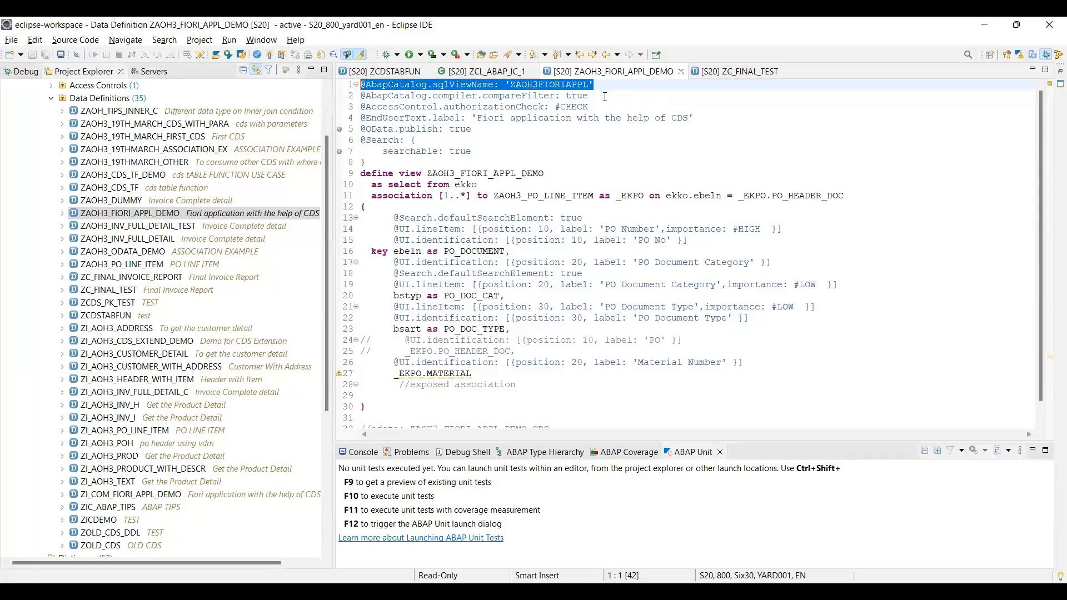
pyautogui.click(601, 84)
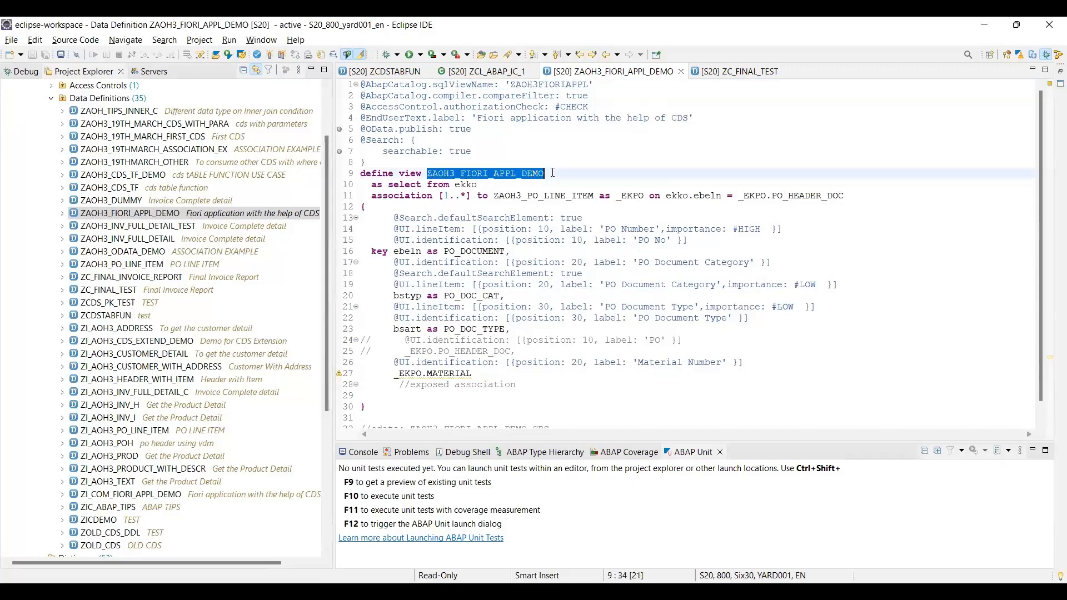
pyautogui.moveTo(577, 173)
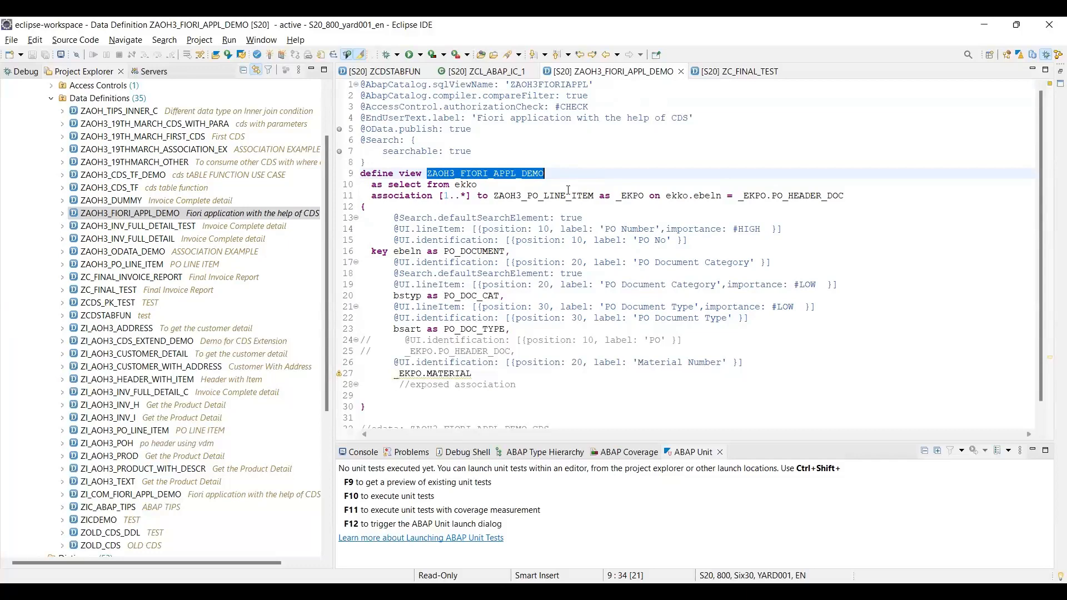
pyautogui.moveTo(401, 48)
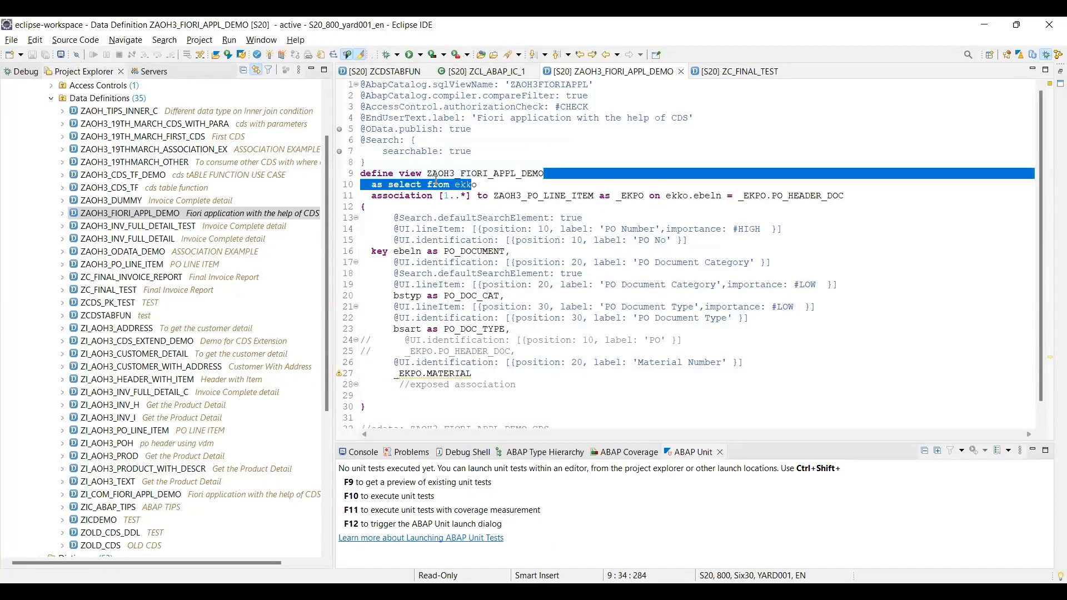
pyautogui.doubleClick(483, 173)
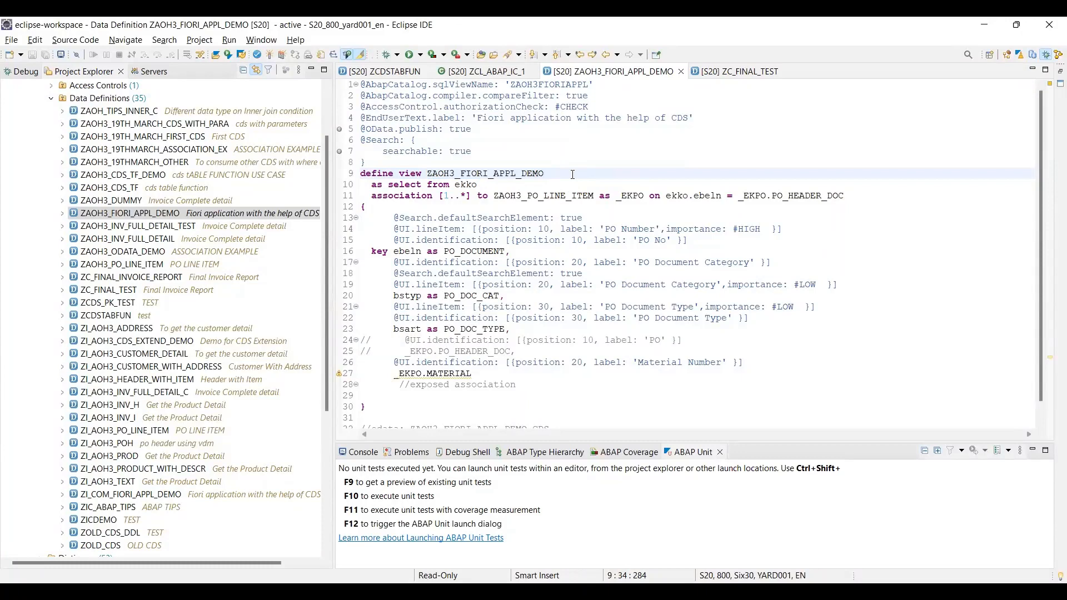
pyautogui.click(545, 173)
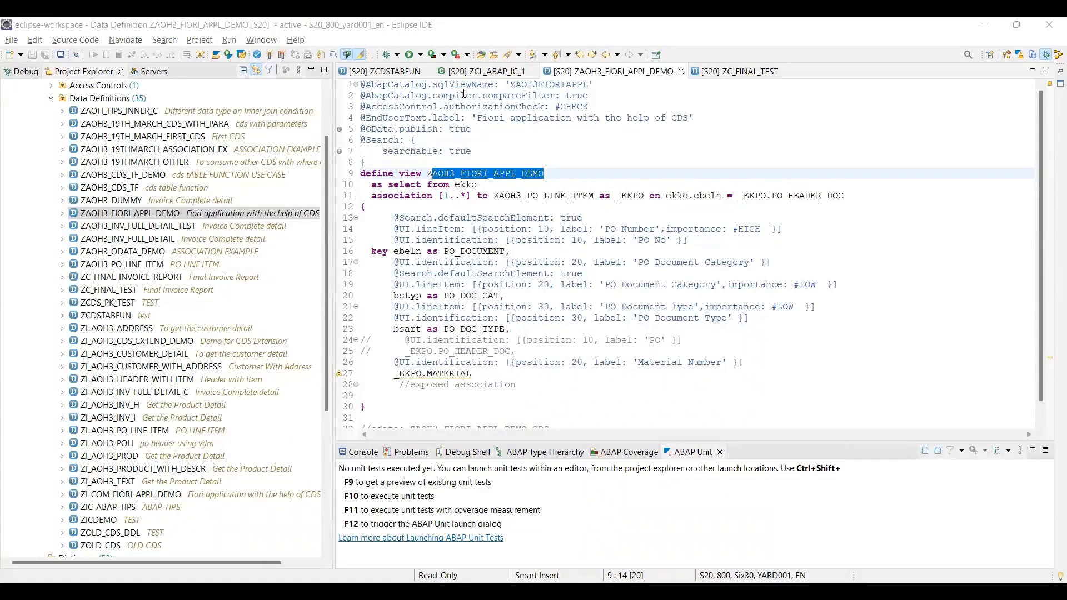
pyautogui.moveTo(667, 191)
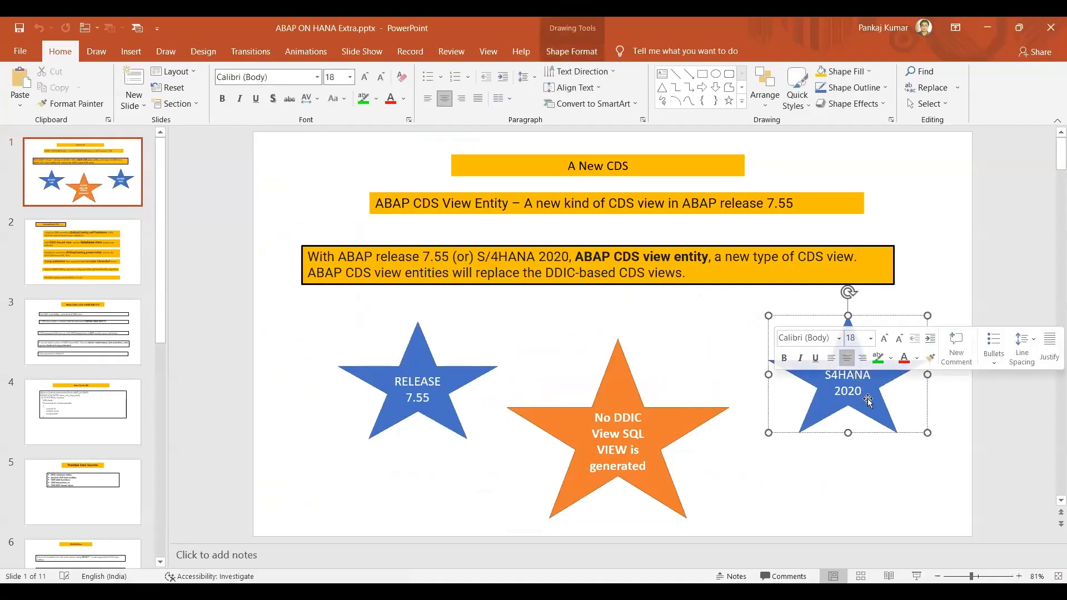
# - Select the RELEASE 7.55 and S4HANA 2020 stars, then go to slide 2
pyautogui.click(417, 382)
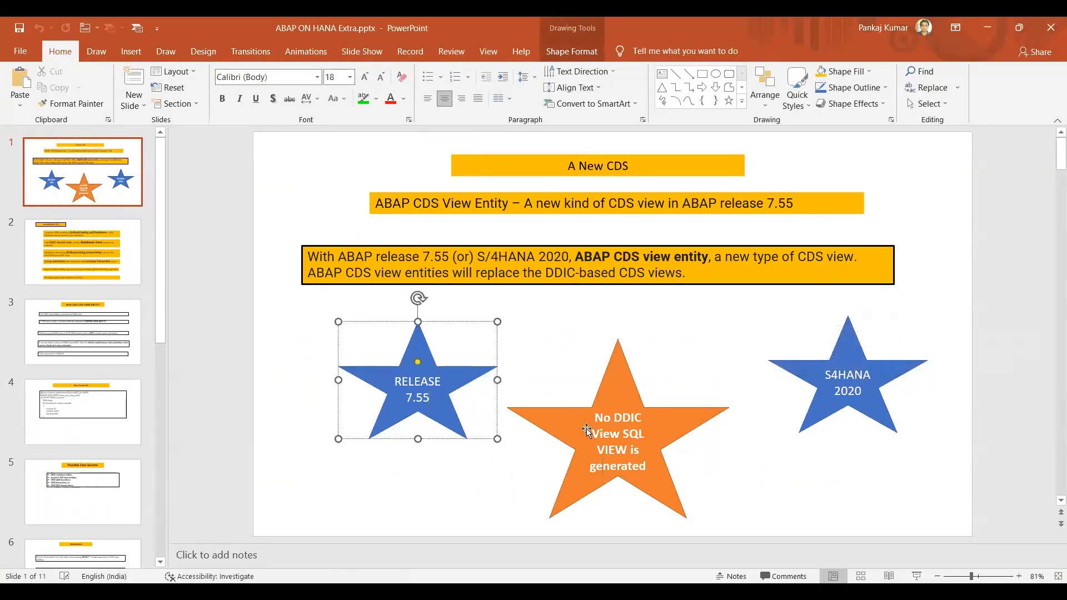
pyautogui.click(617, 449)
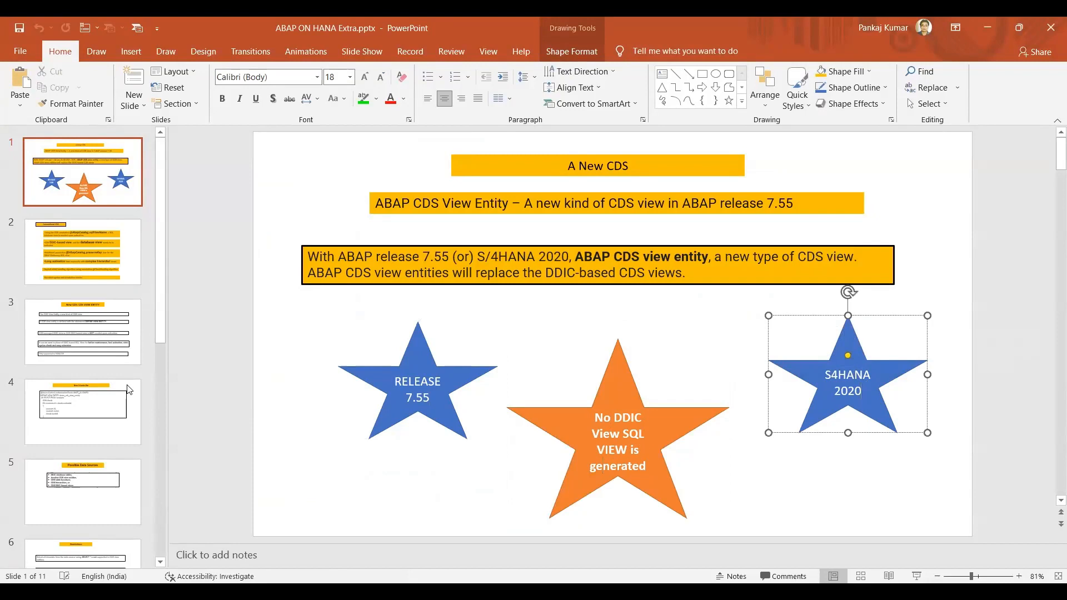
pyautogui.click(83, 252)
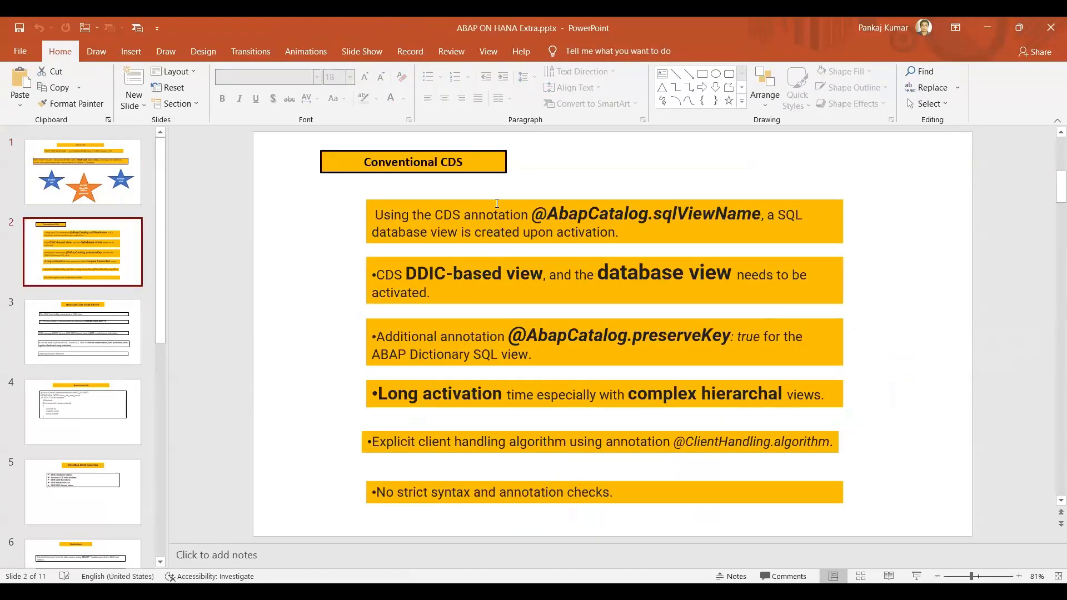
pyautogui.click(413, 162)
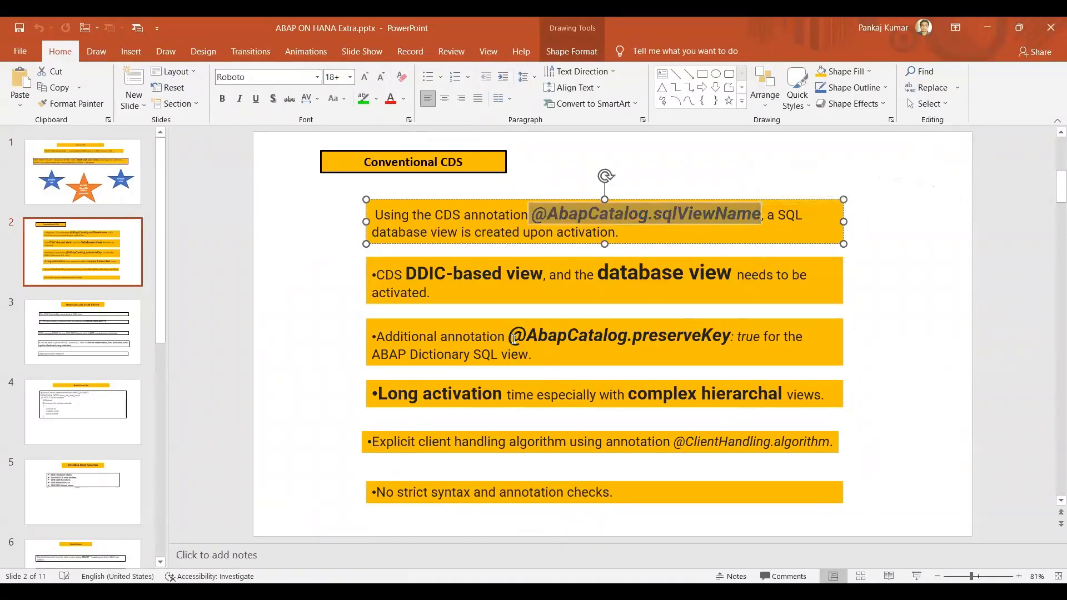
pyautogui.moveTo(532, 370)
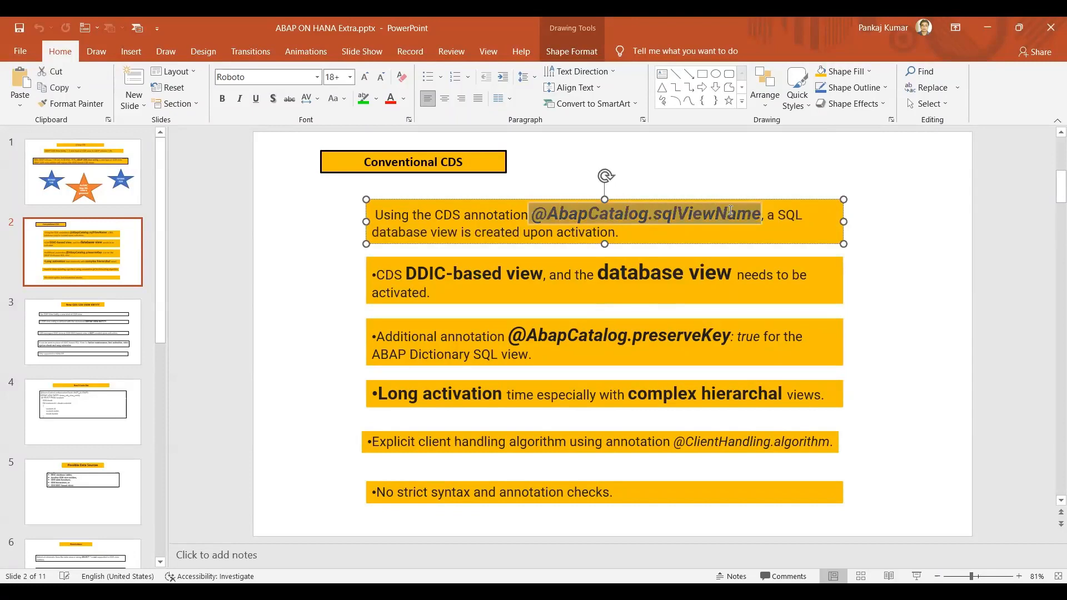
pyautogui.click(363, 98)
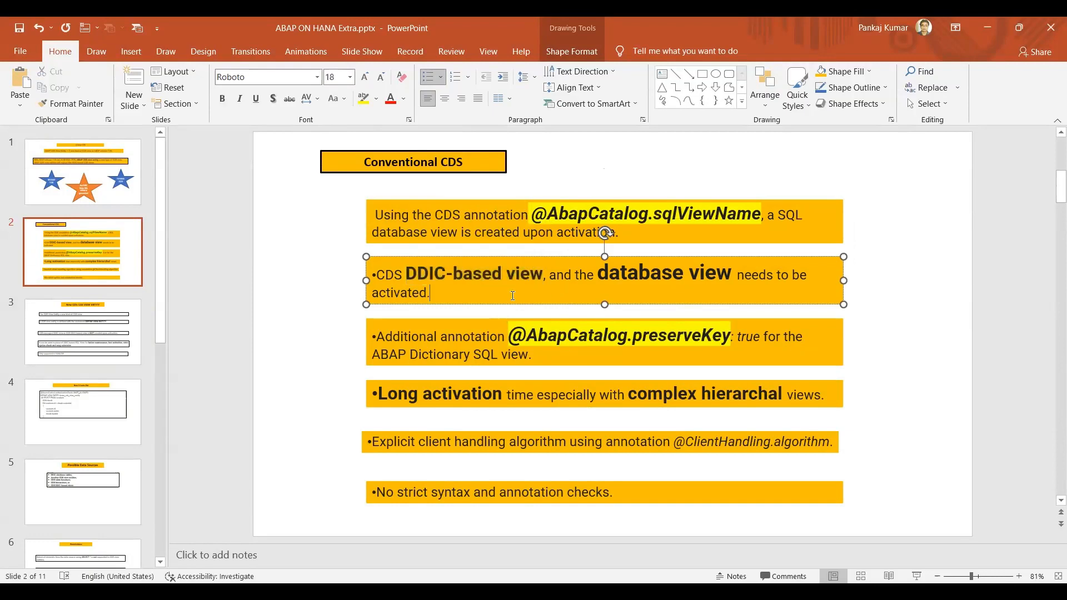
pyautogui.doubleClick(664, 273)
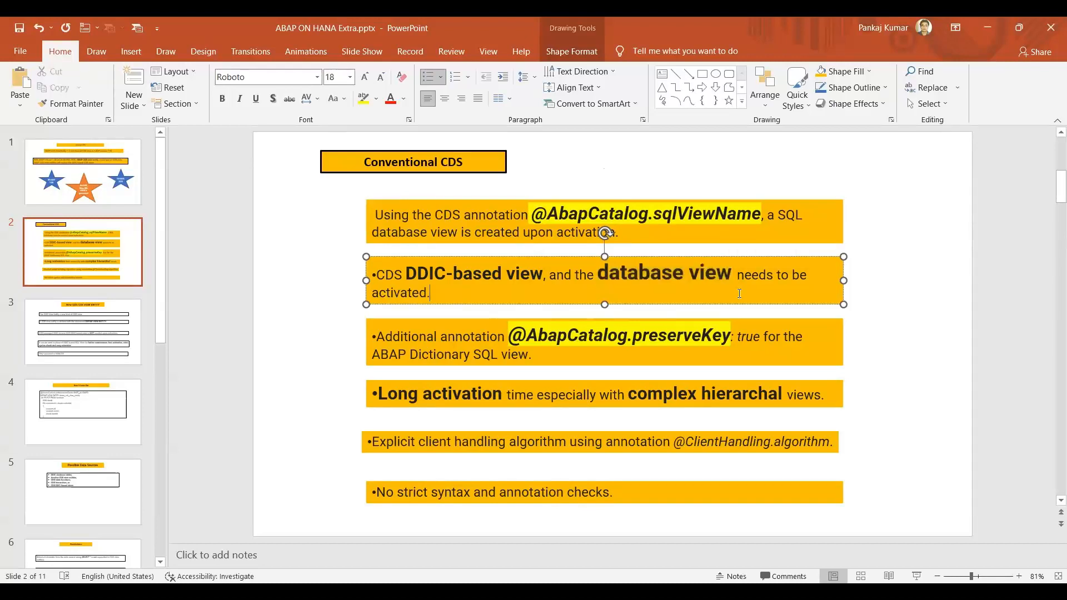
pyautogui.moveTo(689, 296)
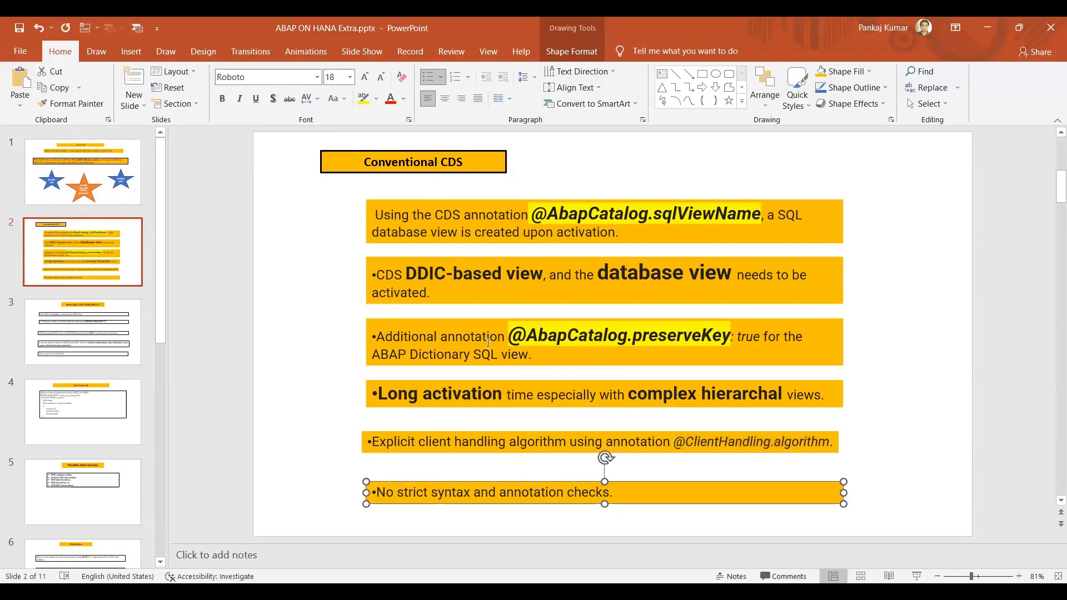
pyautogui.moveTo(236, 357)
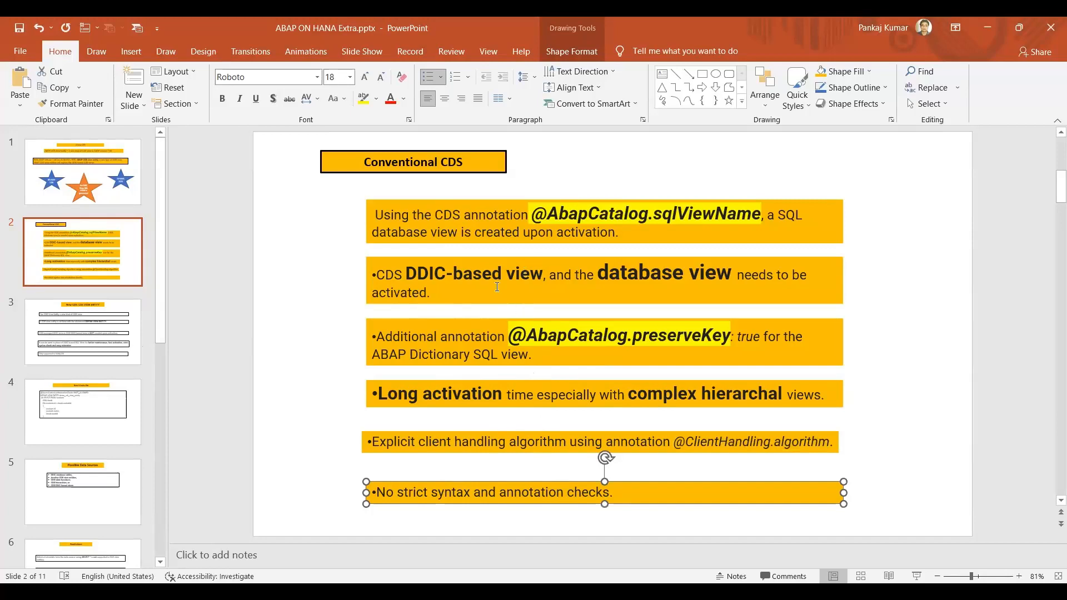
pyautogui.moveTo(463, 373)
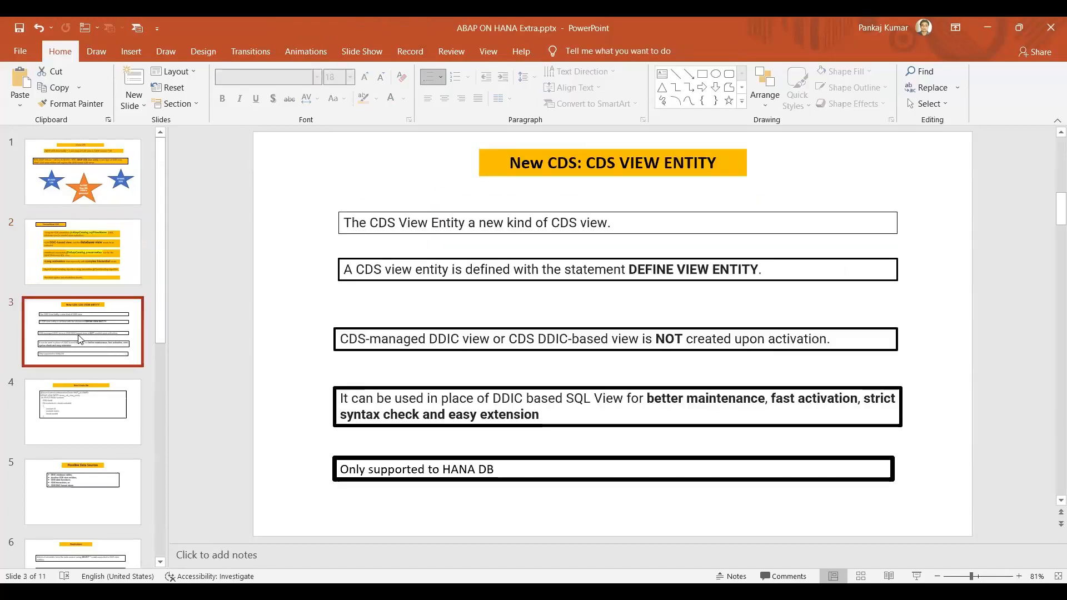
# - Highlight 'Only supported to HANA DB' in yellow, then go to slide 4, 'How it looks like'
pyautogui.click(477, 223)
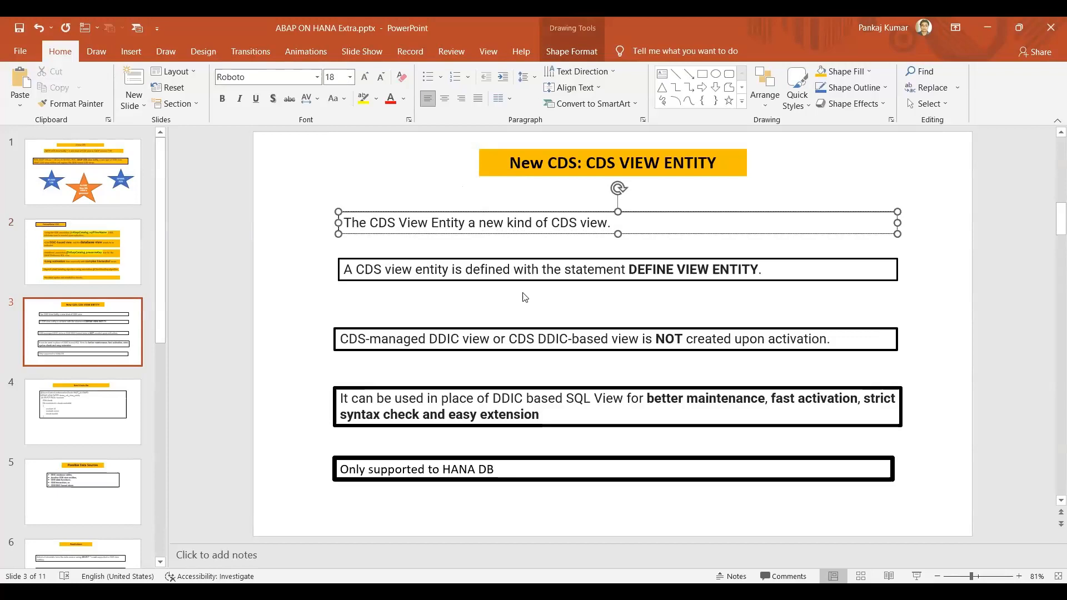
pyautogui.doubleClick(694, 270)
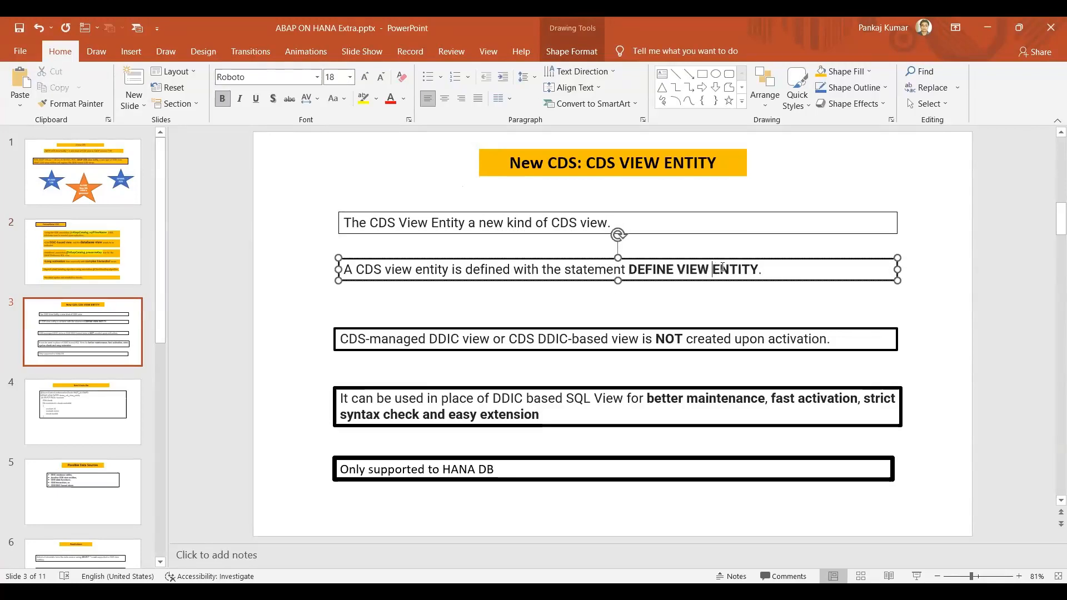
pyautogui.doubleClick(733, 269)
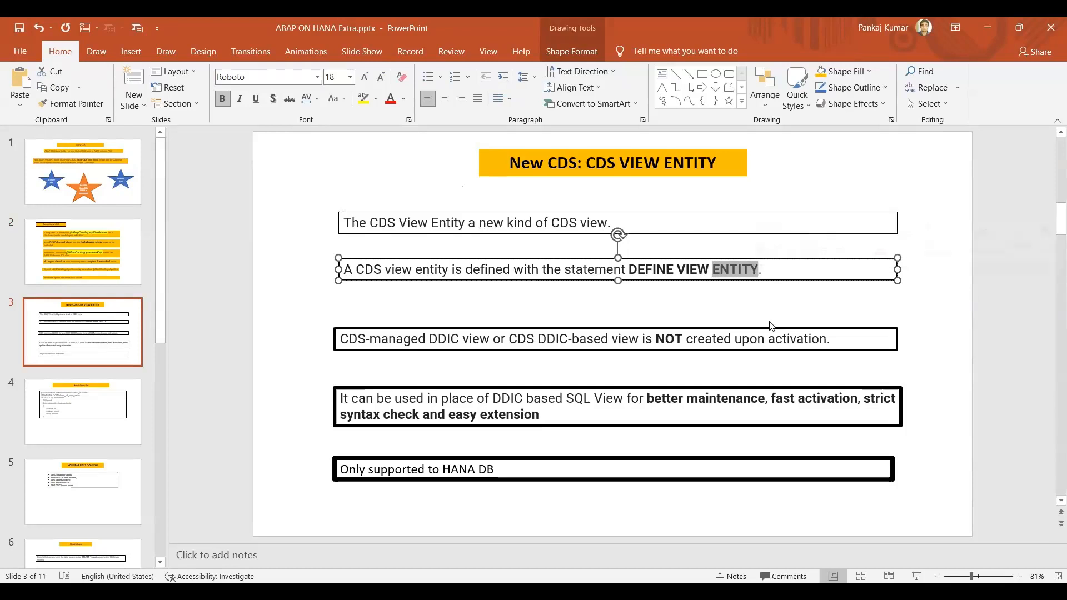
pyautogui.click(585, 339)
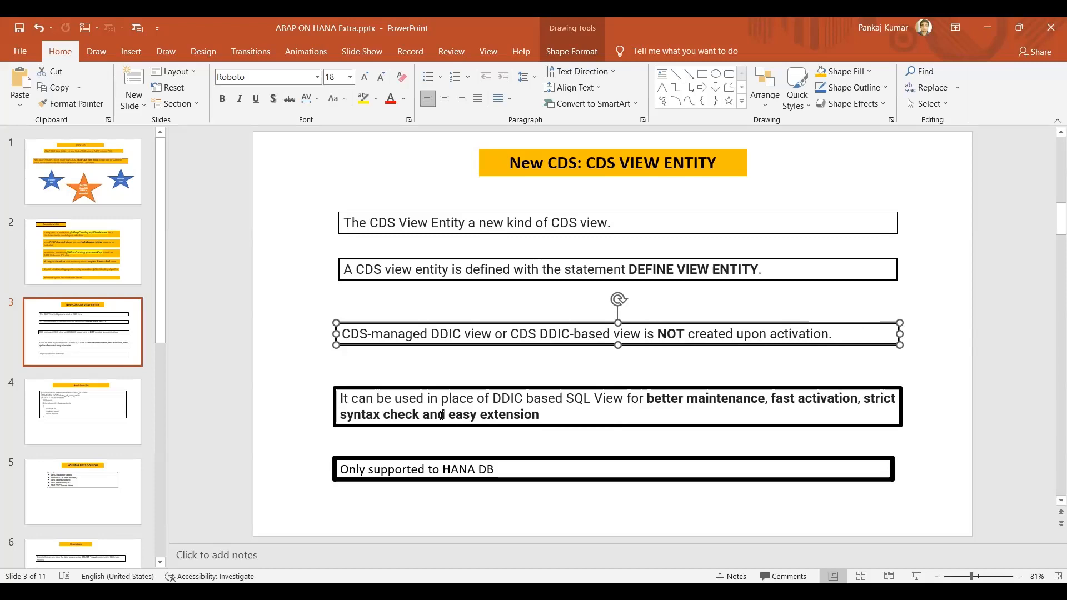
pyautogui.click(479, 470)
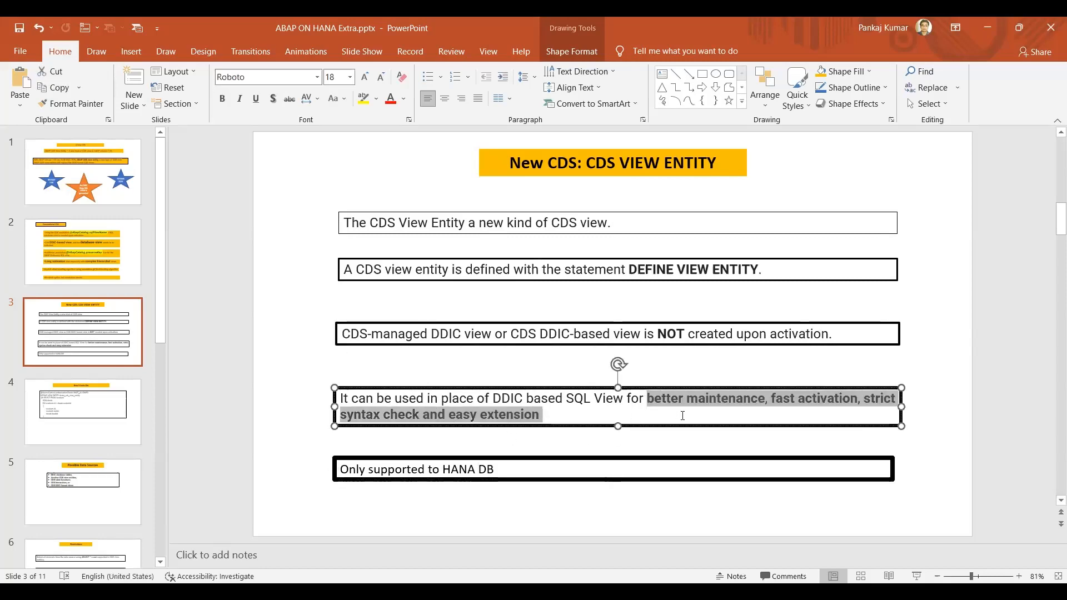
pyautogui.moveTo(524, 415)
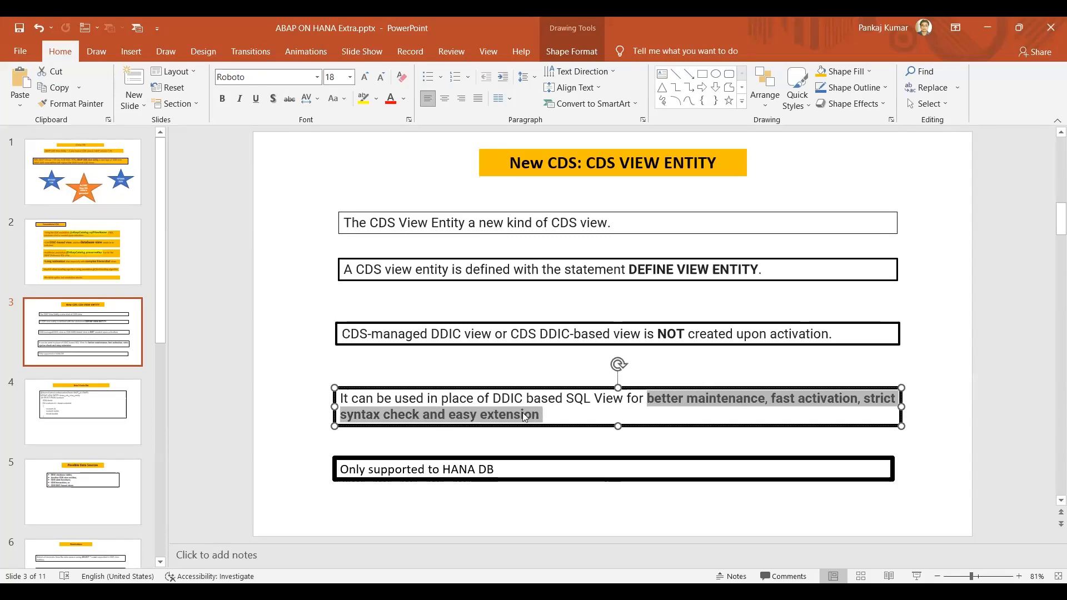
pyautogui.click(222, 98)
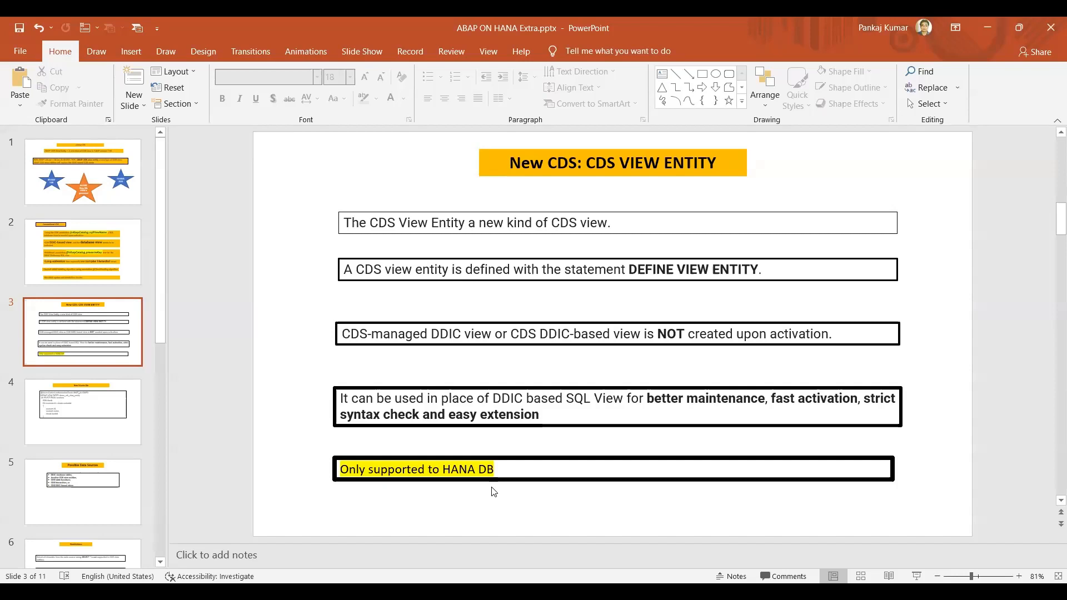
pyautogui.moveTo(612, 171)
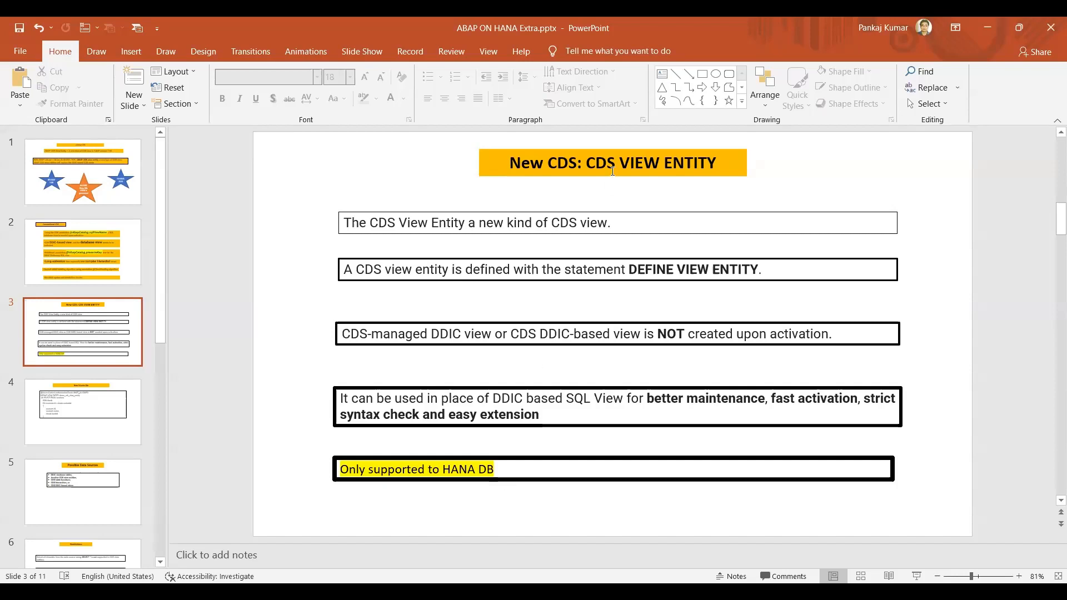
pyautogui.moveTo(514, 476)
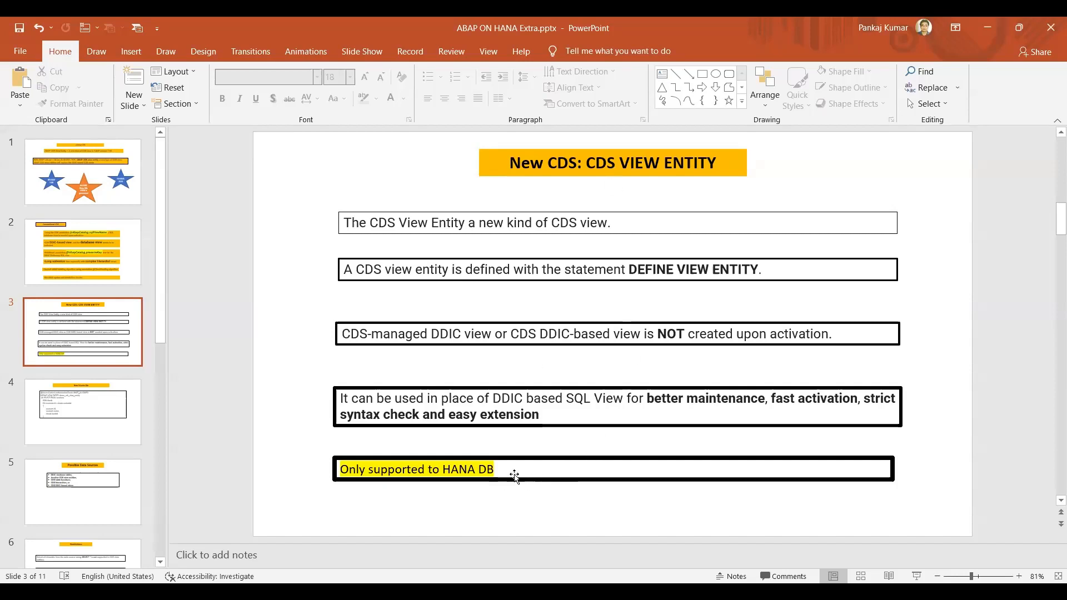
pyautogui.click(81, 412)
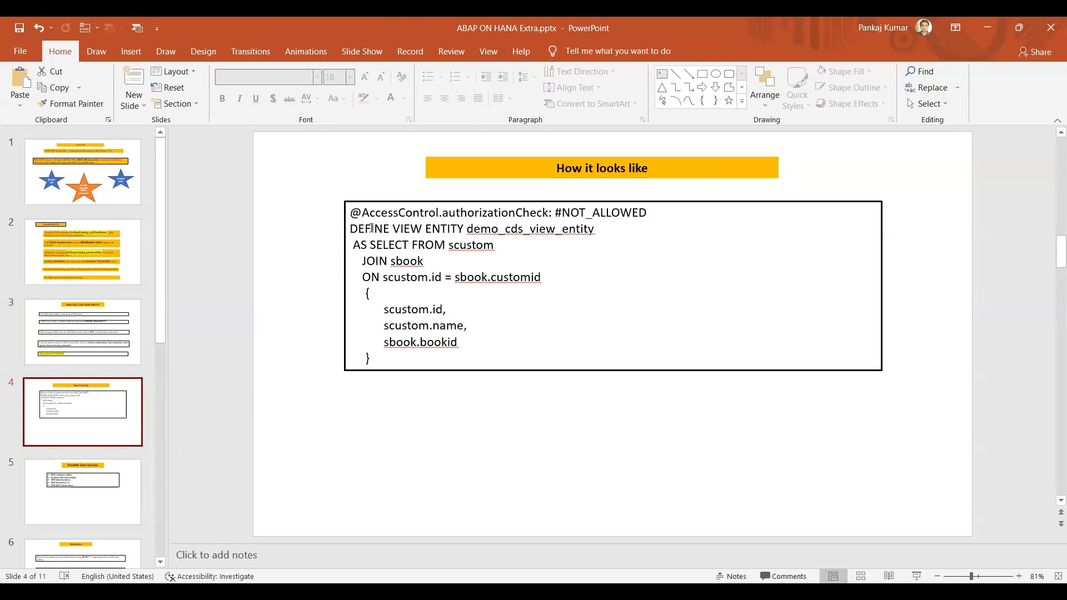
# - Bold DEFINE VIEW ENTITY, view the Possible Data Sources and Restrictions slides, then return to ZAOH3_FIORI_APPL_DEMO in Eclipse
pyautogui.doubleClick(401, 228)
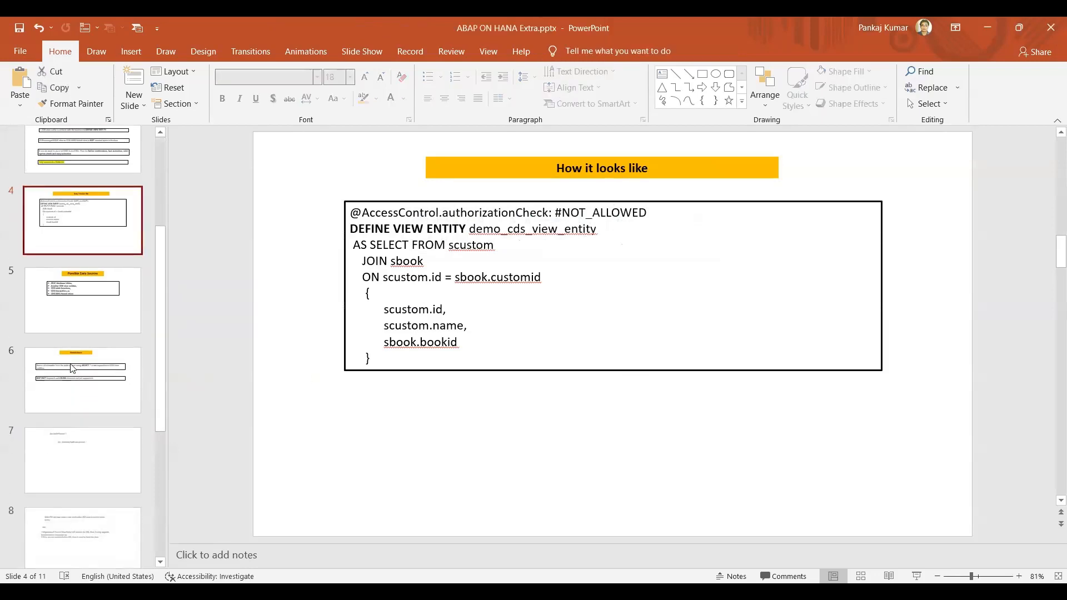
pyautogui.click(81, 300)
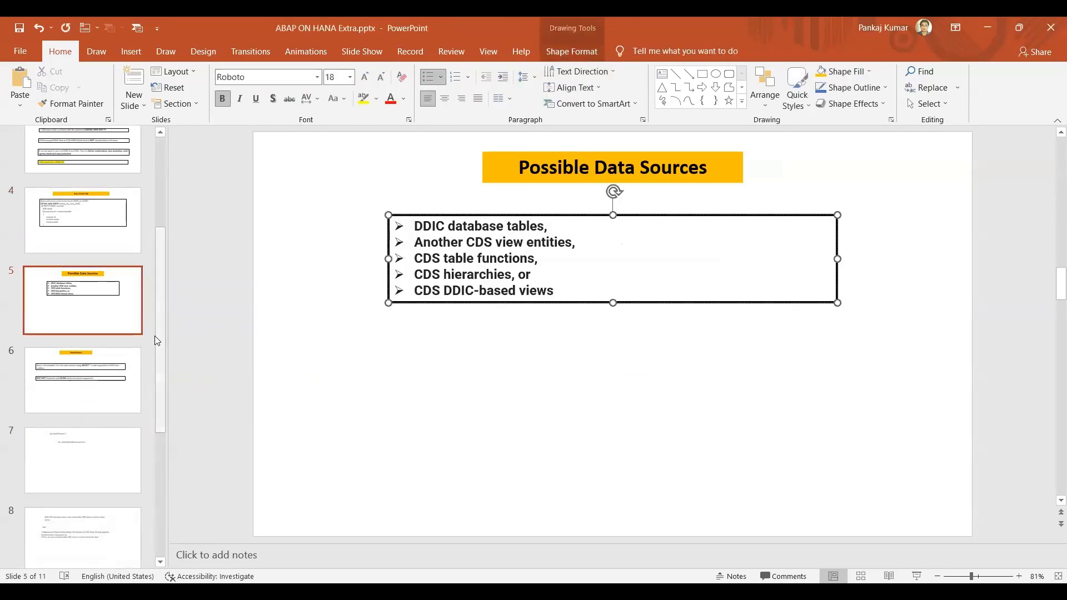
pyautogui.click(82, 380)
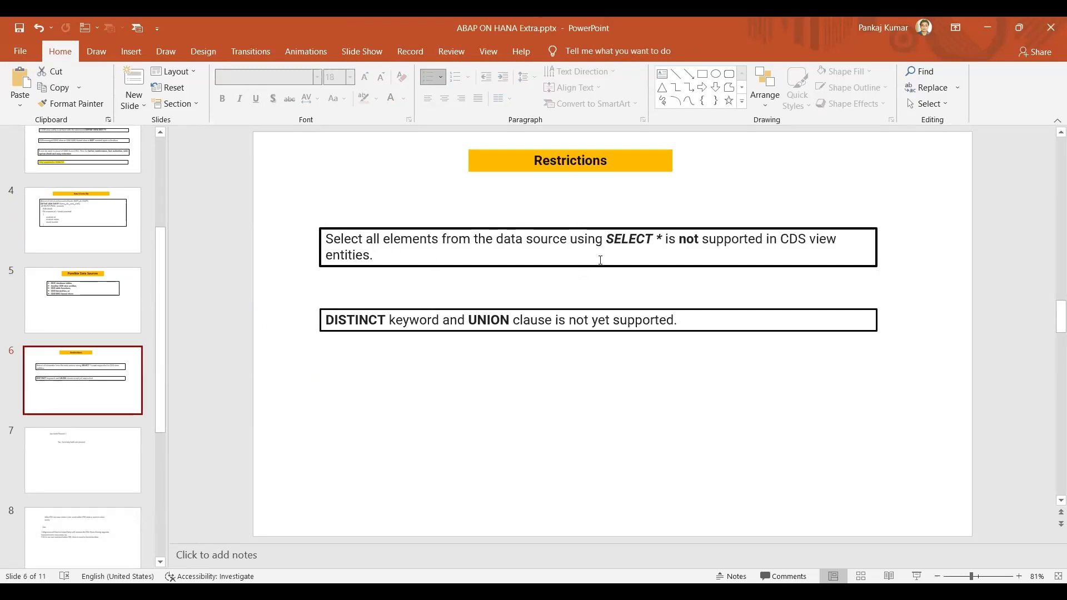
pyautogui.doubleClick(629, 239)
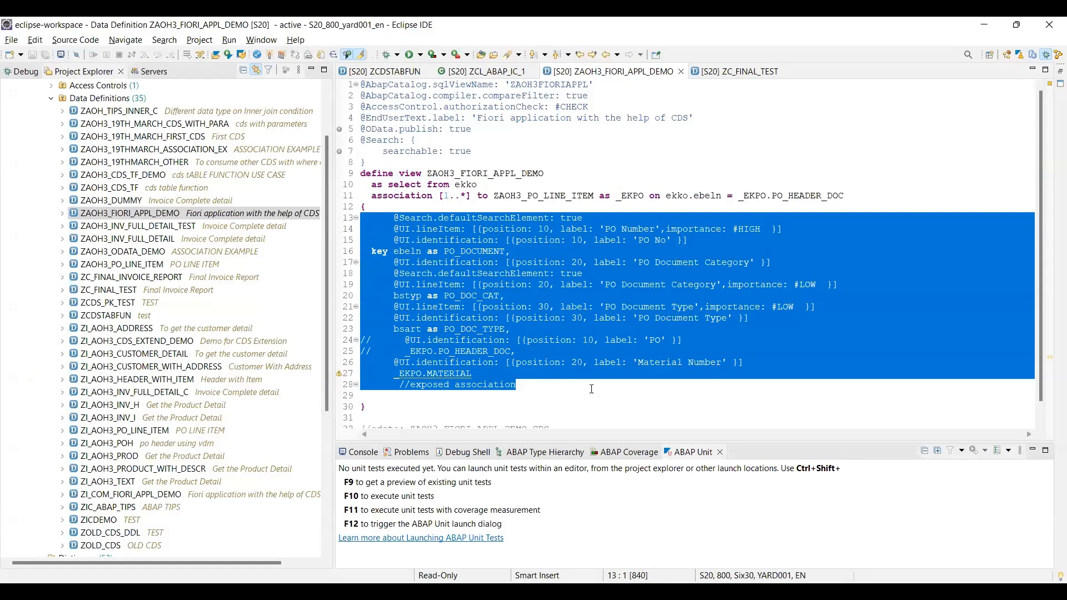
pyautogui.click(374, 395)
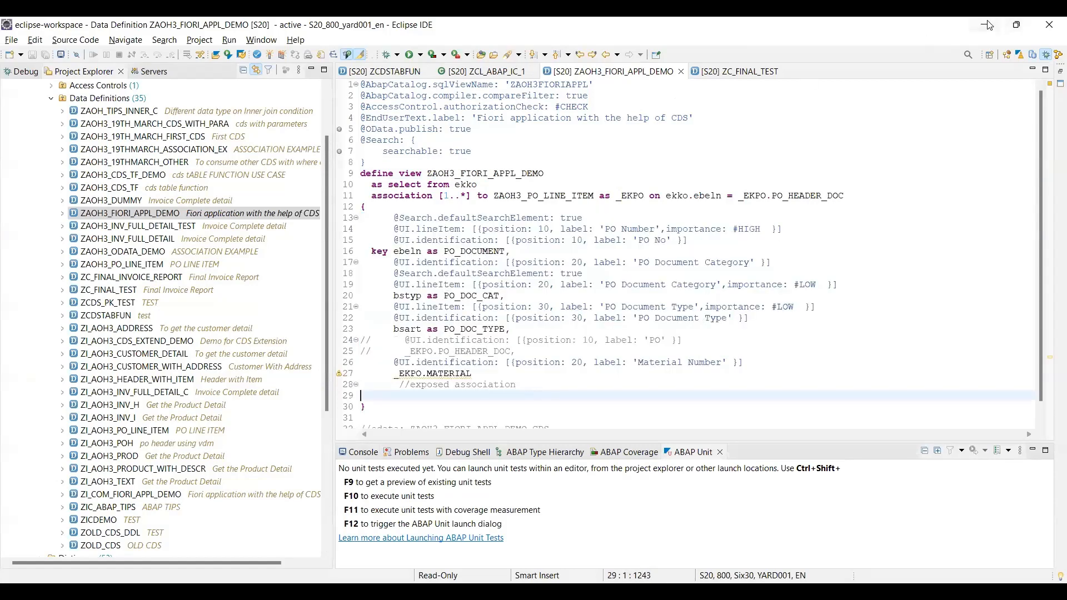